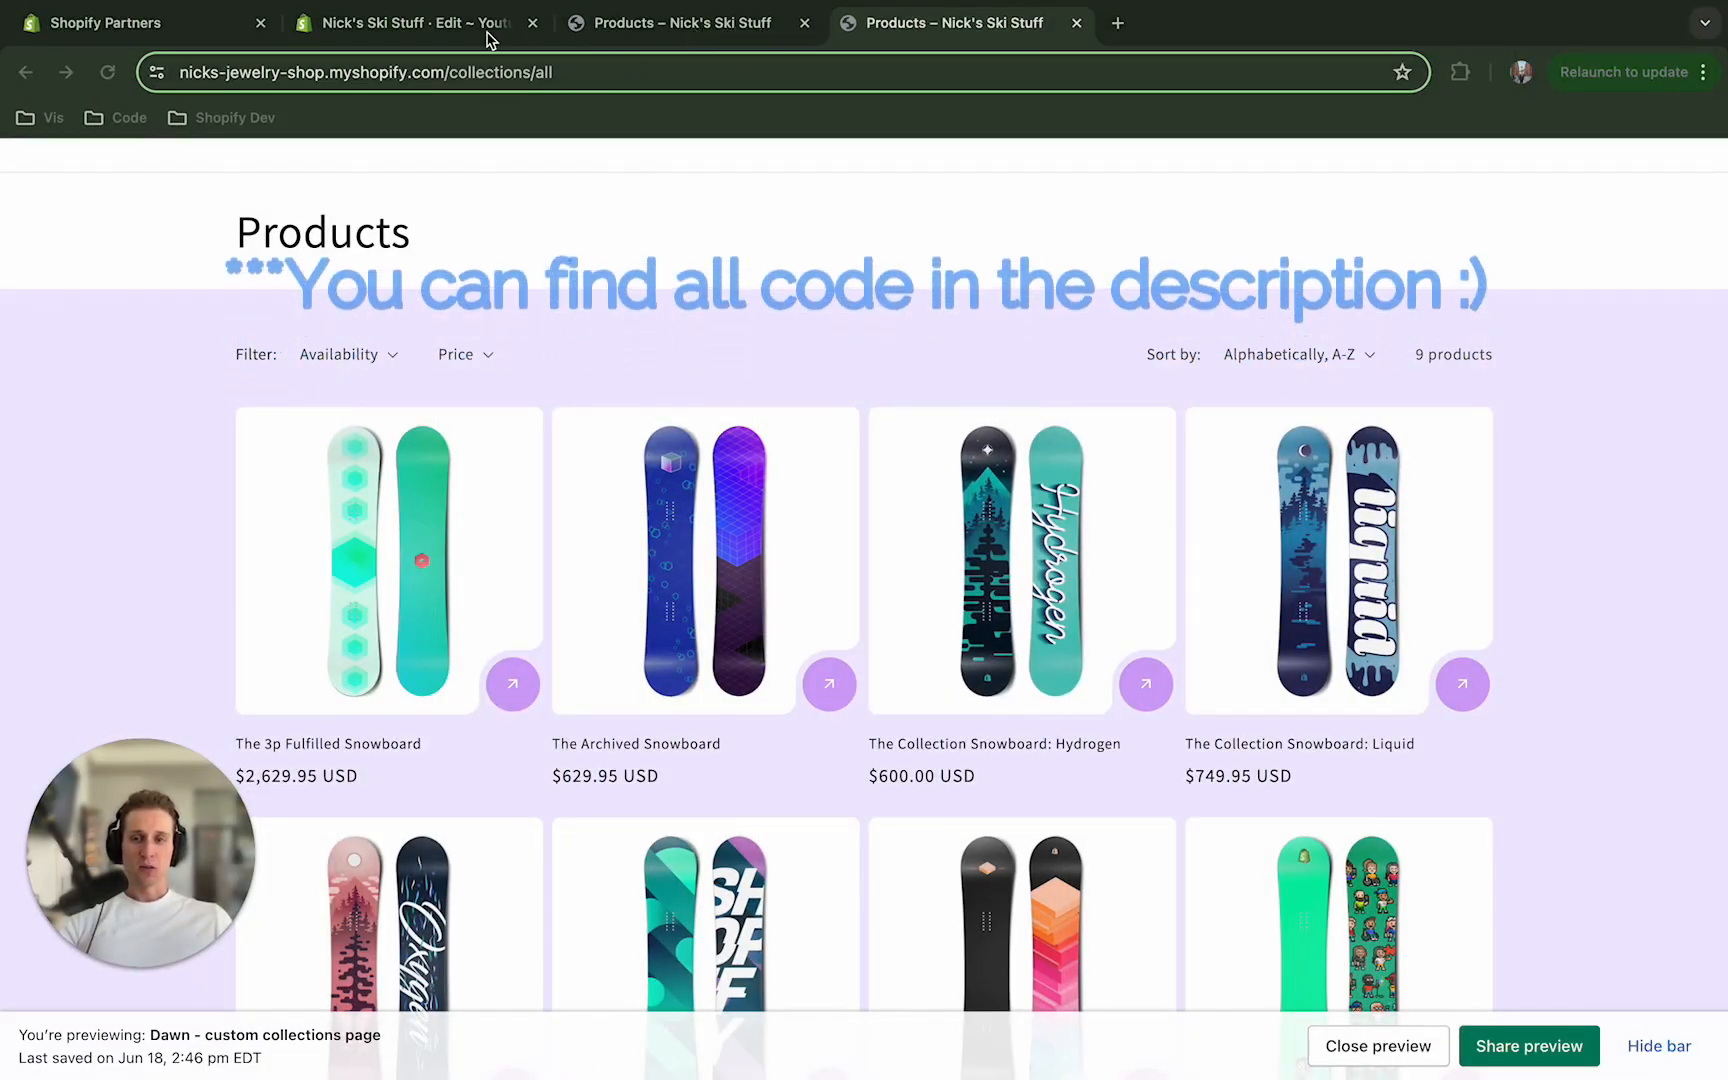
- Filter the theme files for 'theme' and glance at the finished collection page preview
click(414, 22)
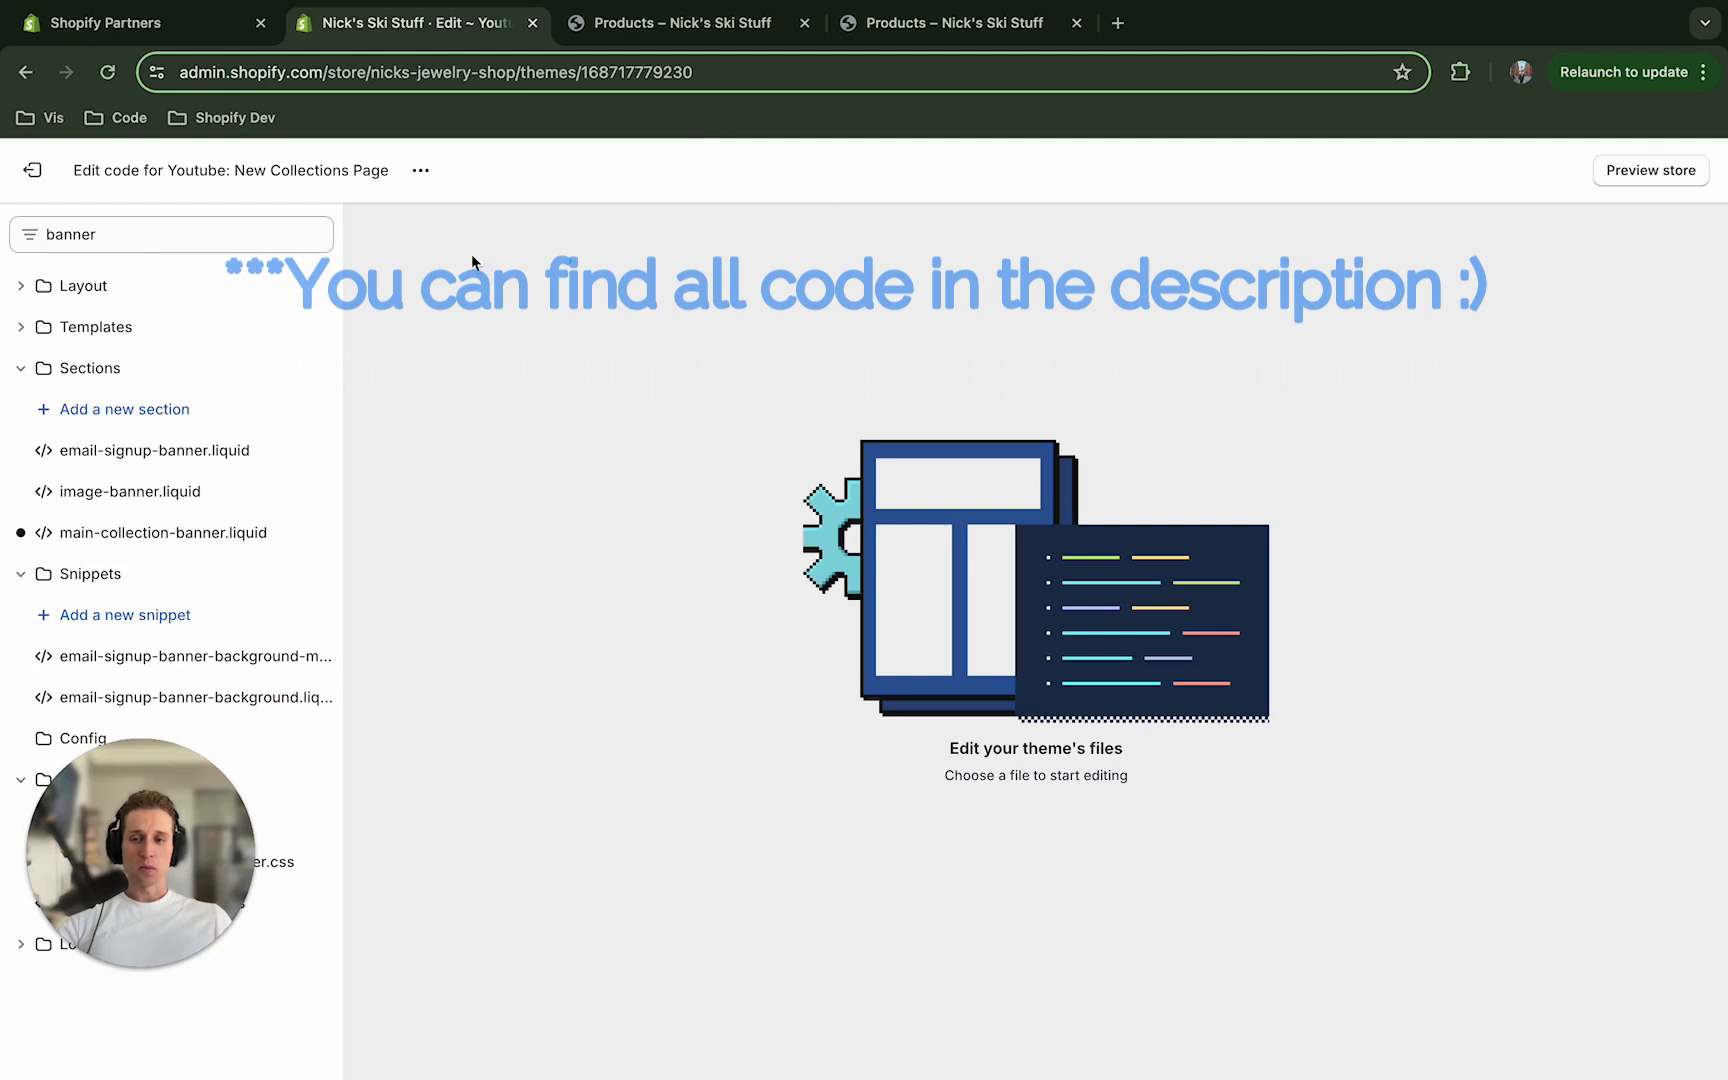
click(170, 234)
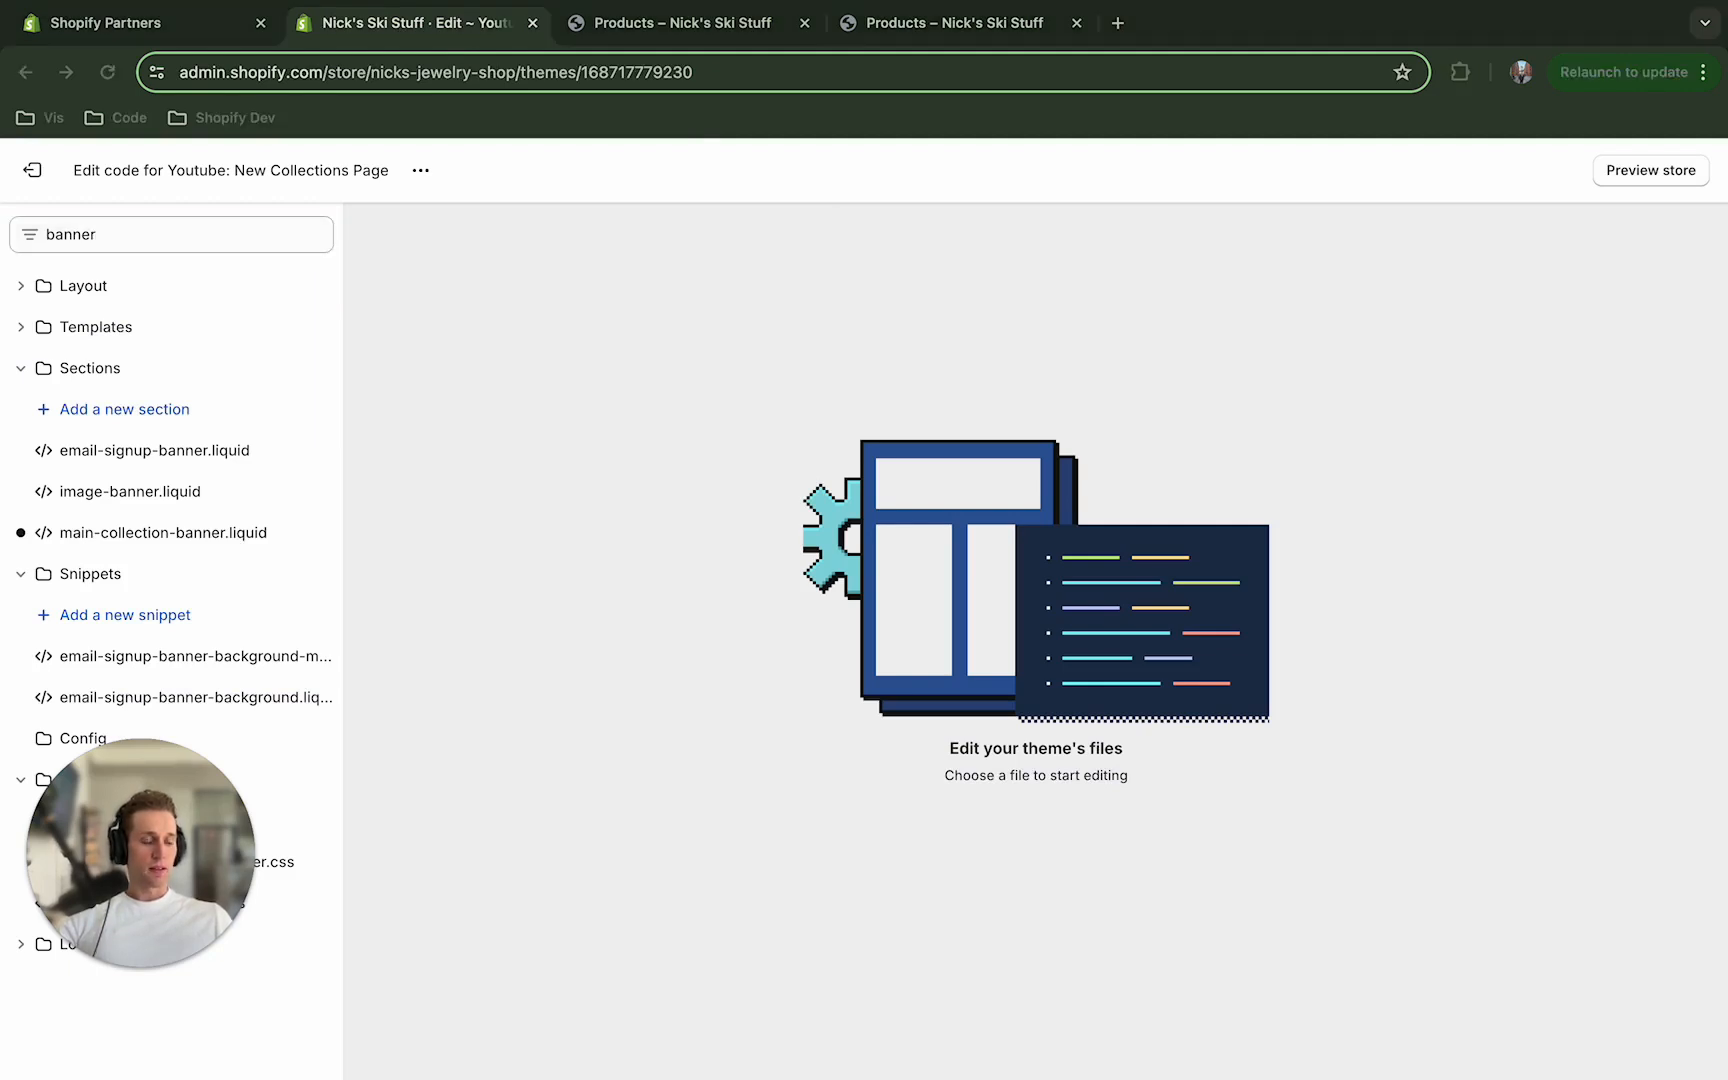
mouse_move(226, 260)
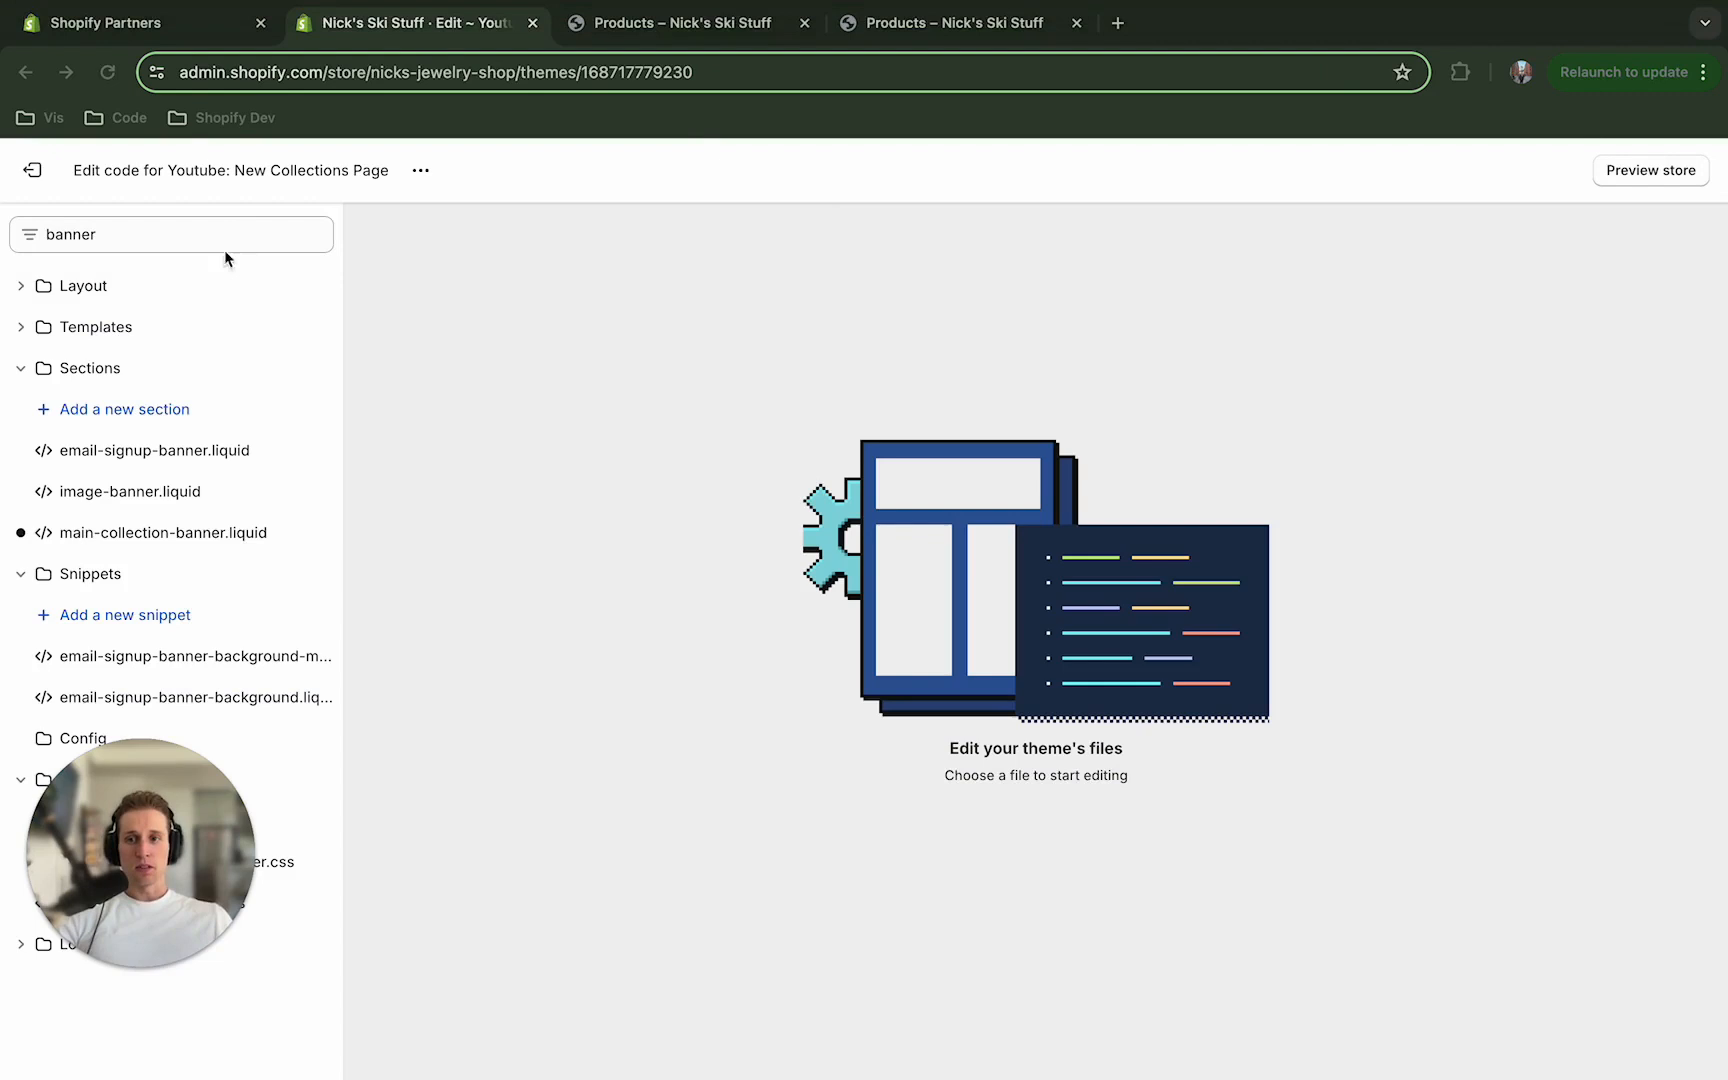
text(theme)
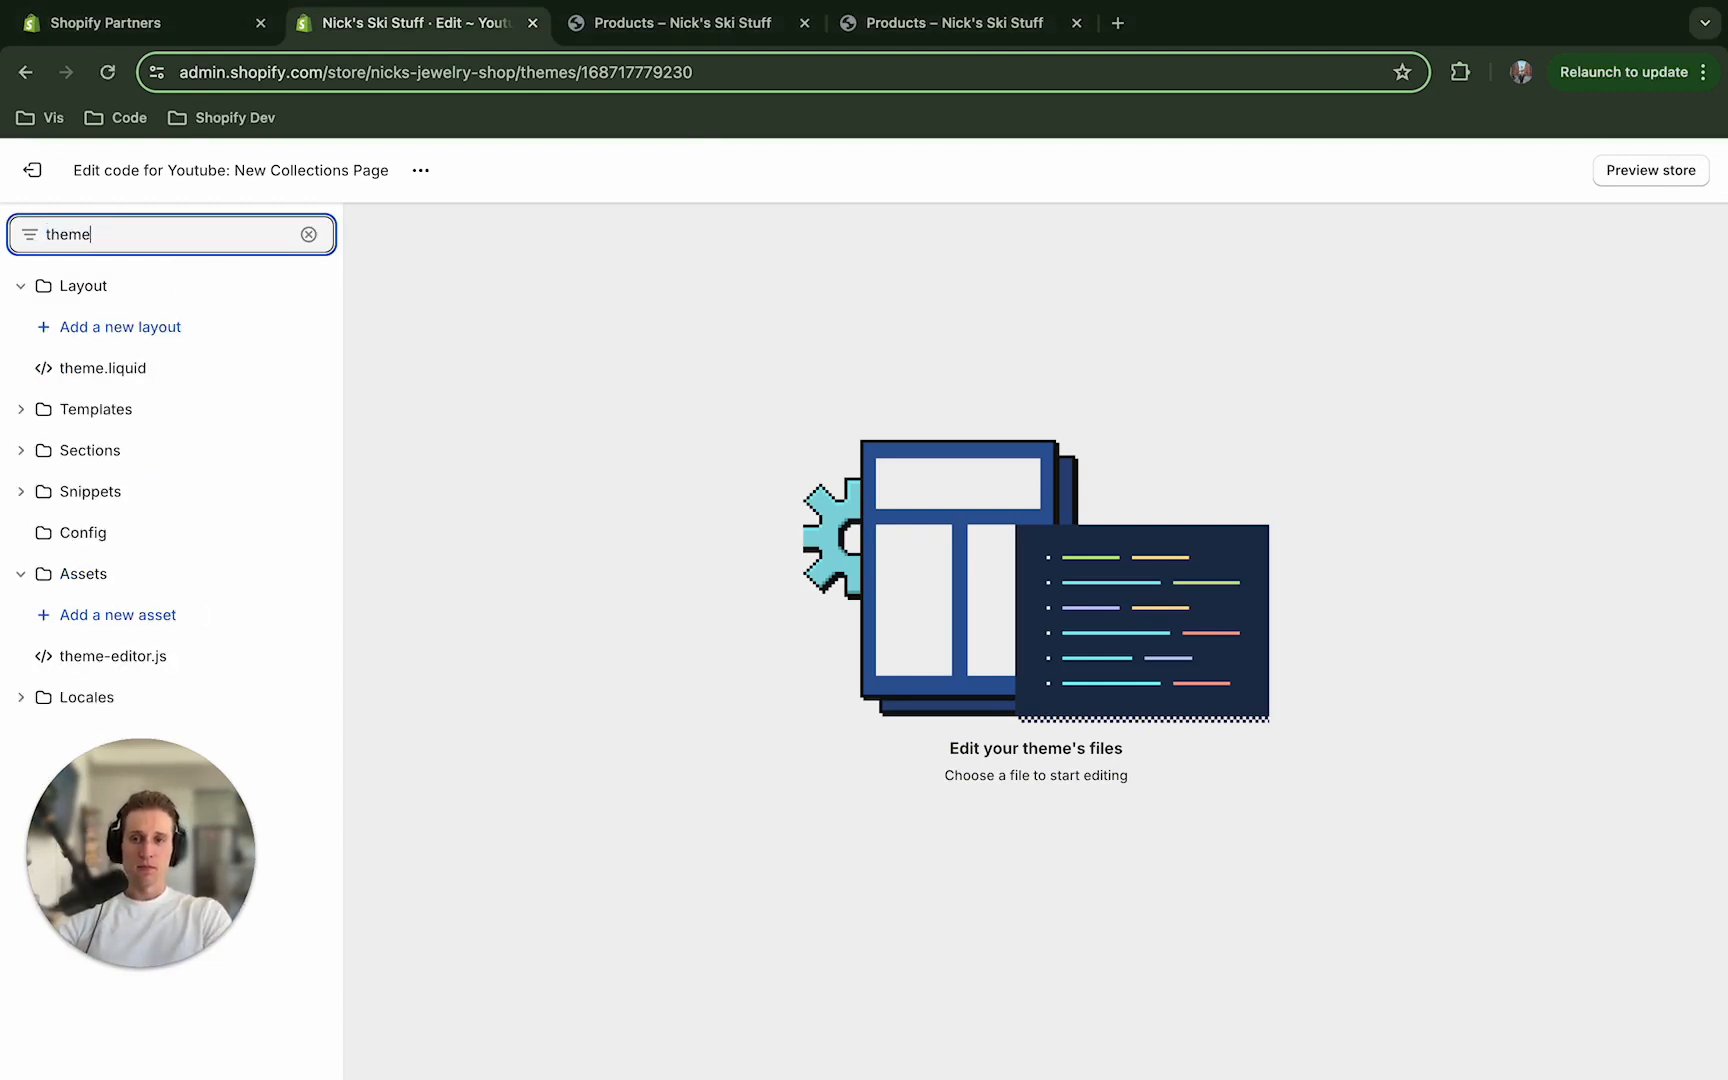
click(104, 366)
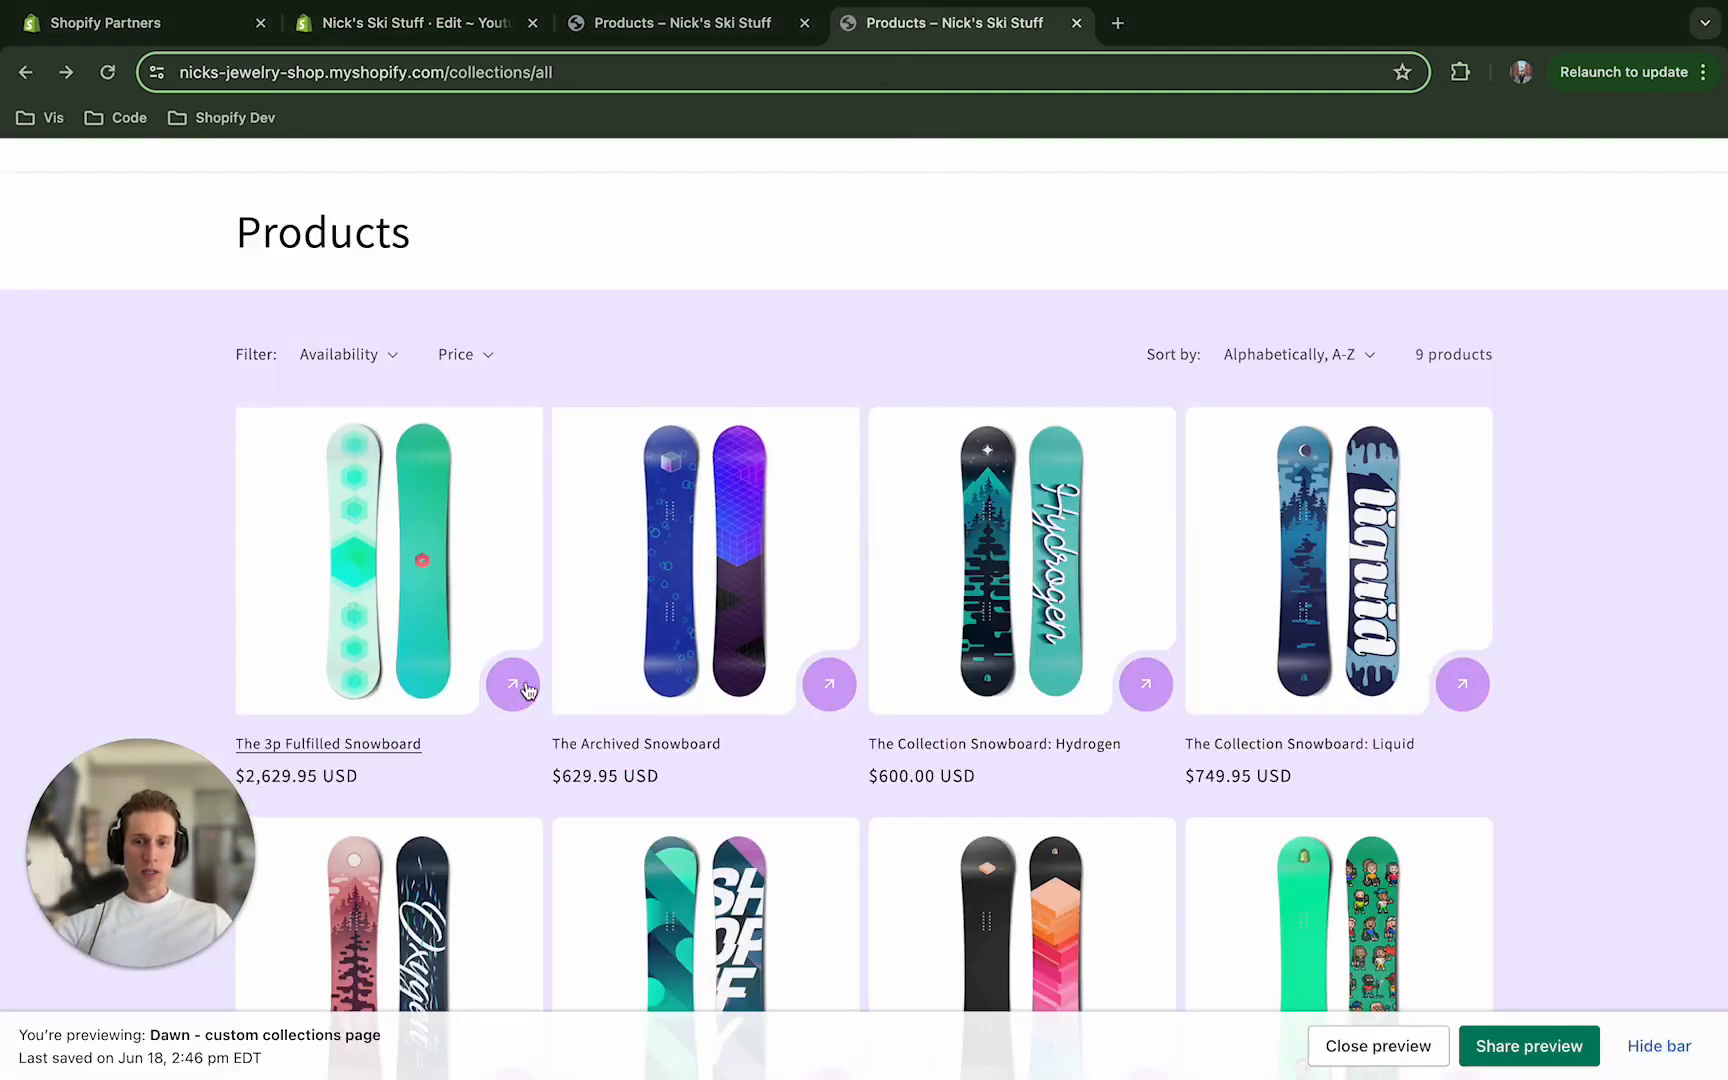
- Add the Google Fonts Material Symbols Outlined stylesheet link to theme.liquid and save it
click(408, 22)
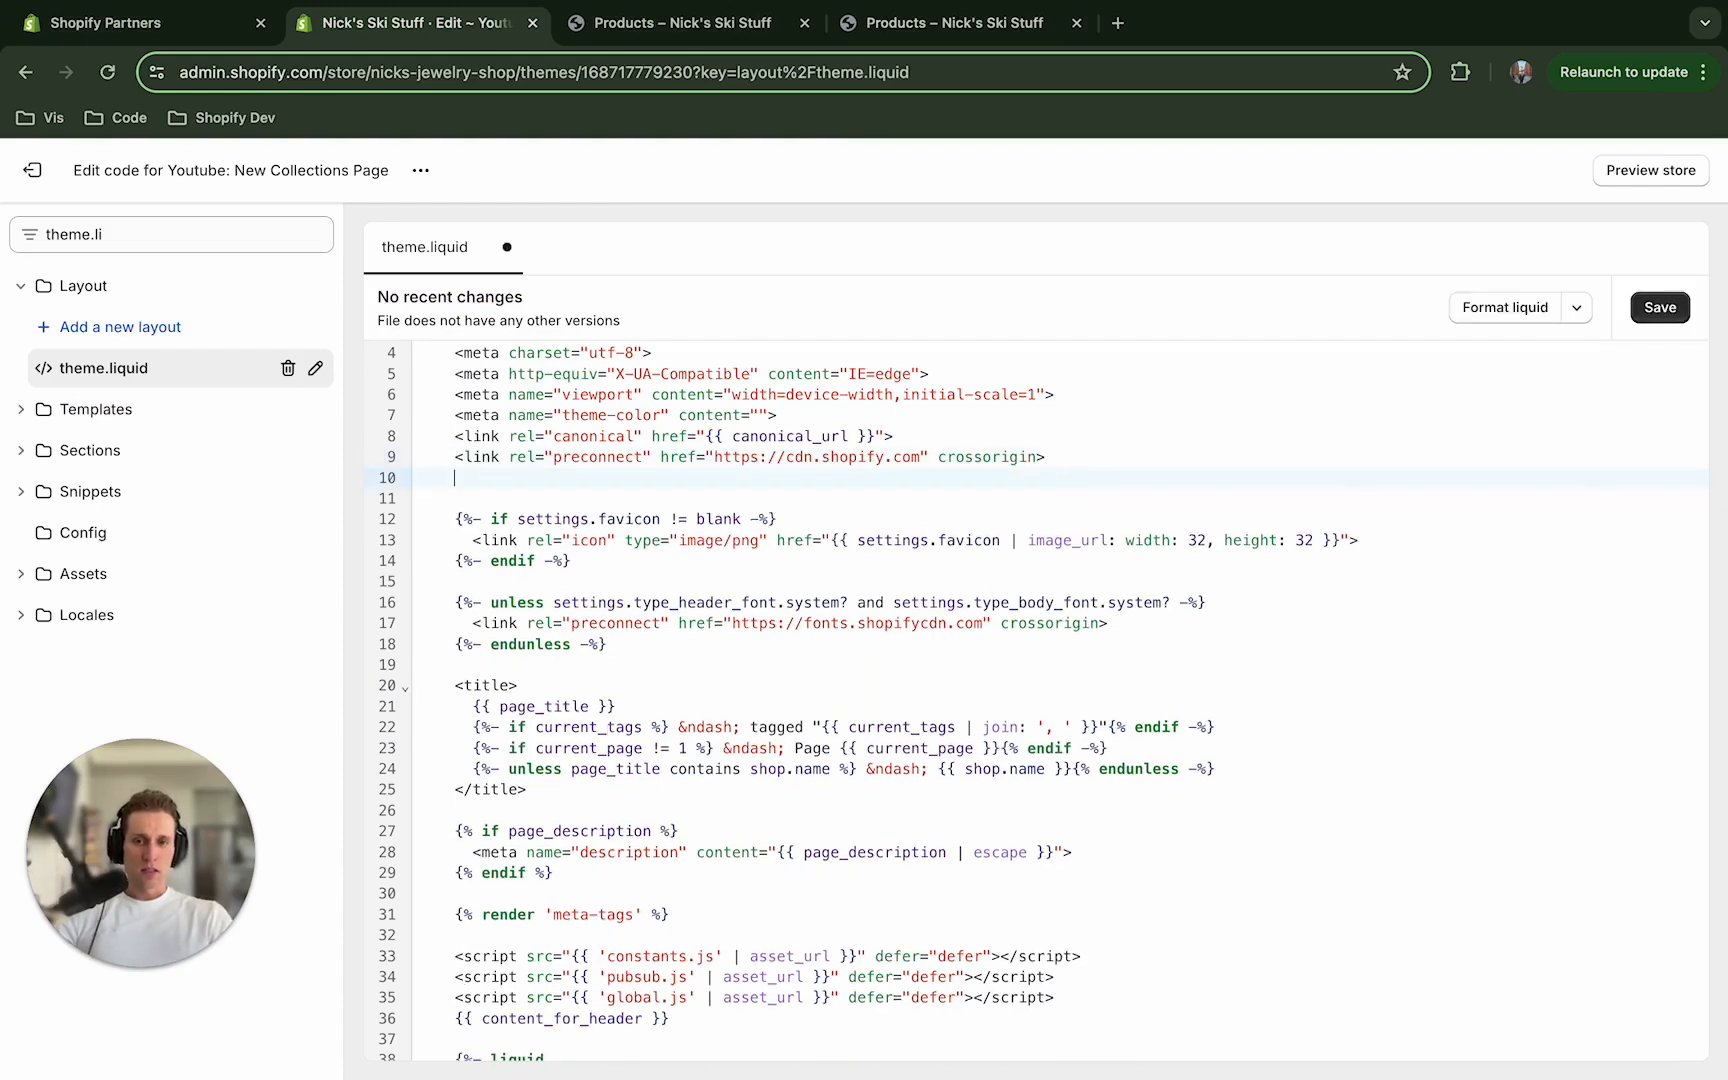
text(<link rel="stylesheet" href="https://fonts.googleapis.com/css2?family=Material+Symbols+Outlined:opsz,wght,FILL,GRAD@24,400,0,0" />)
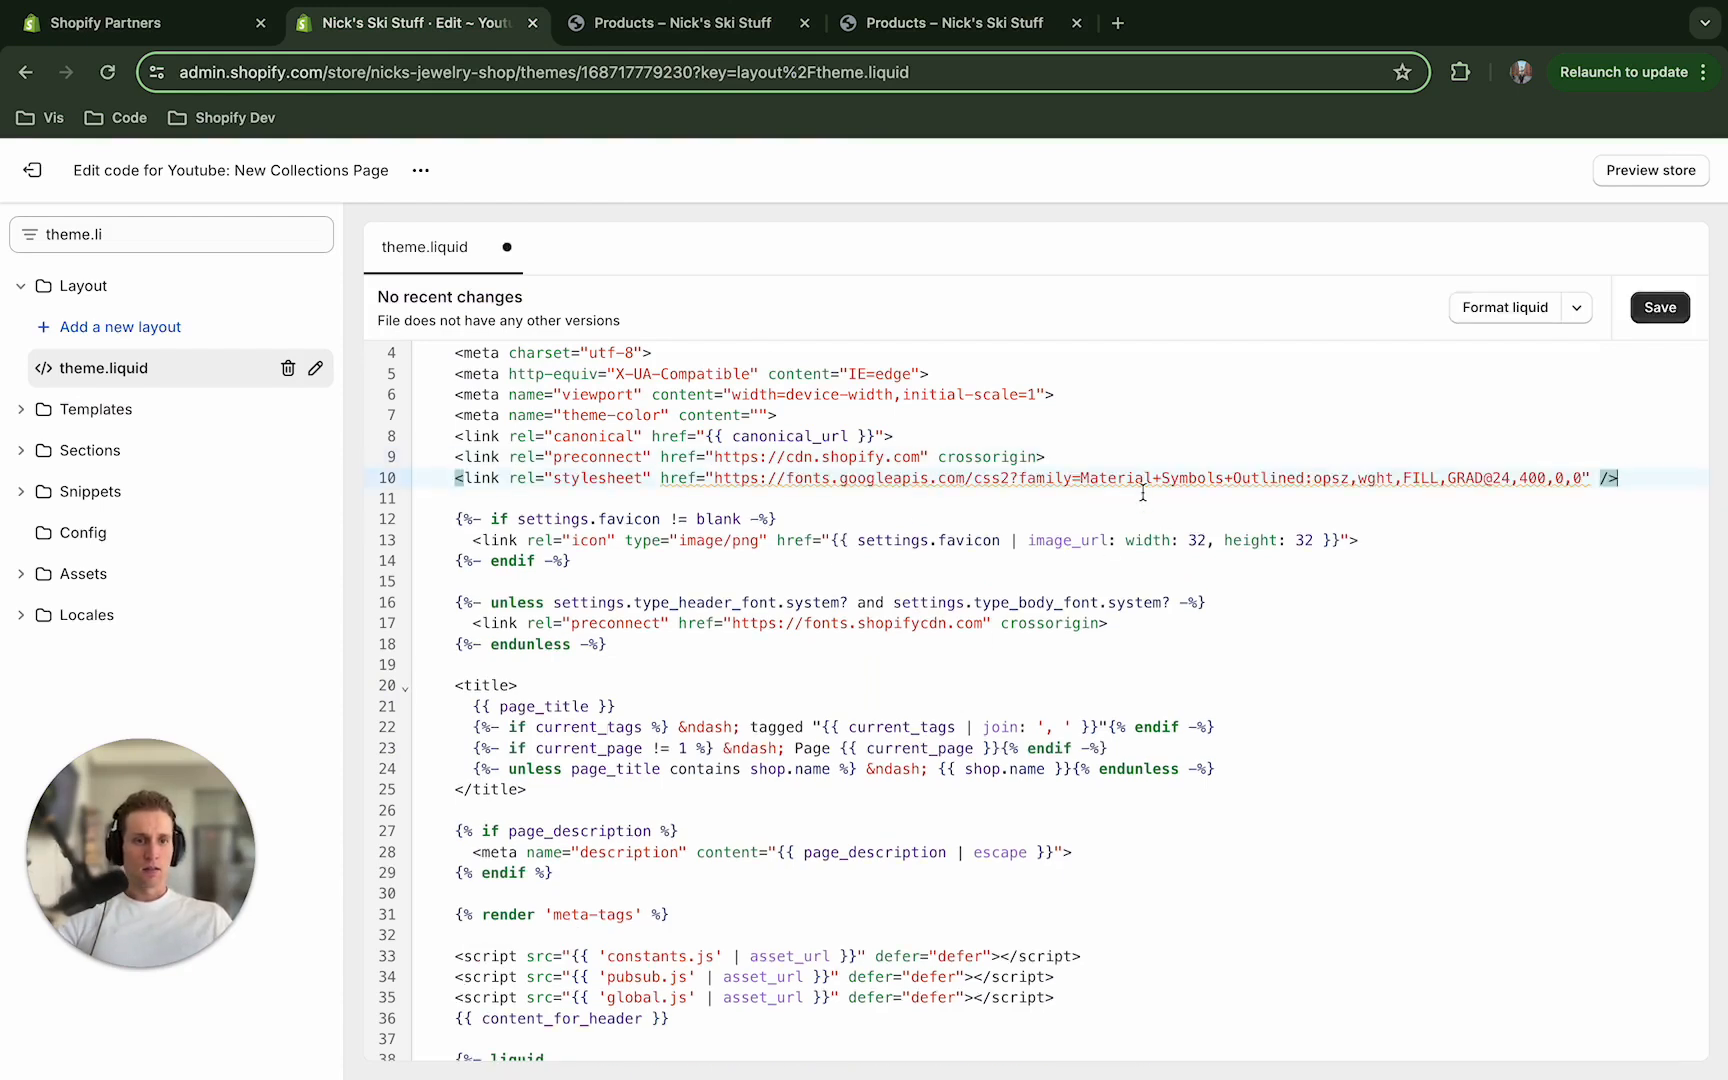
click(1658, 306)
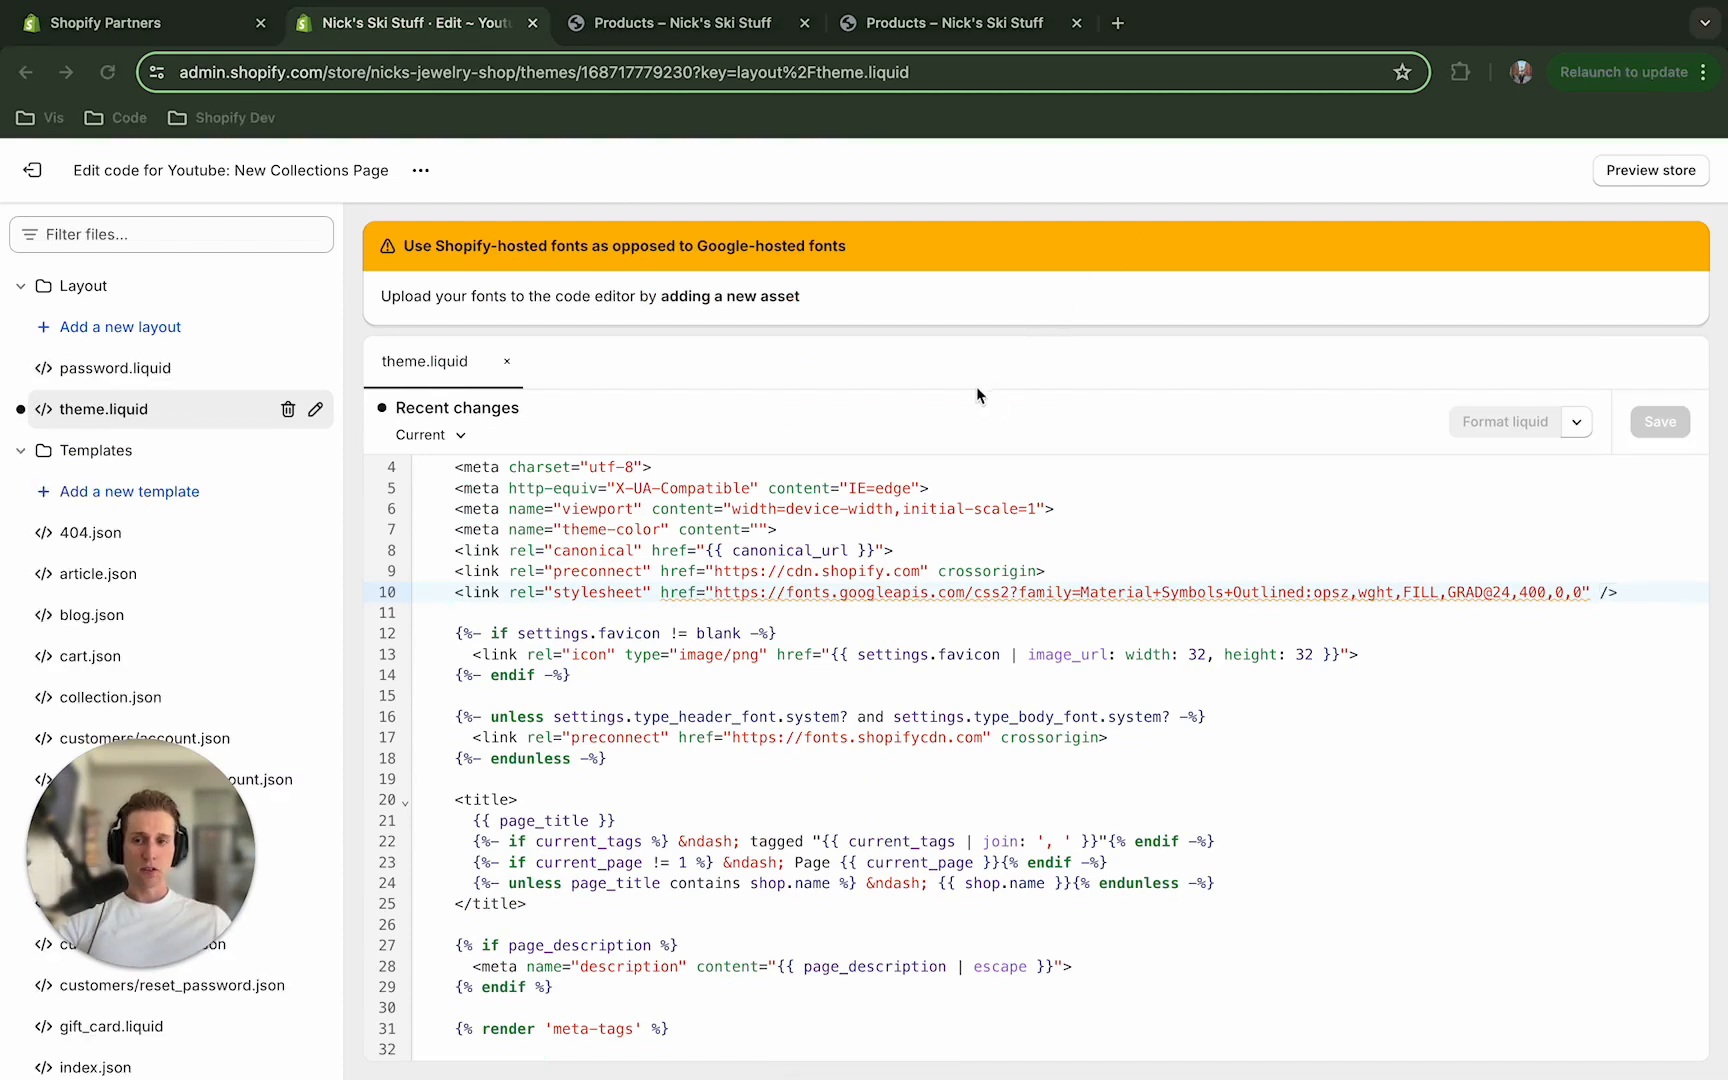
click(170, 234)
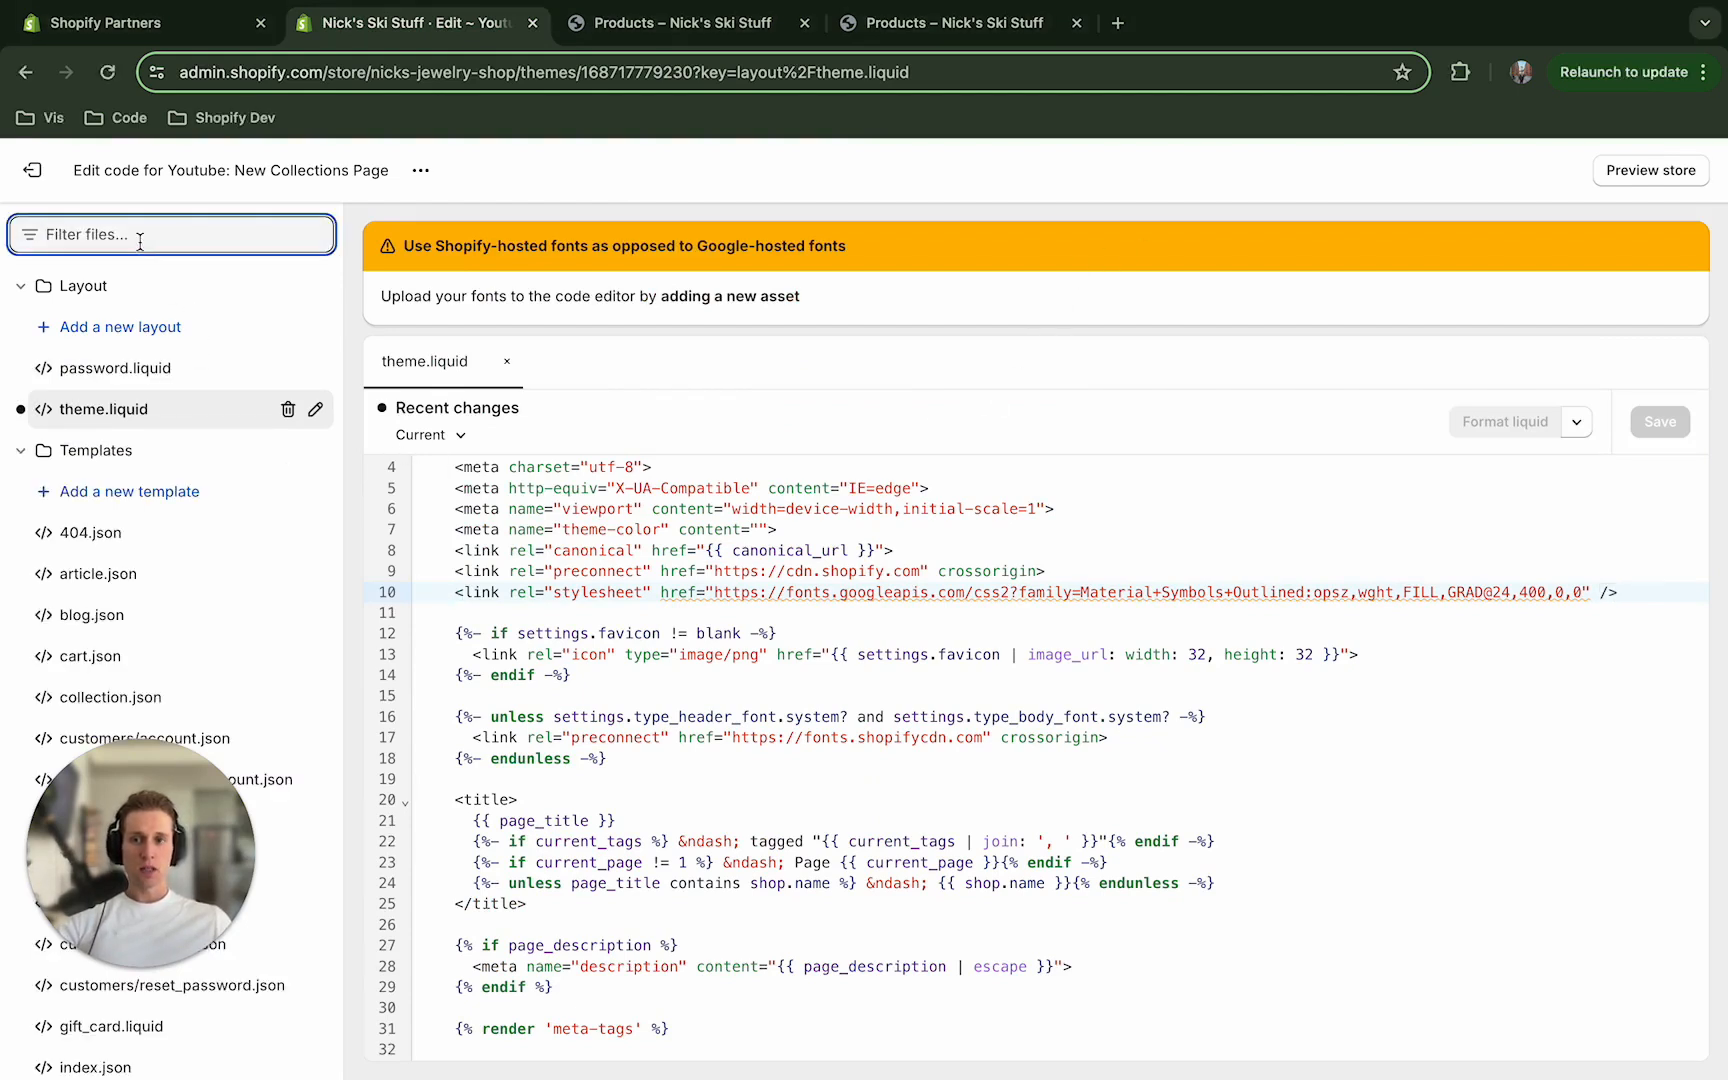
- Filter for 'card-' and bring up snippets/card-product.liquid, checking the default collection preview
text(card-prod)
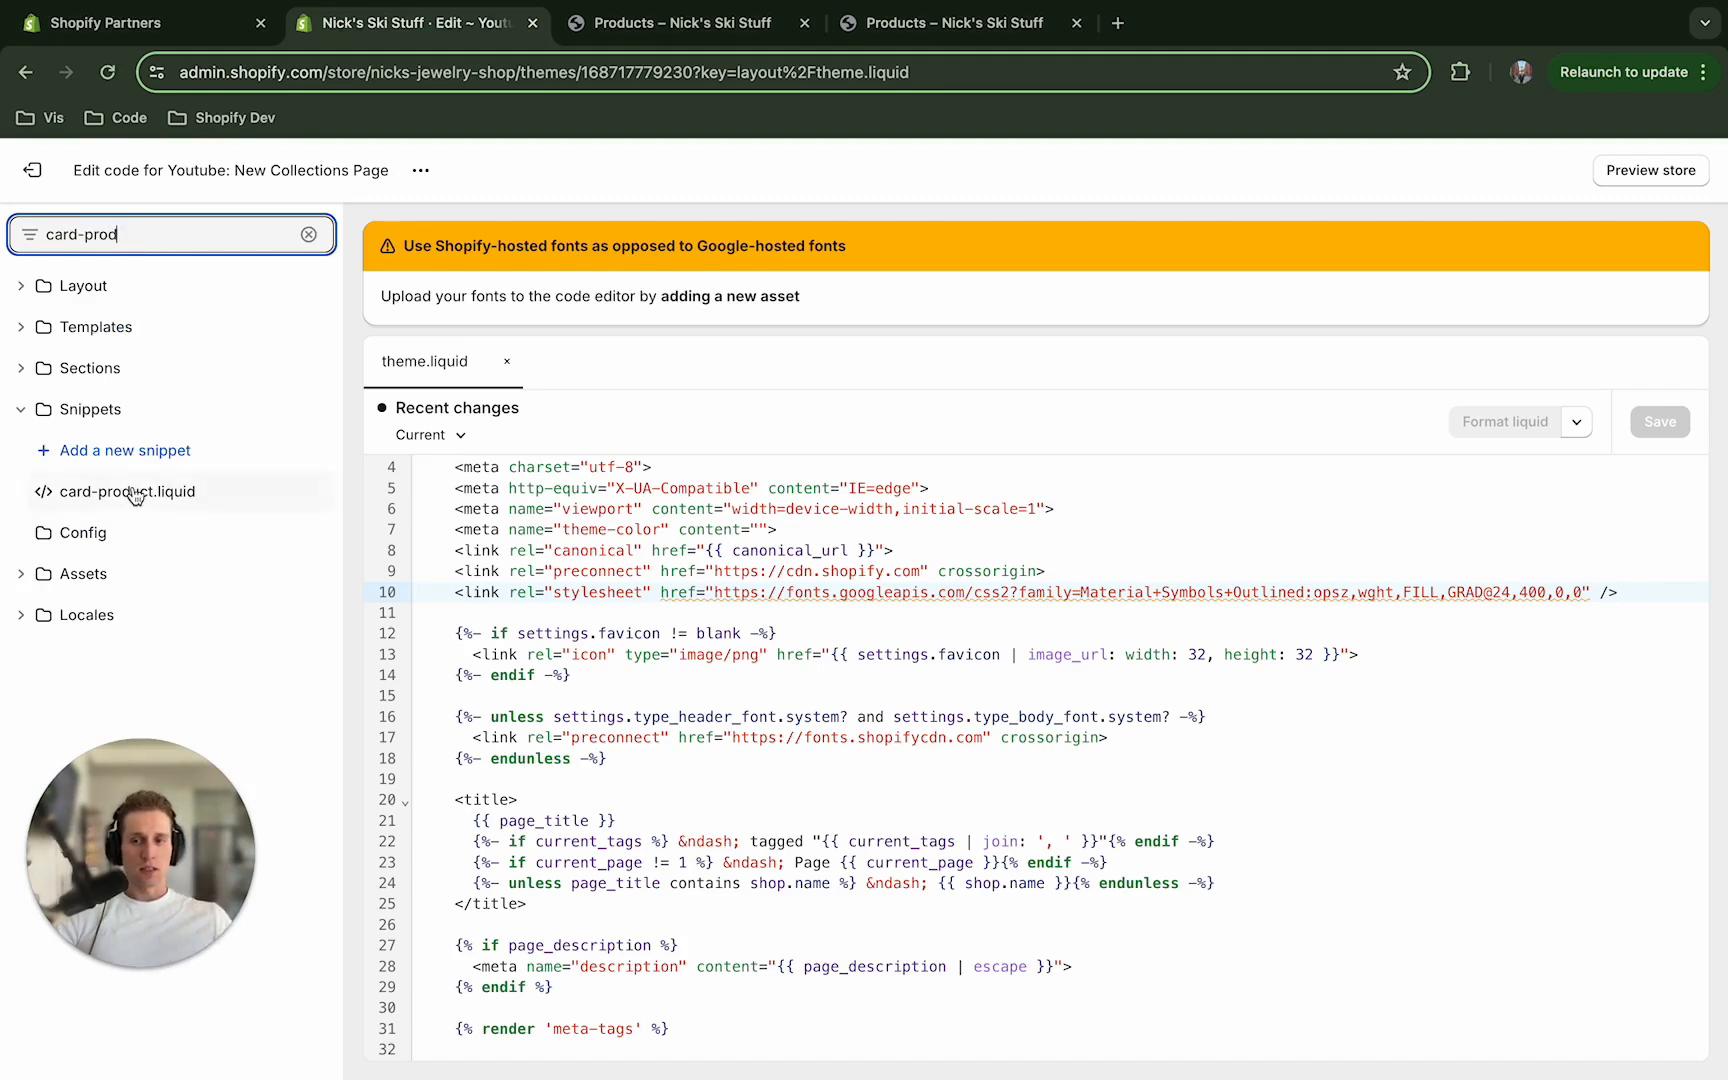
click(128, 492)
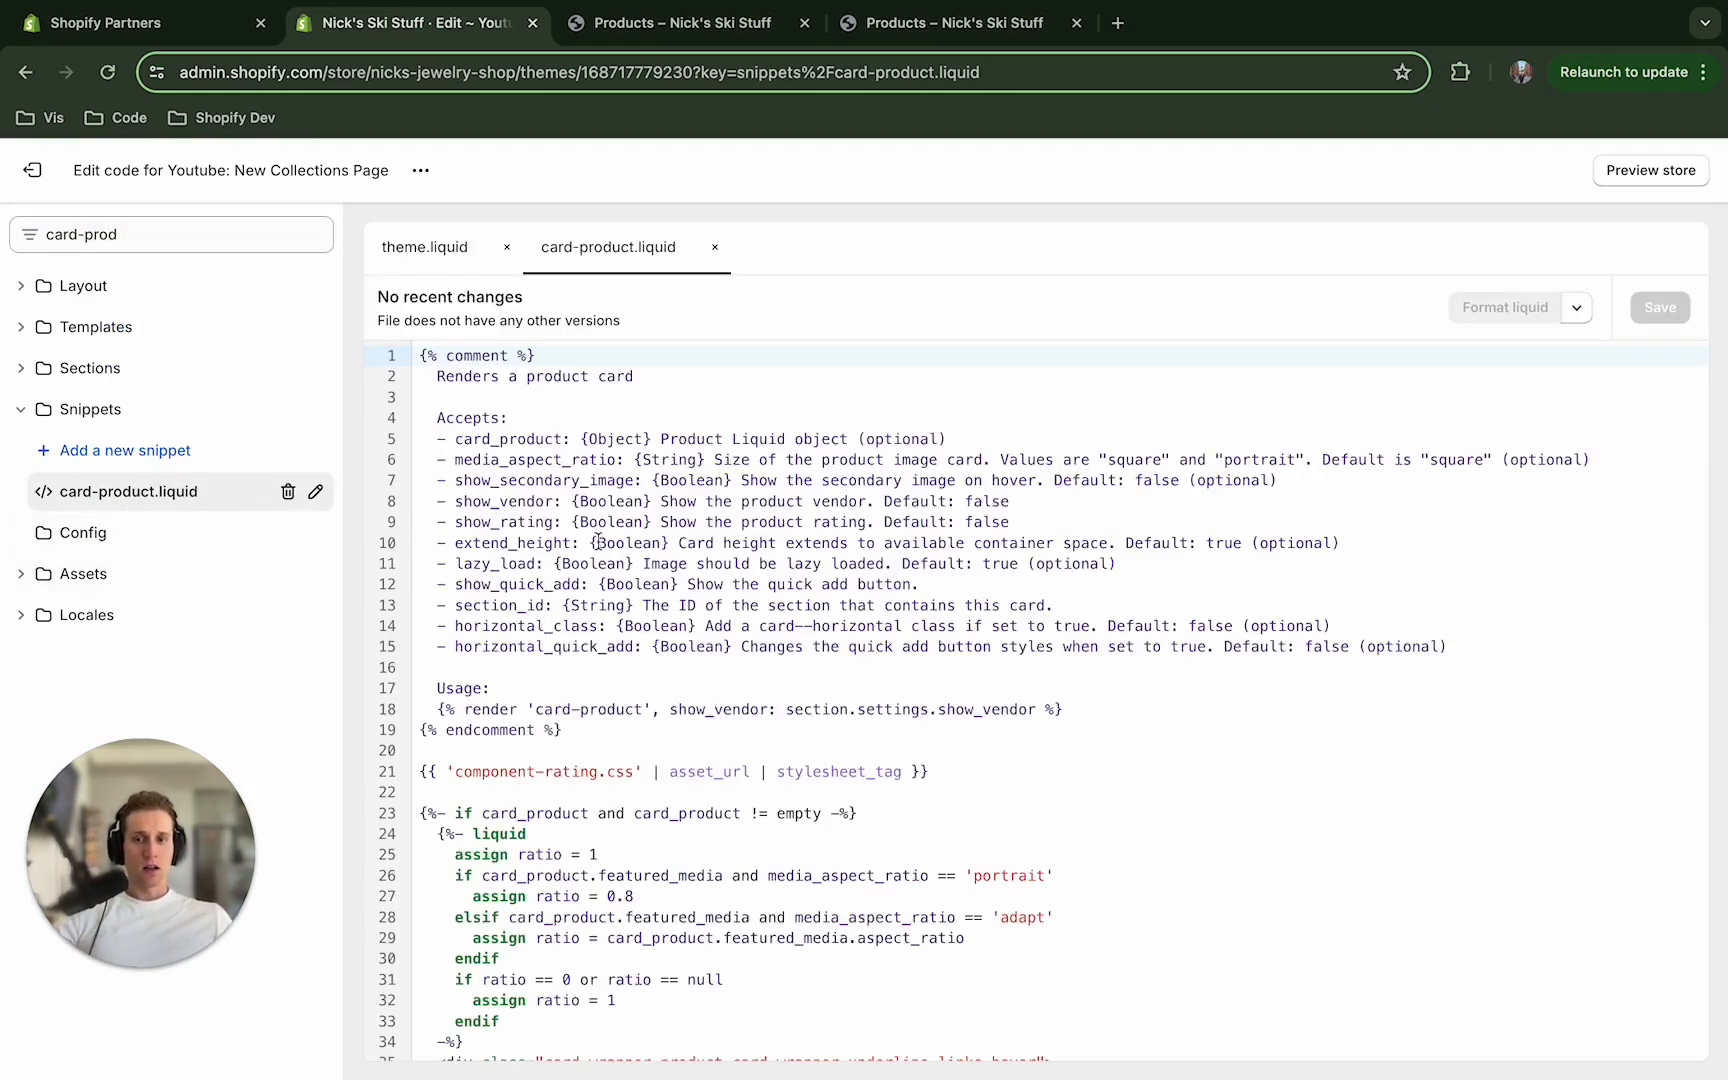
mouse_move(754, 306)
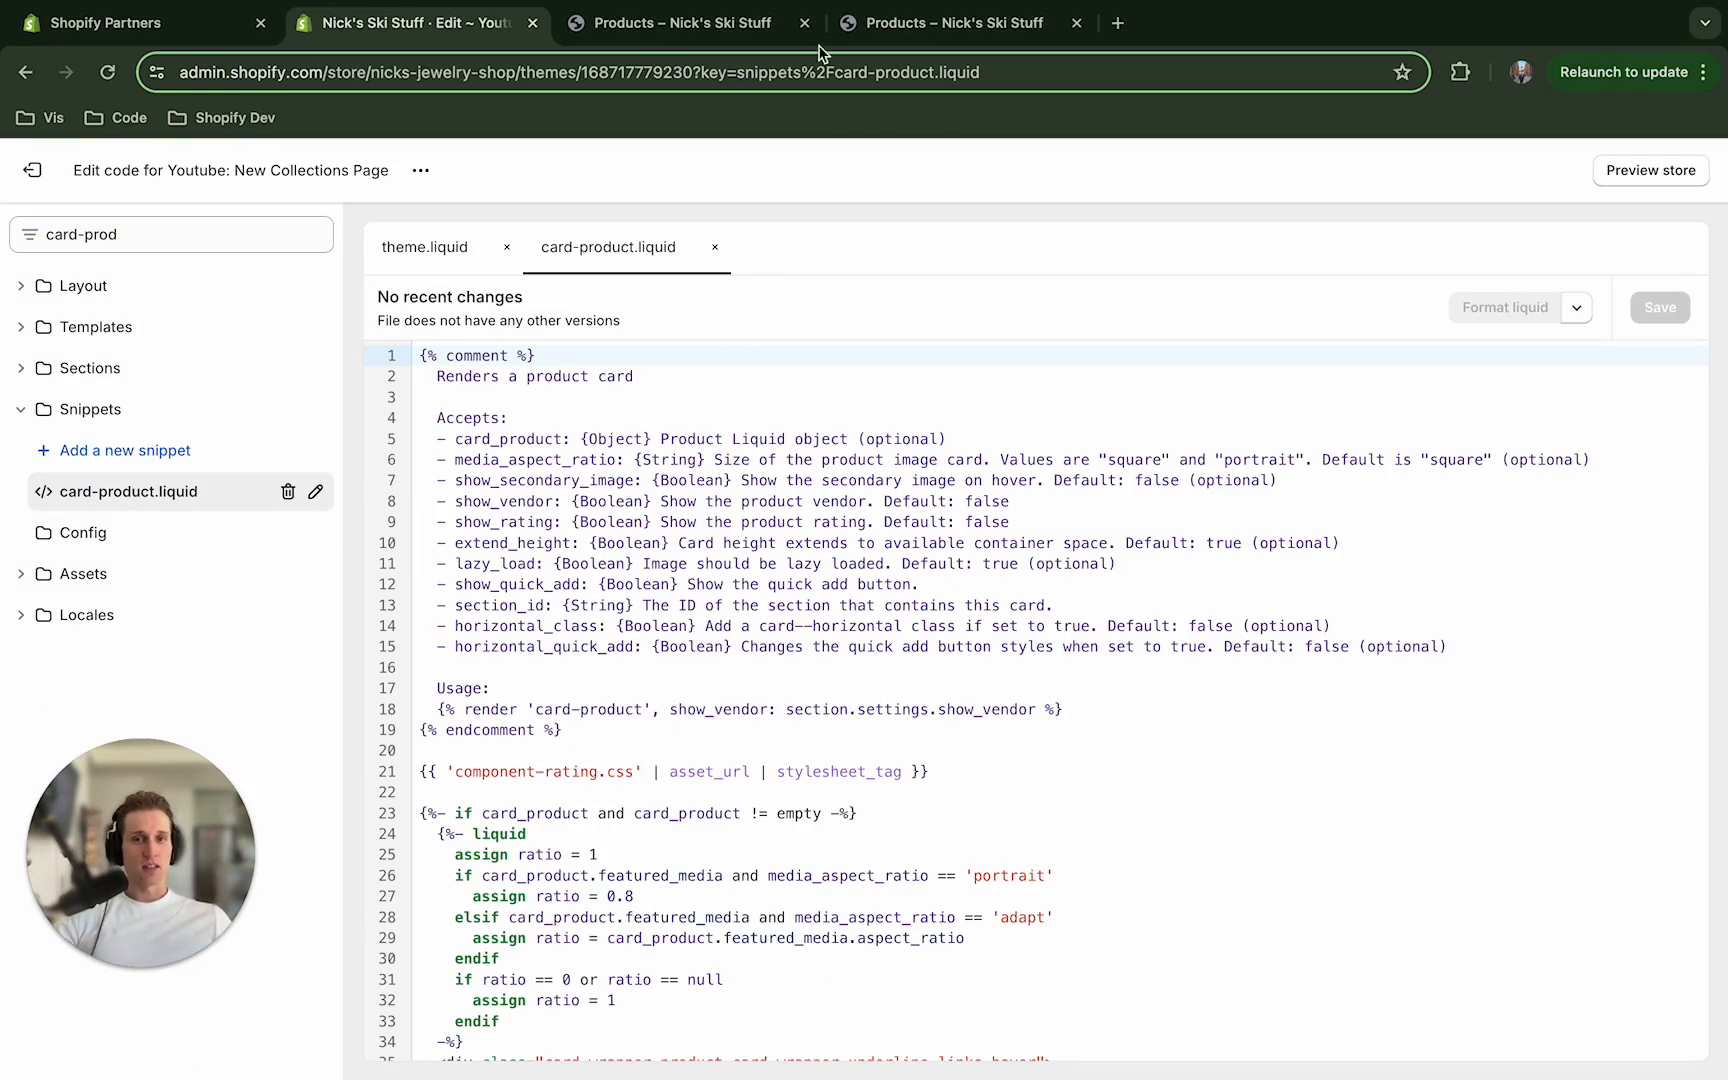
click(684, 22)
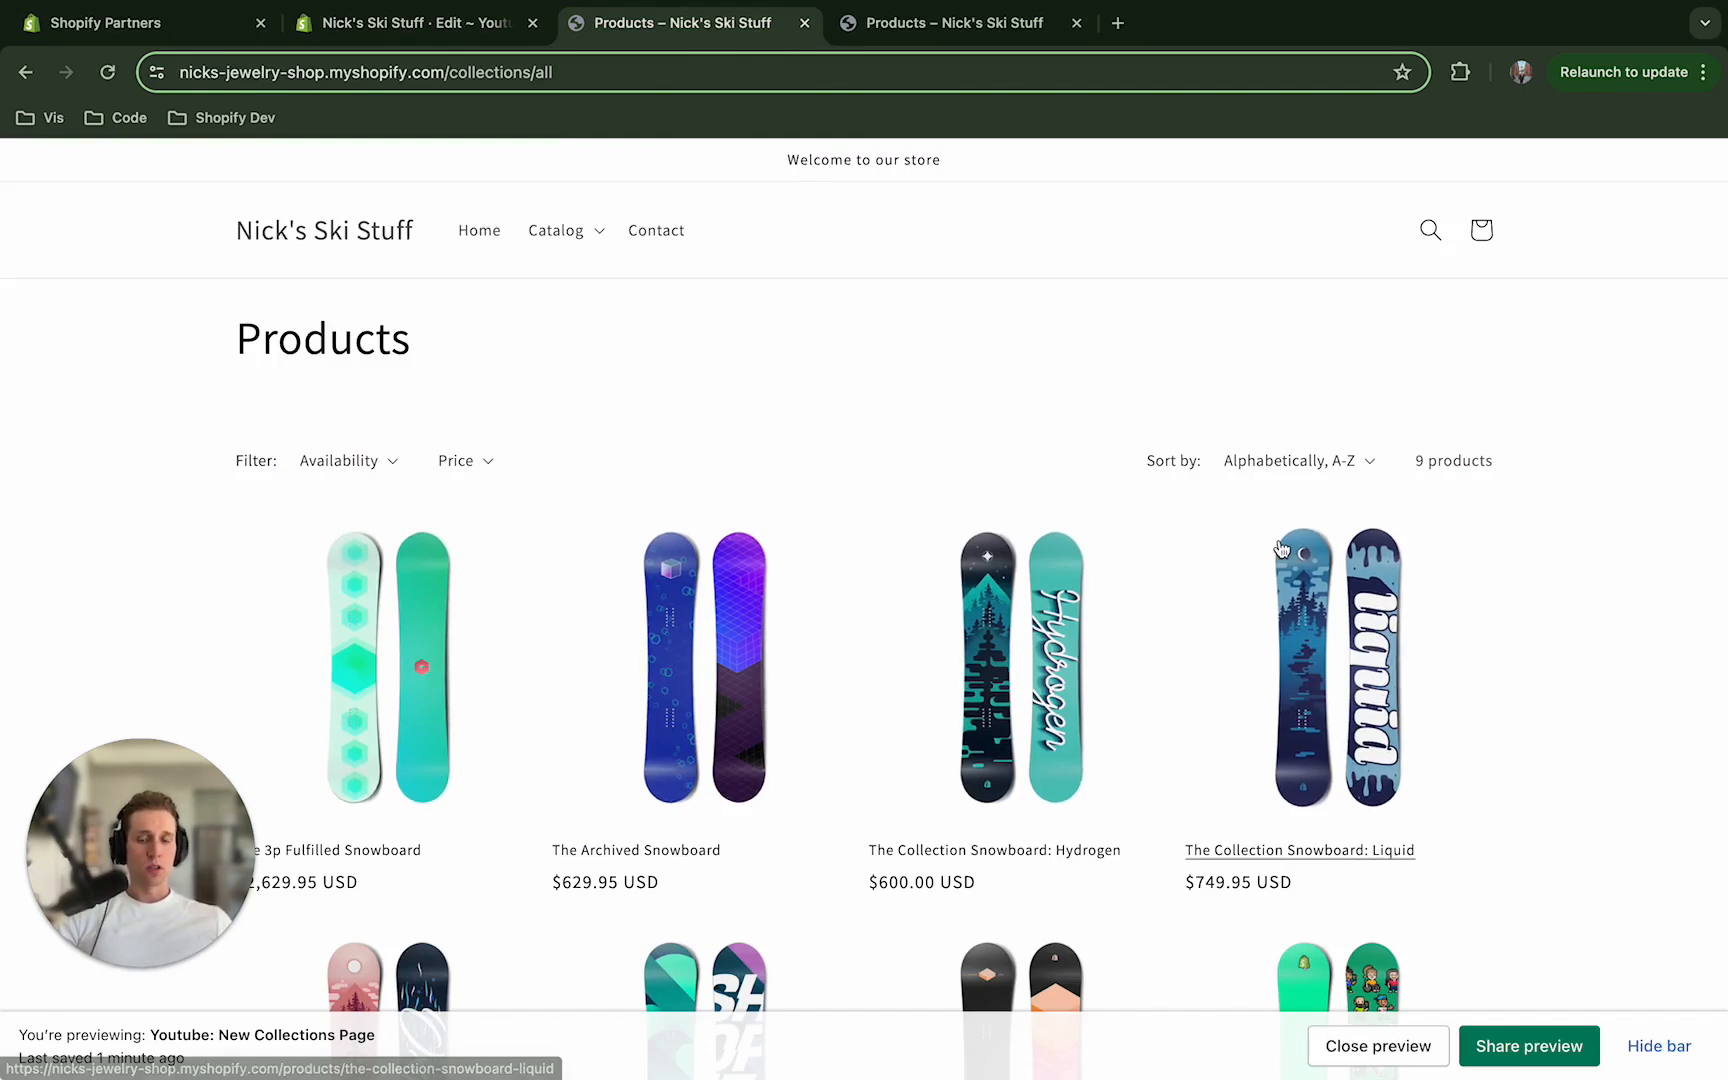
click(414, 22)
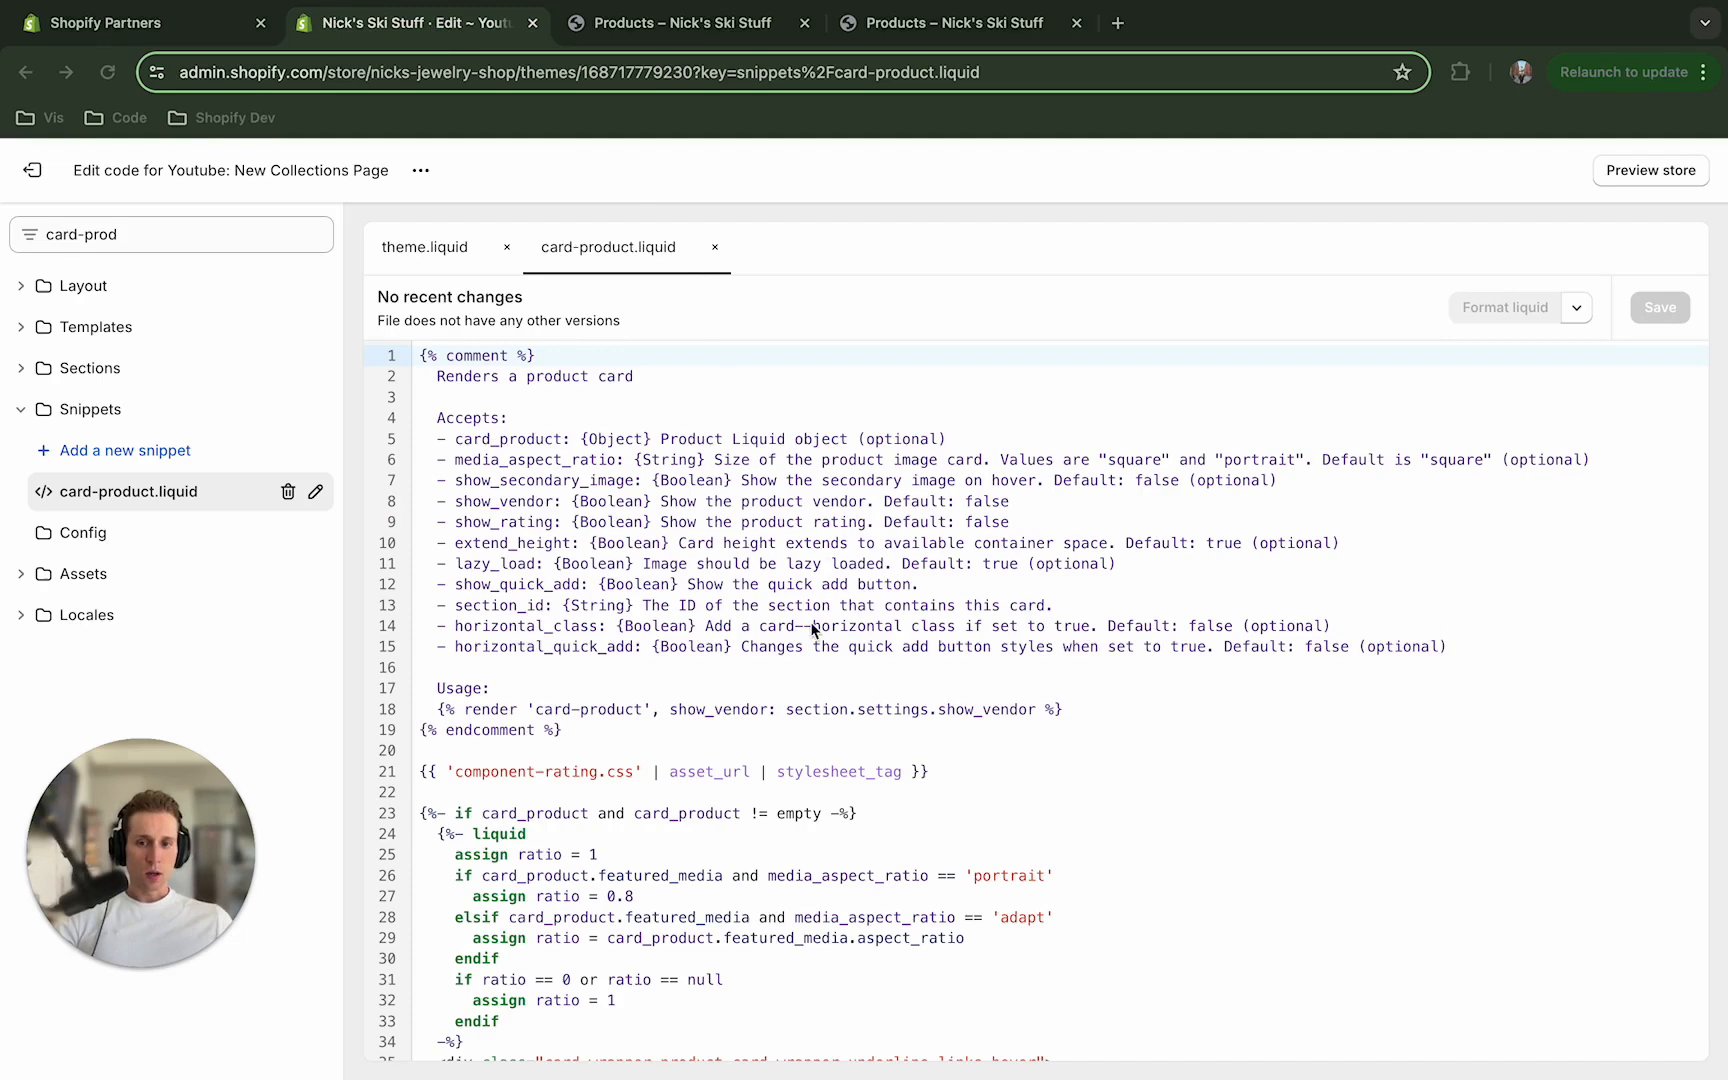
- Append unique-container-class to the card-wrapper div's class attribute in card-product.liquid
scroll(down, 3)
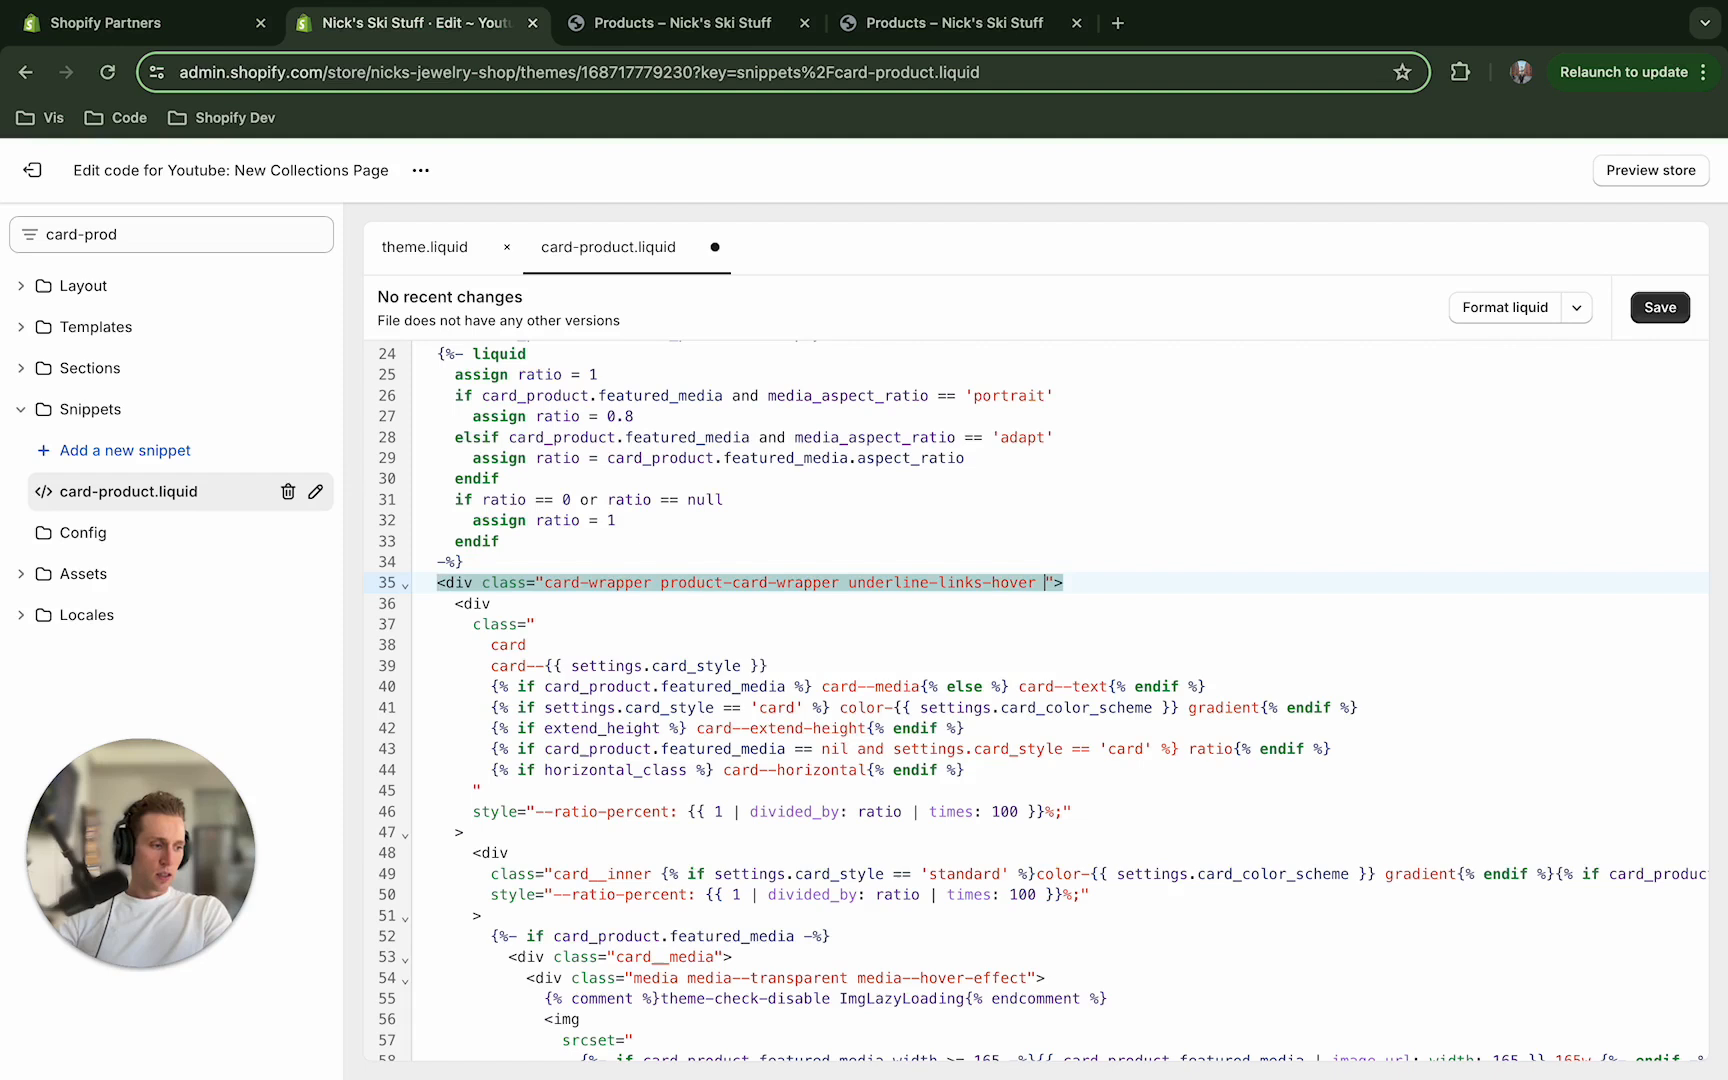
text(unique-container-)
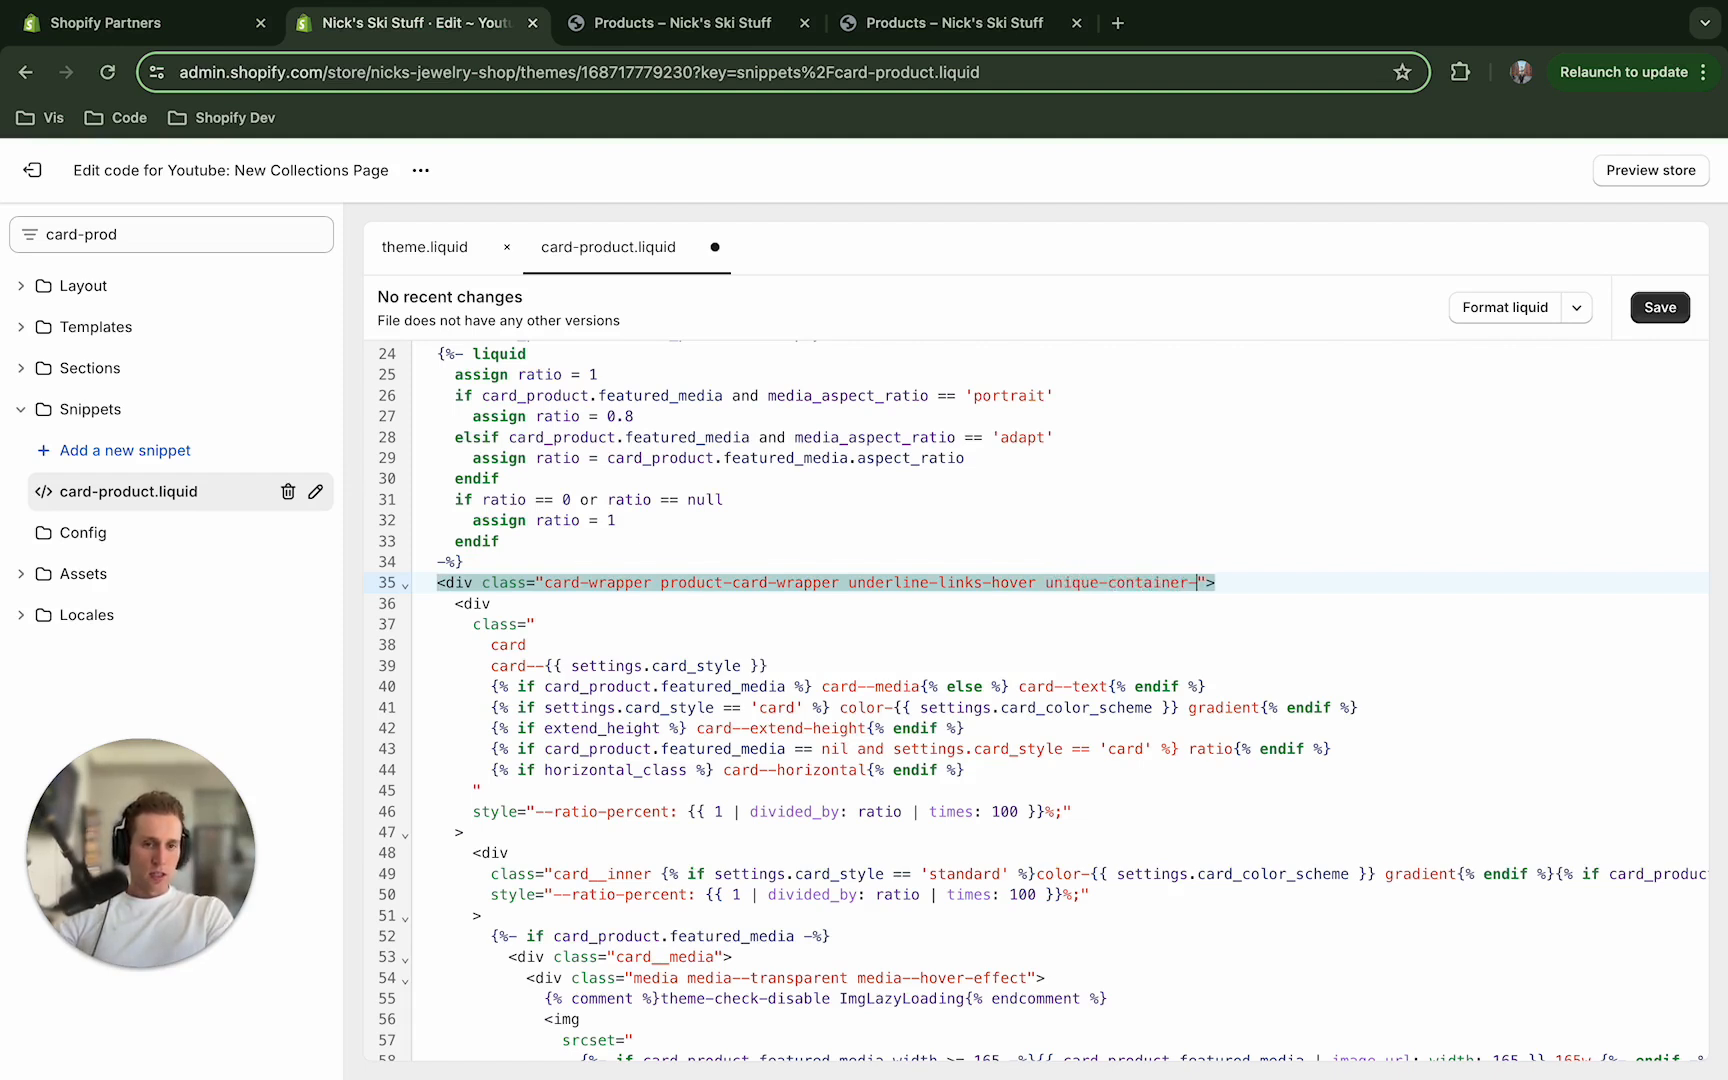
text(class)
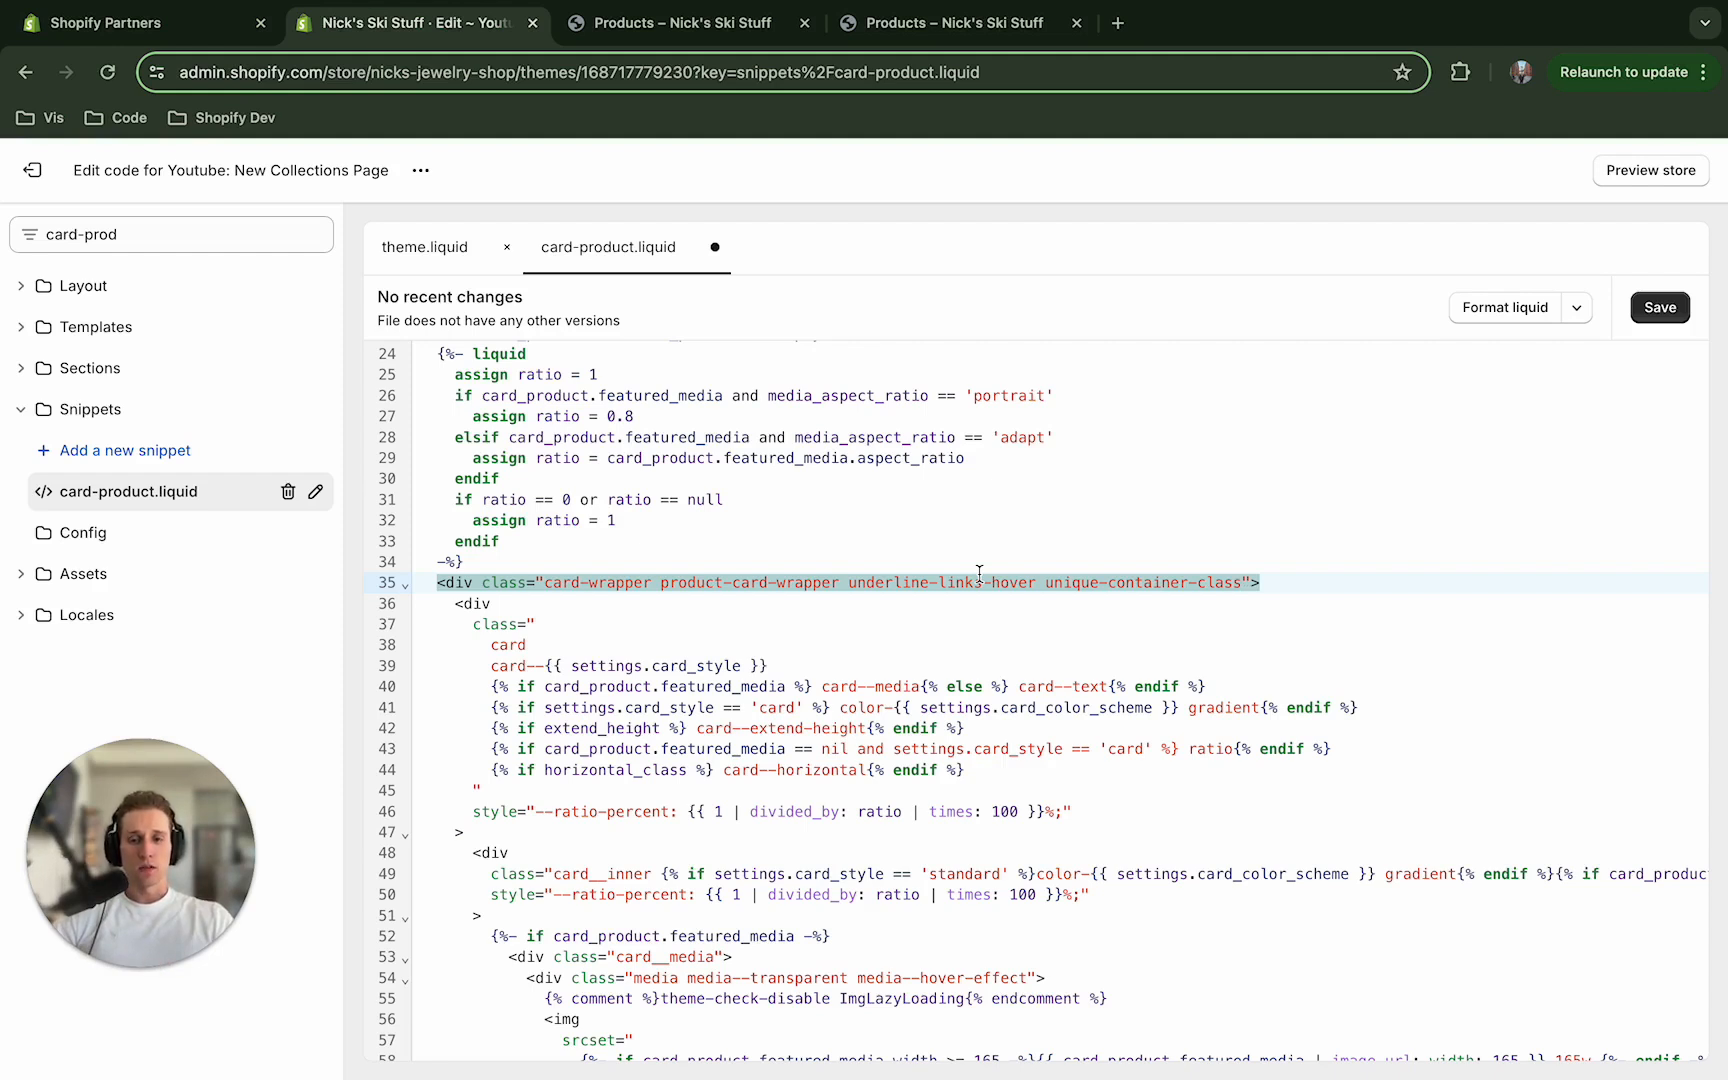
double_click(1068, 582)
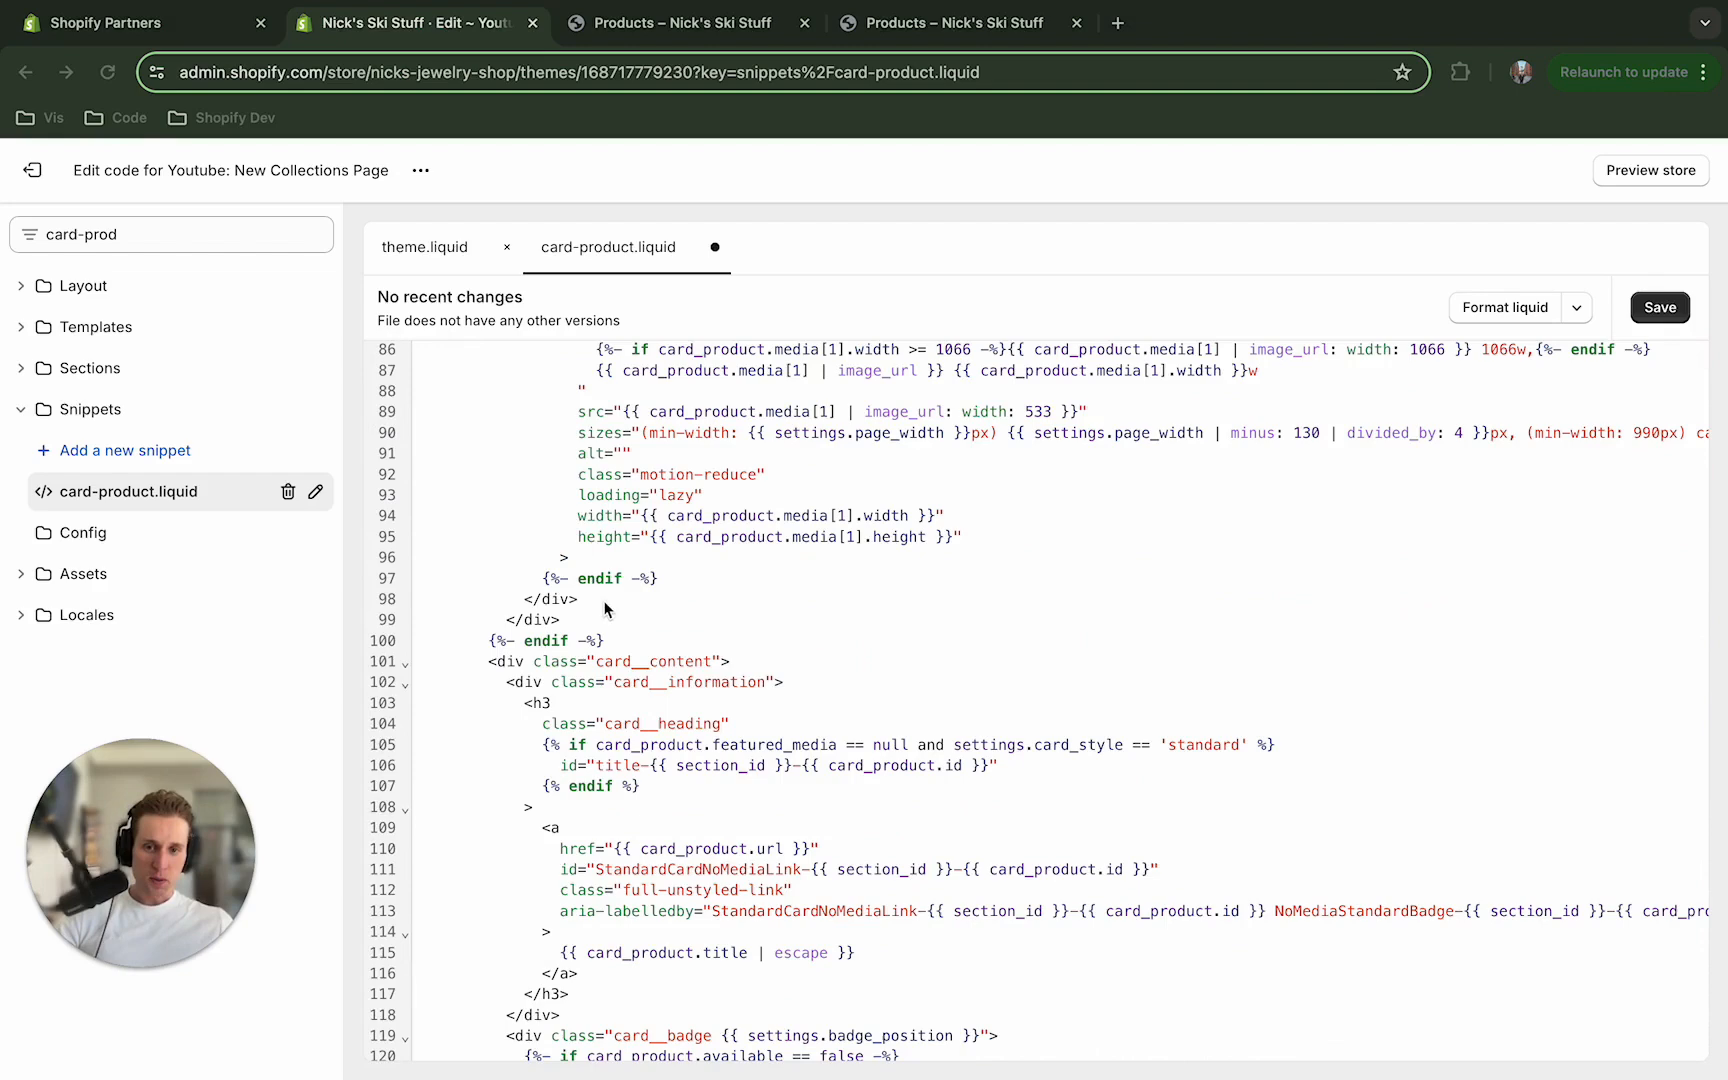
- Start a new line after the closing media div, comparing with the default collection preview
click(576, 598)
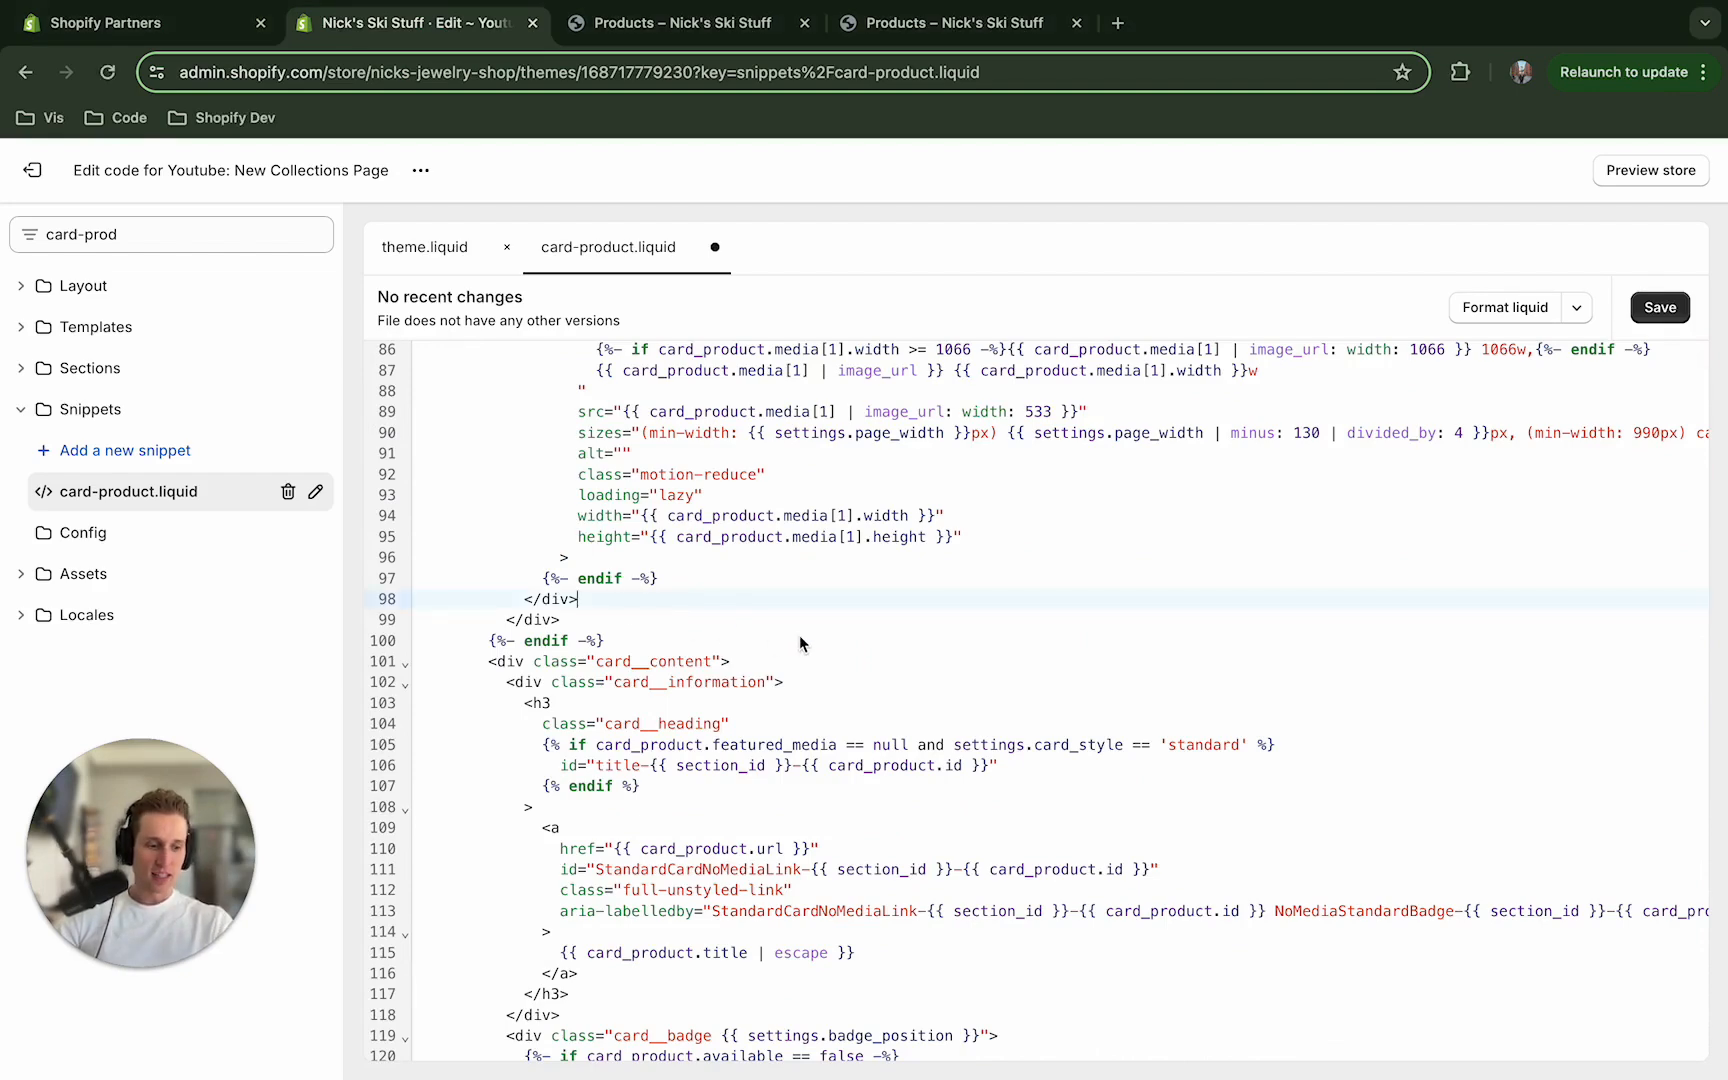
key(Enter)
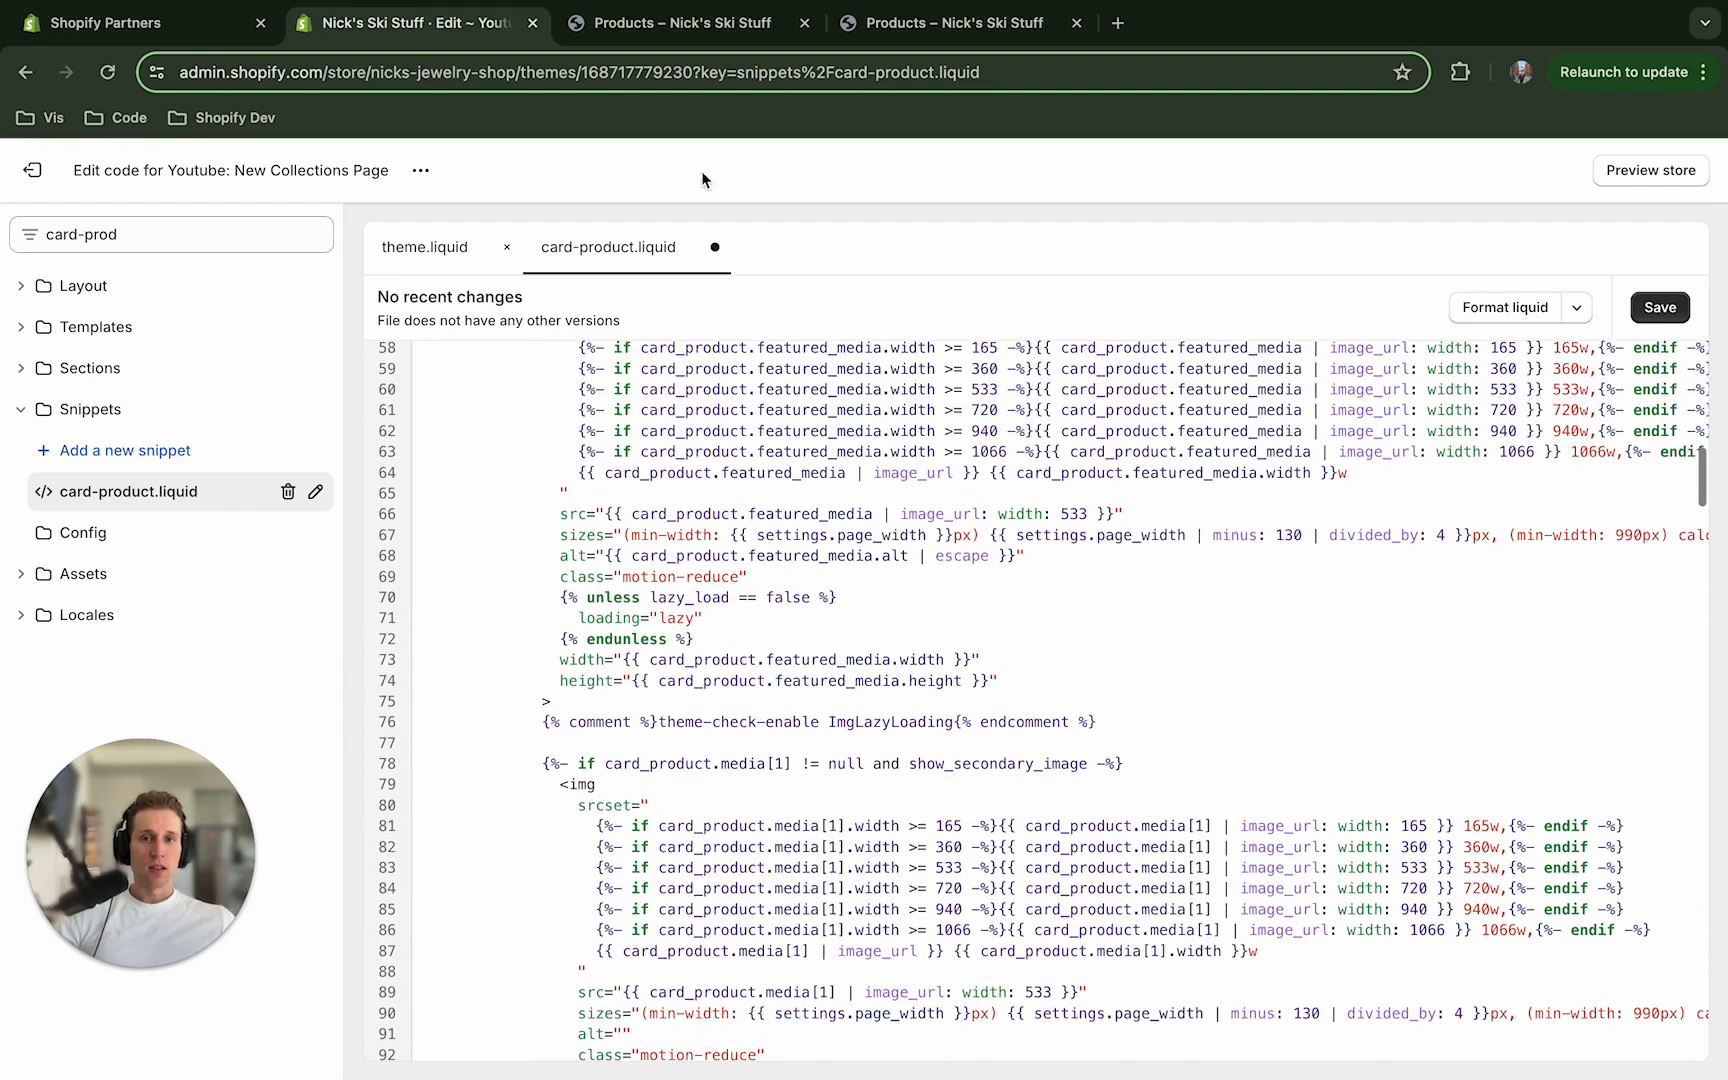
click(672, 22)
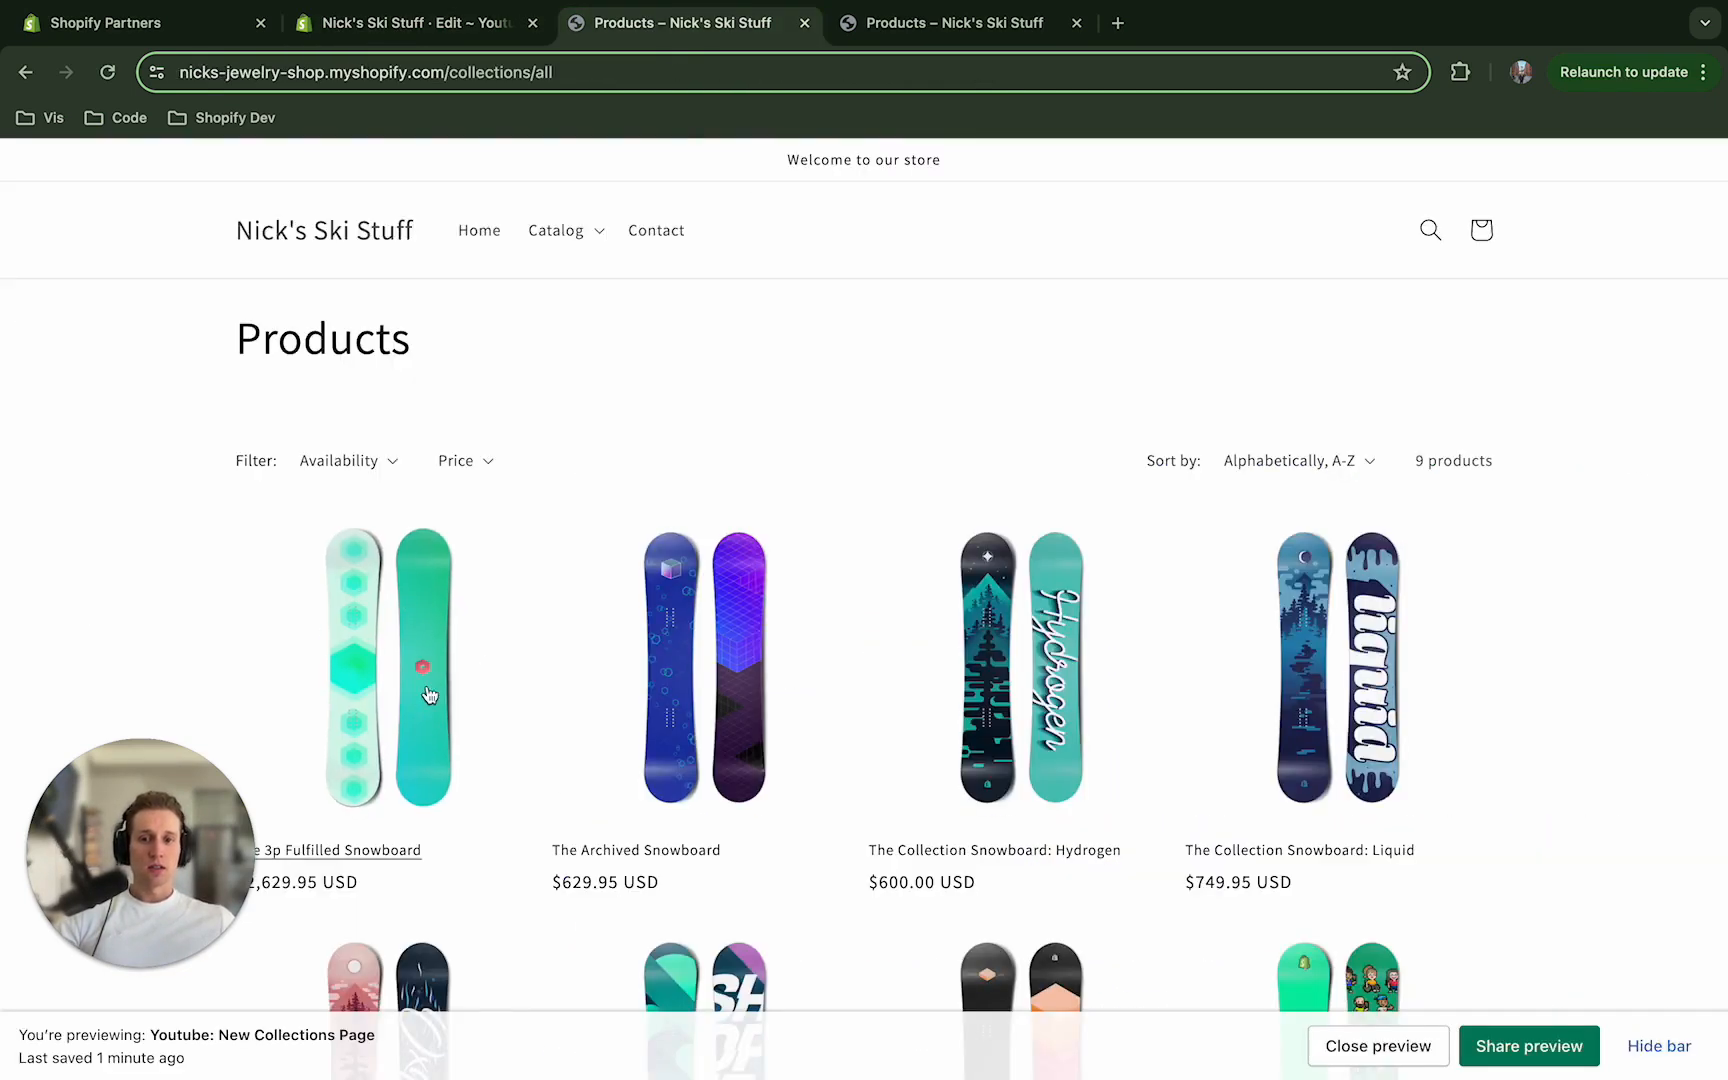
click(414, 22)
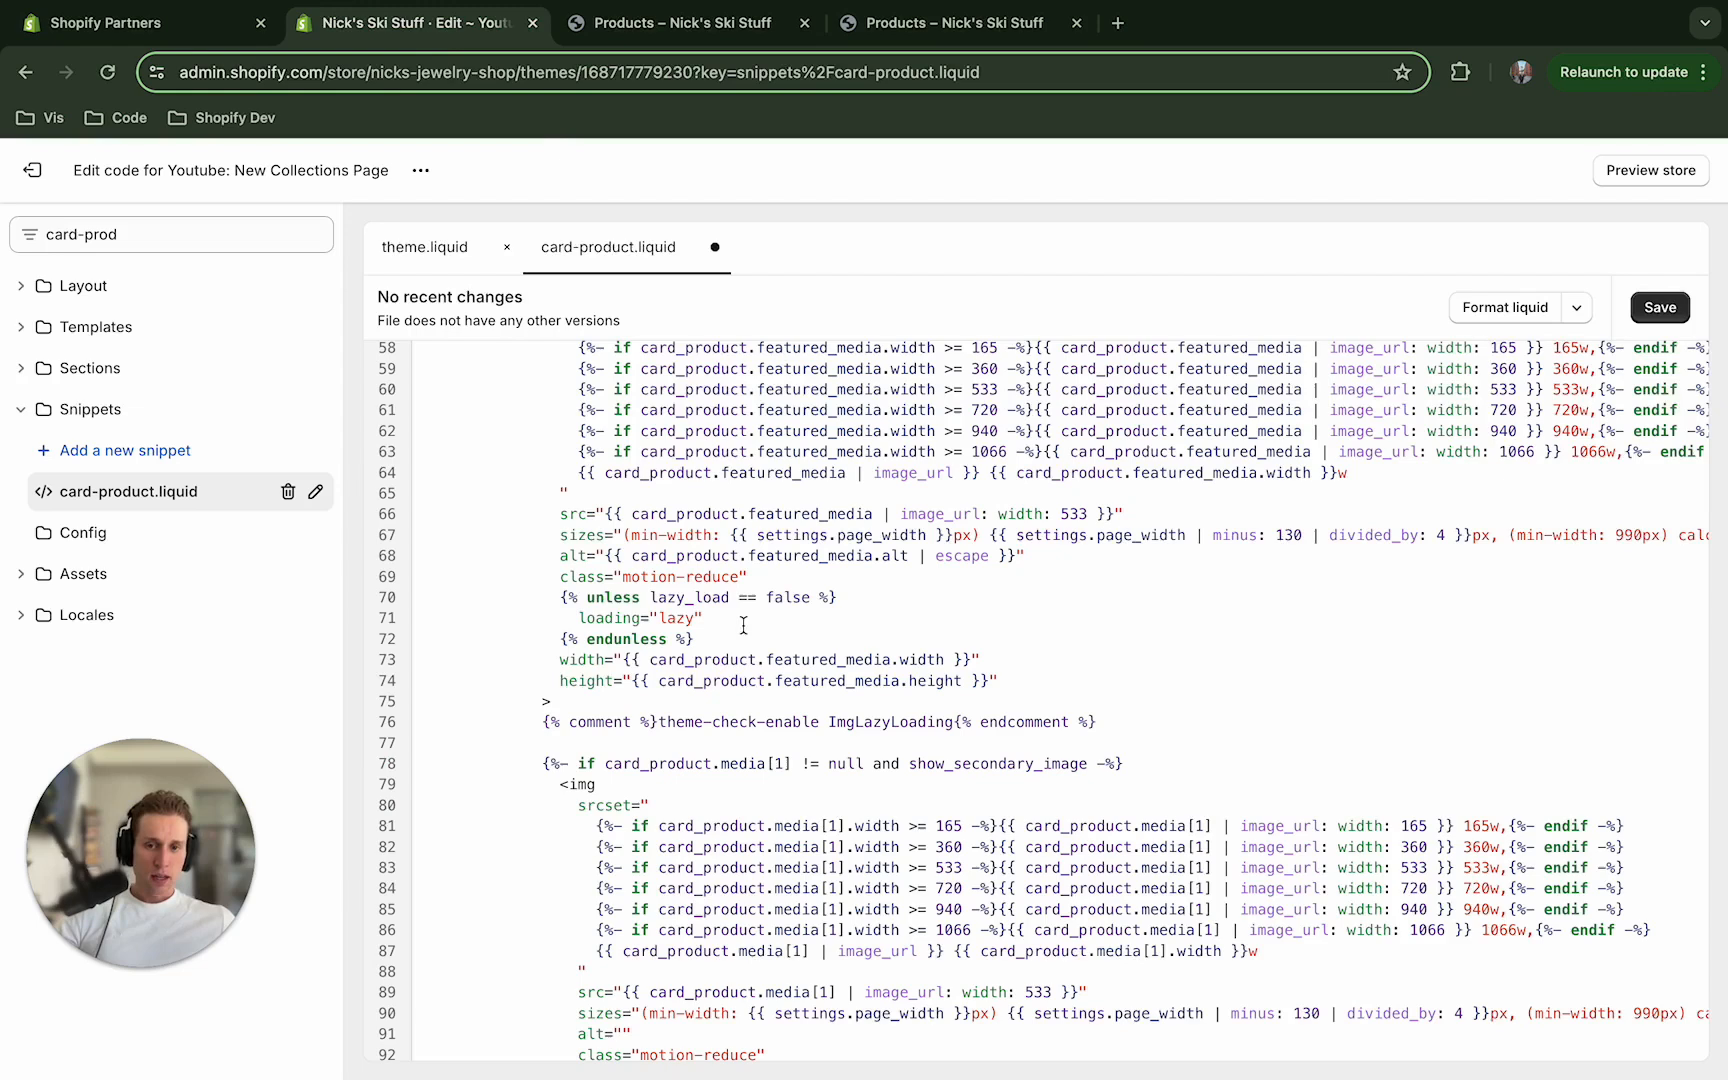
scroll(down, 3)
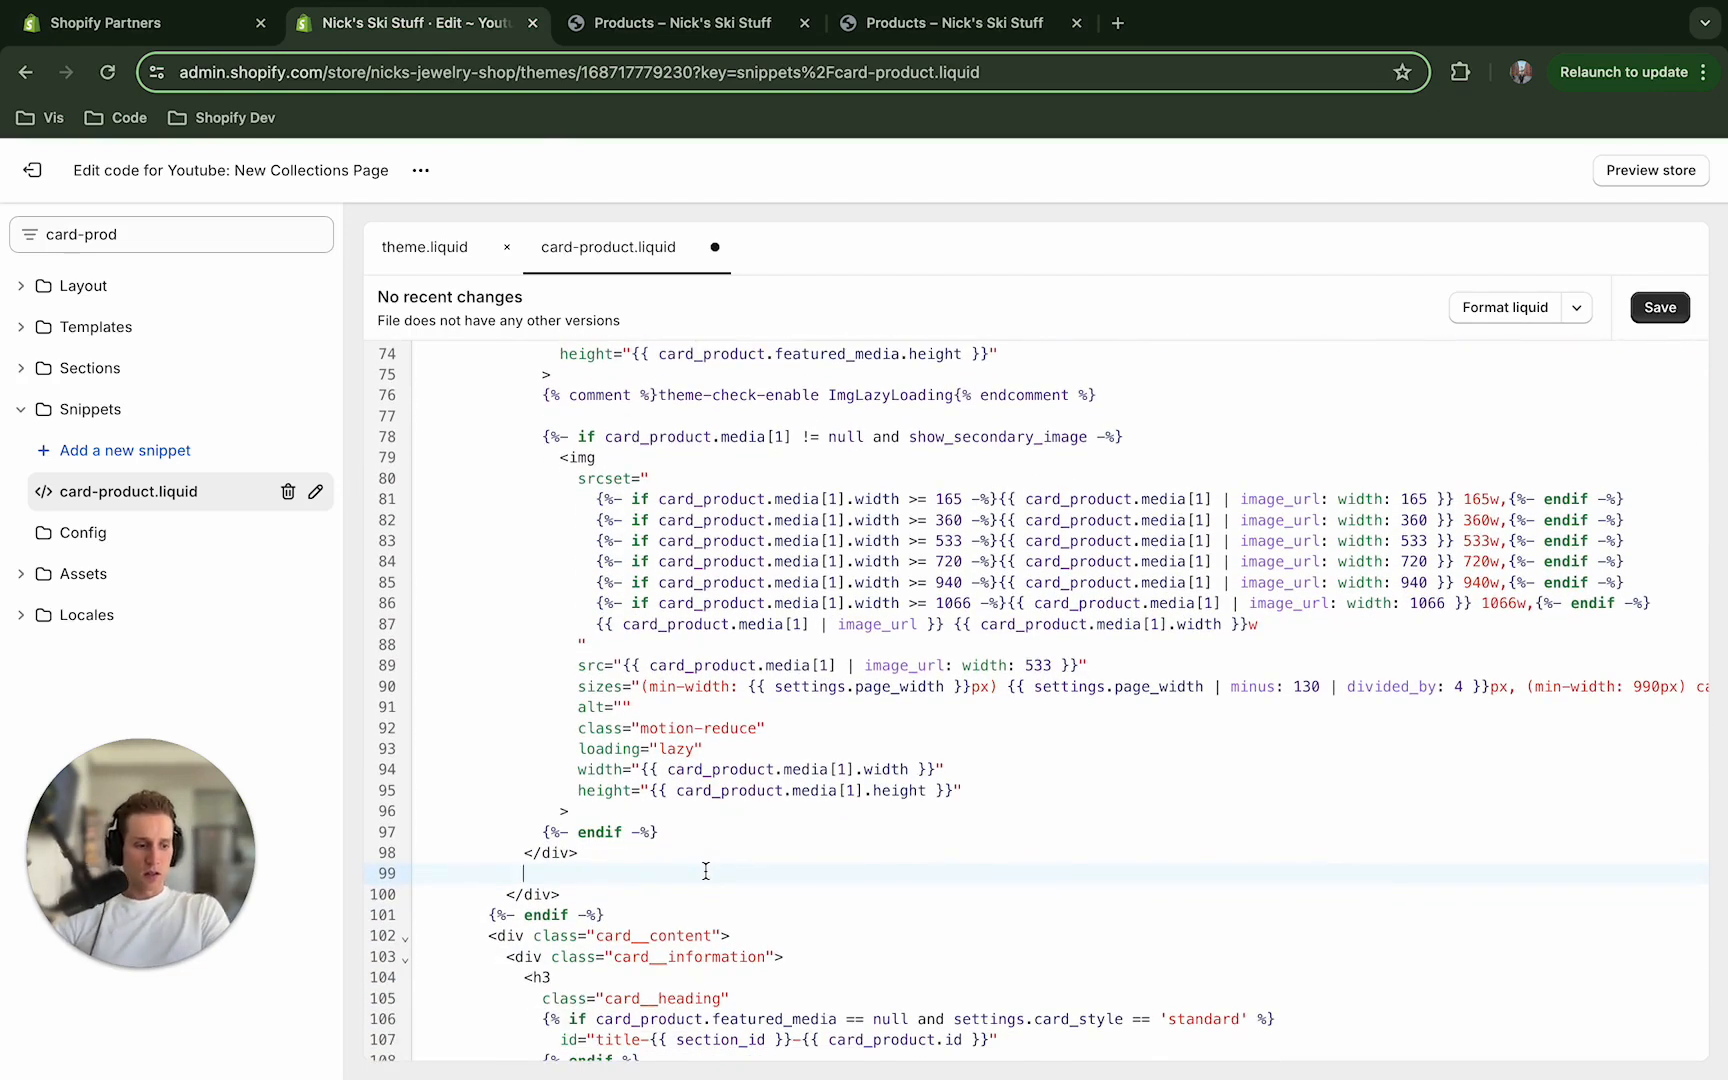
- Write a div.icon holding an iconBox link with a material-symbols-outlined arrow_outward span
text(<div class="icon">)
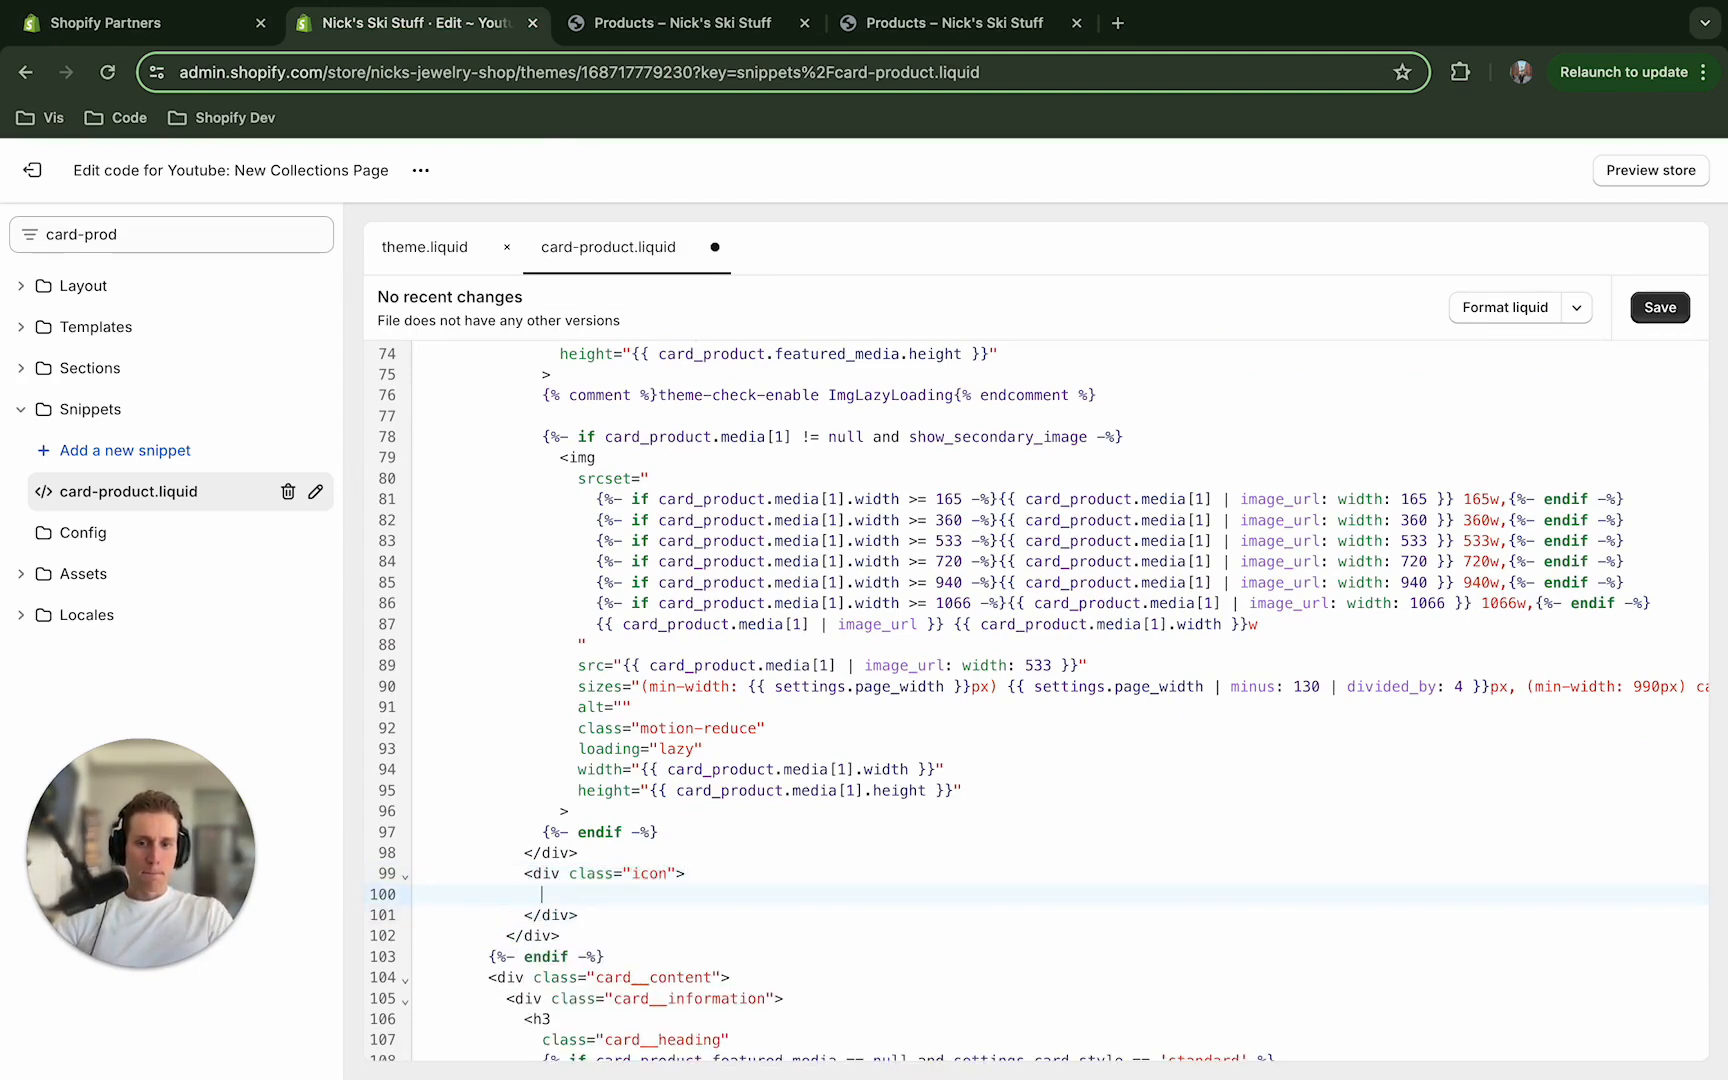
text(<a href="#")
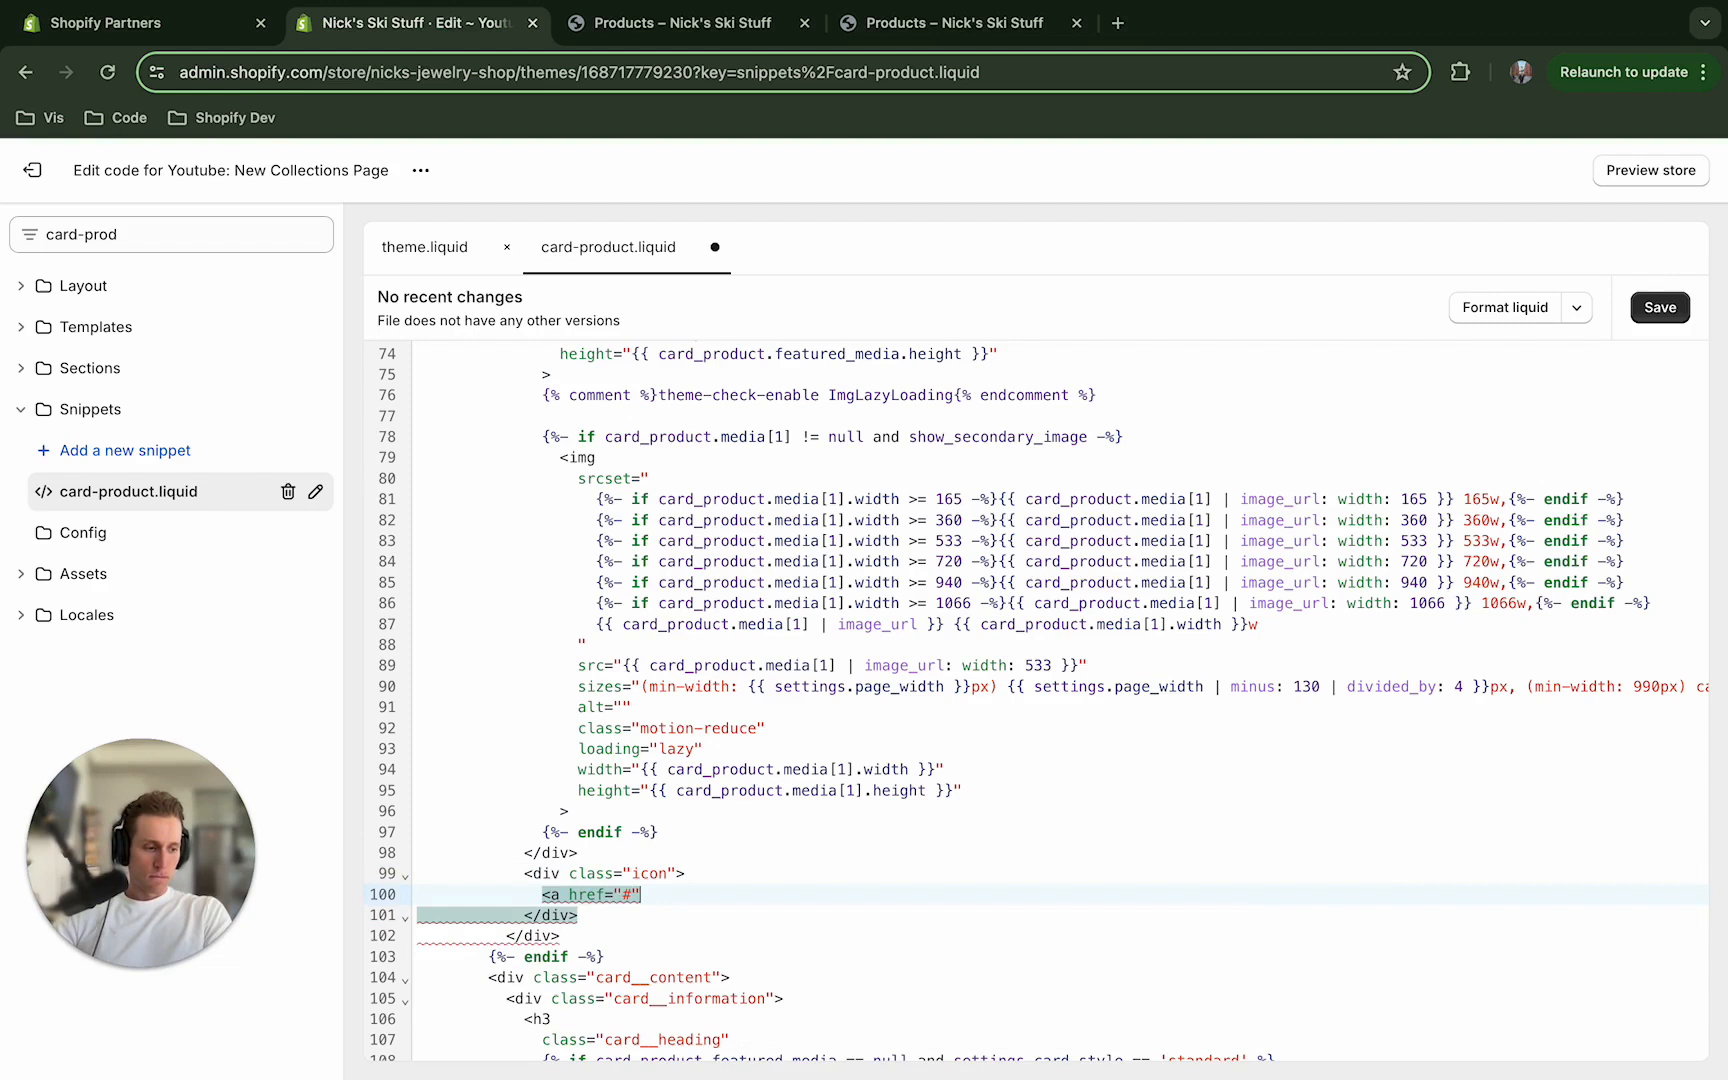
text(class="iconBox")
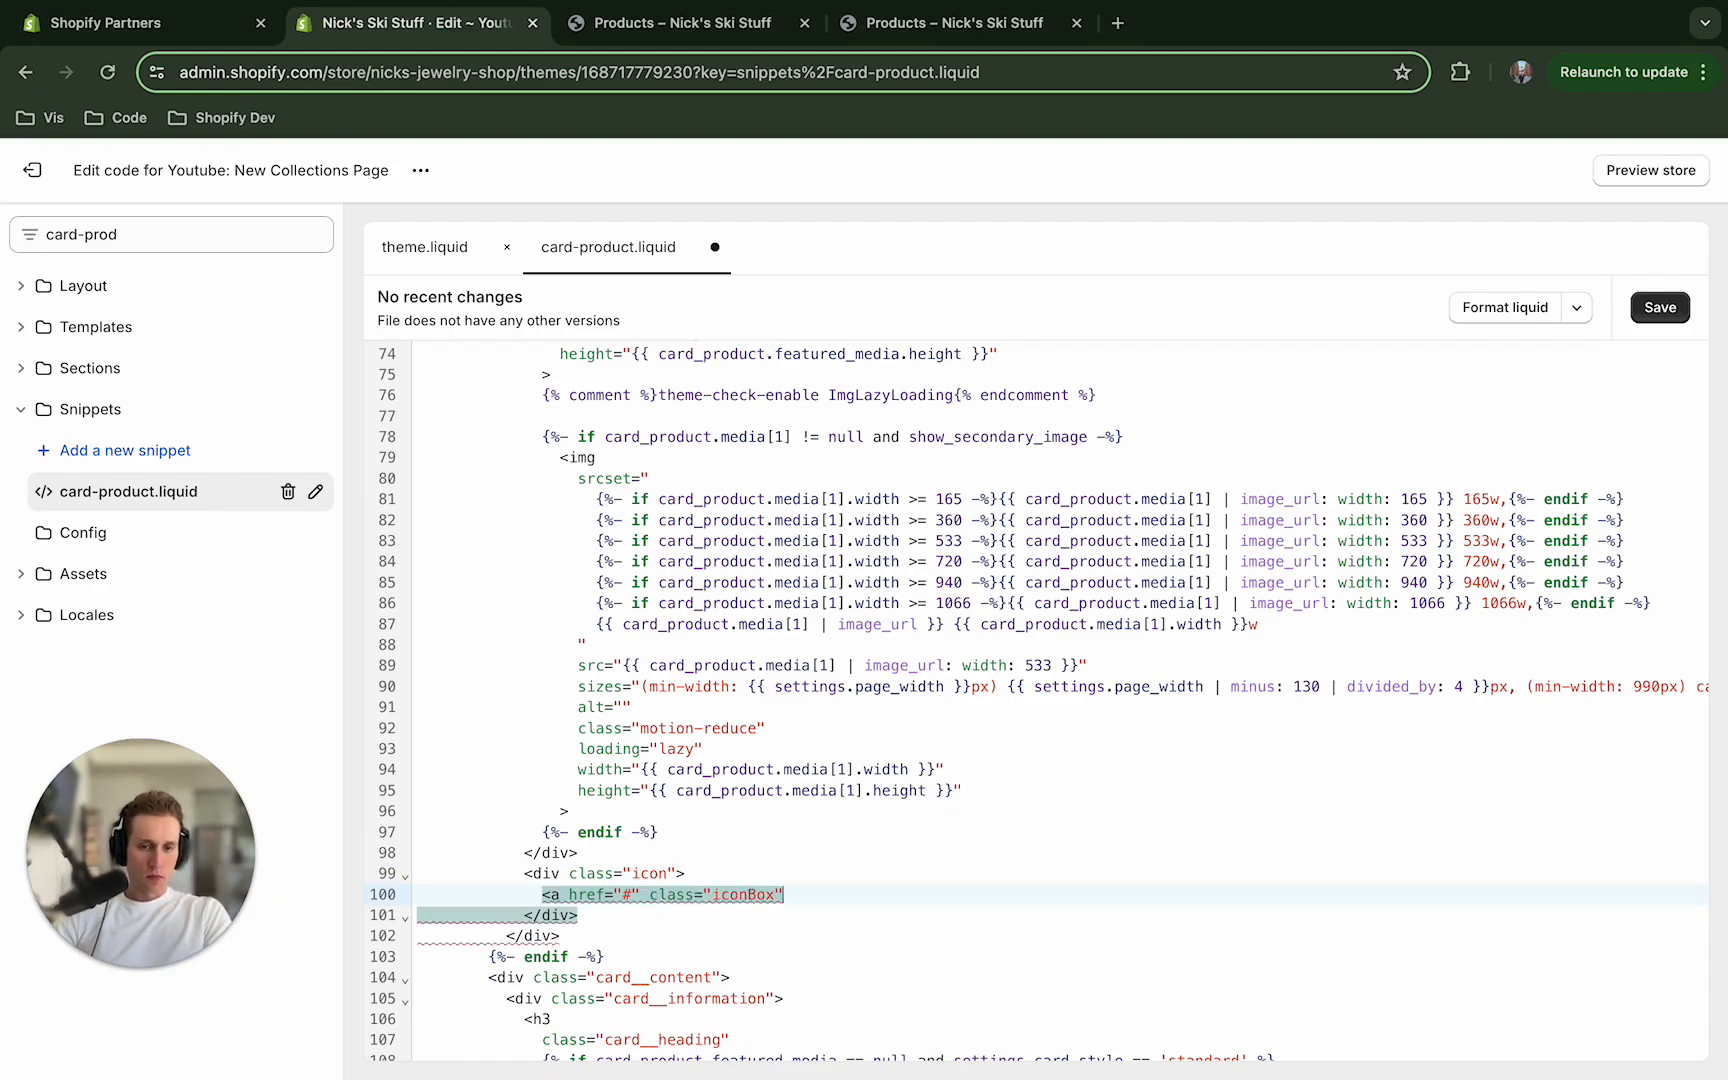
text(<span class="material-symbols-outlined"></span>)
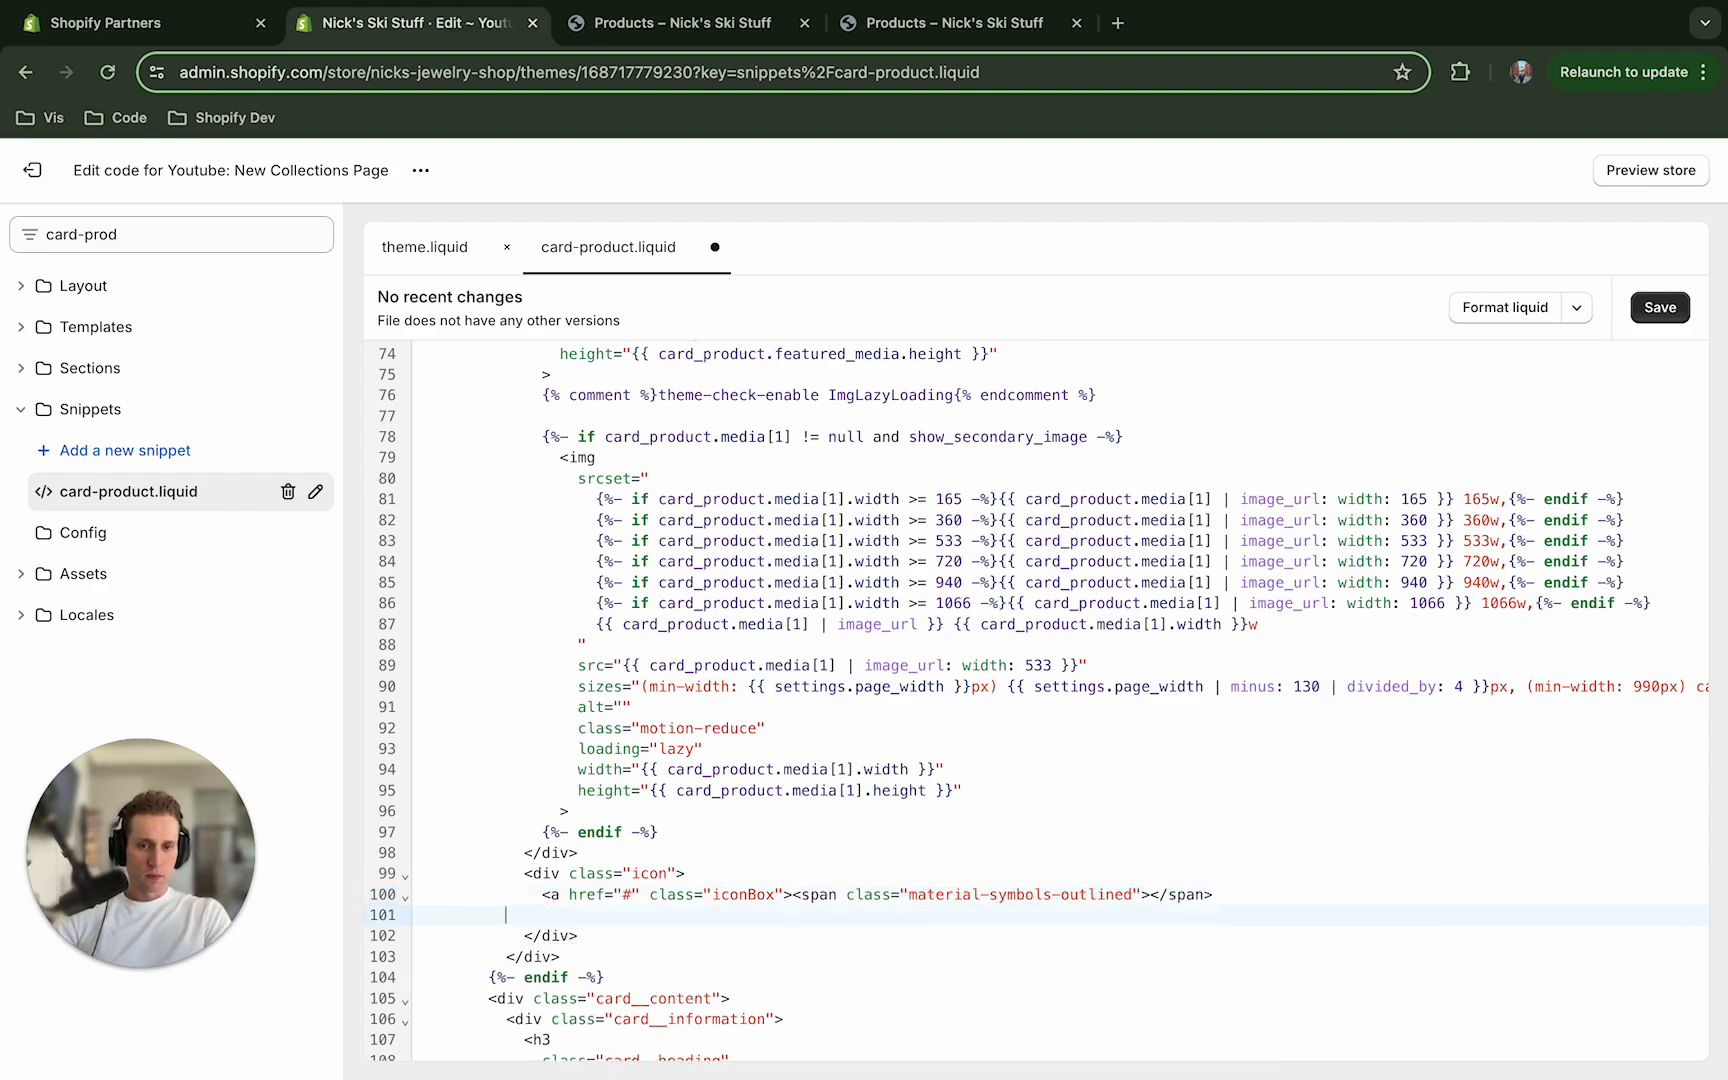
text(</a>)
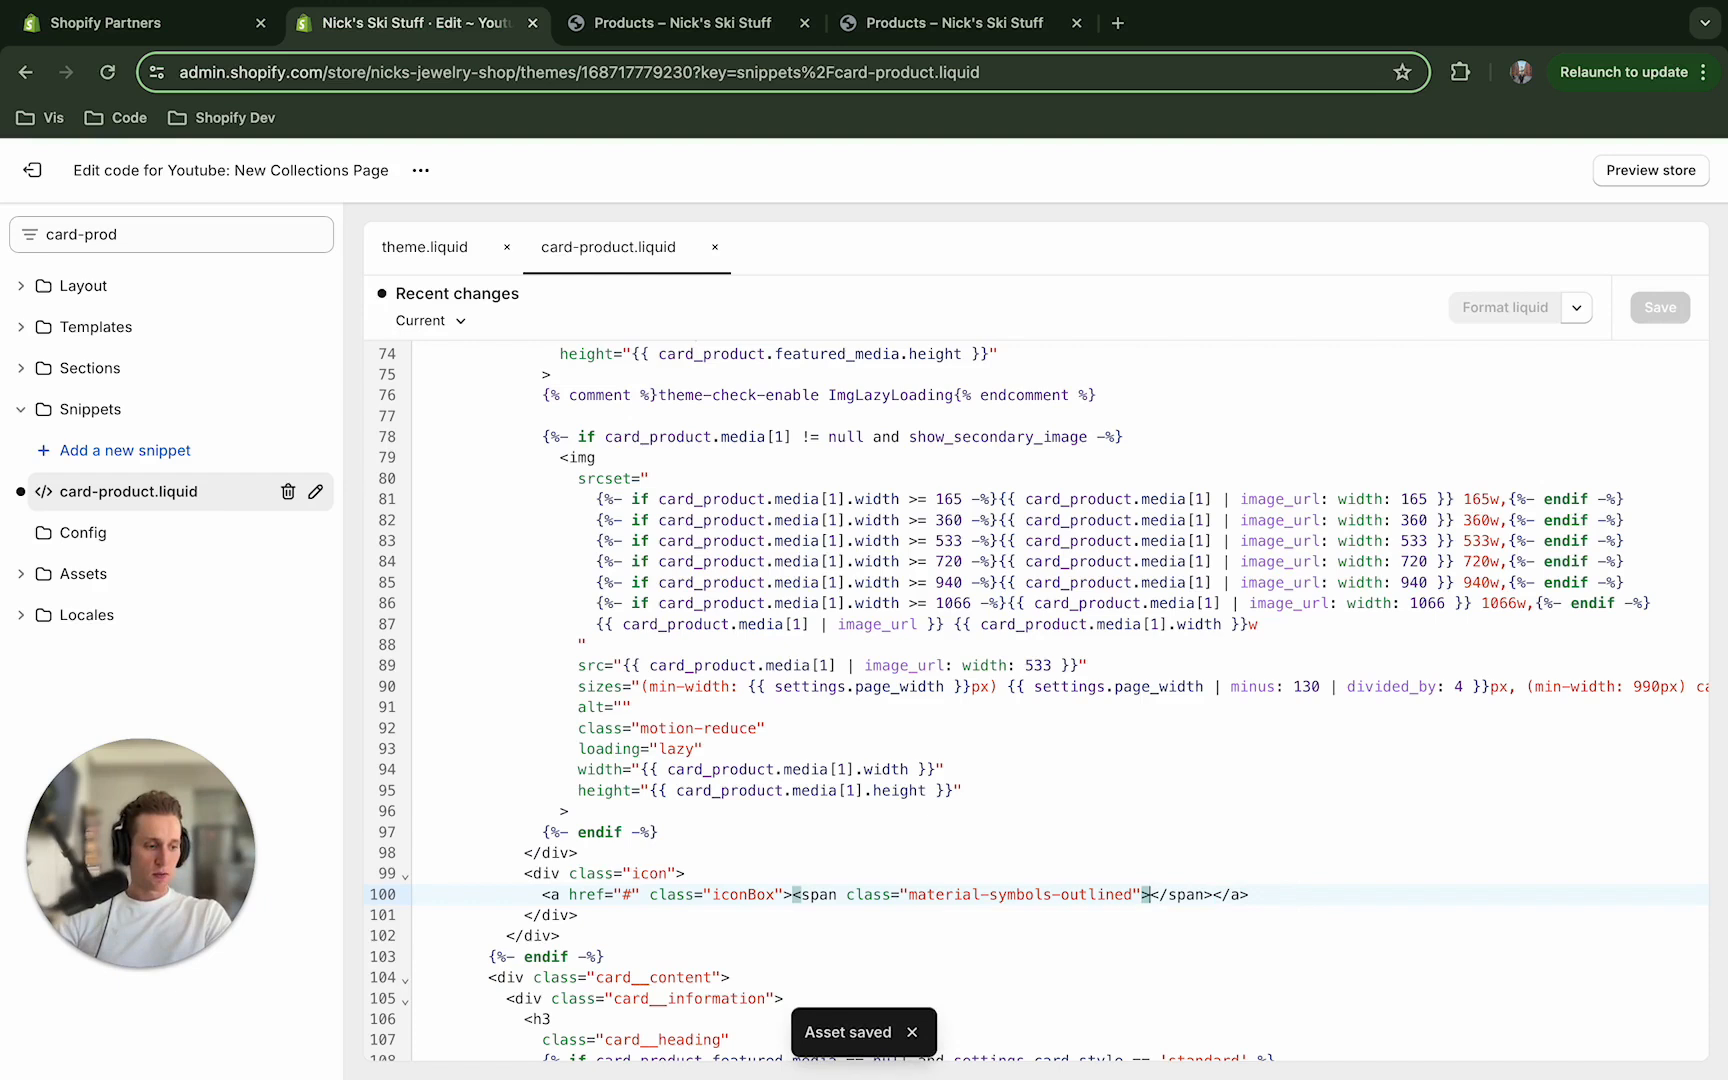
text(arrow_outward)
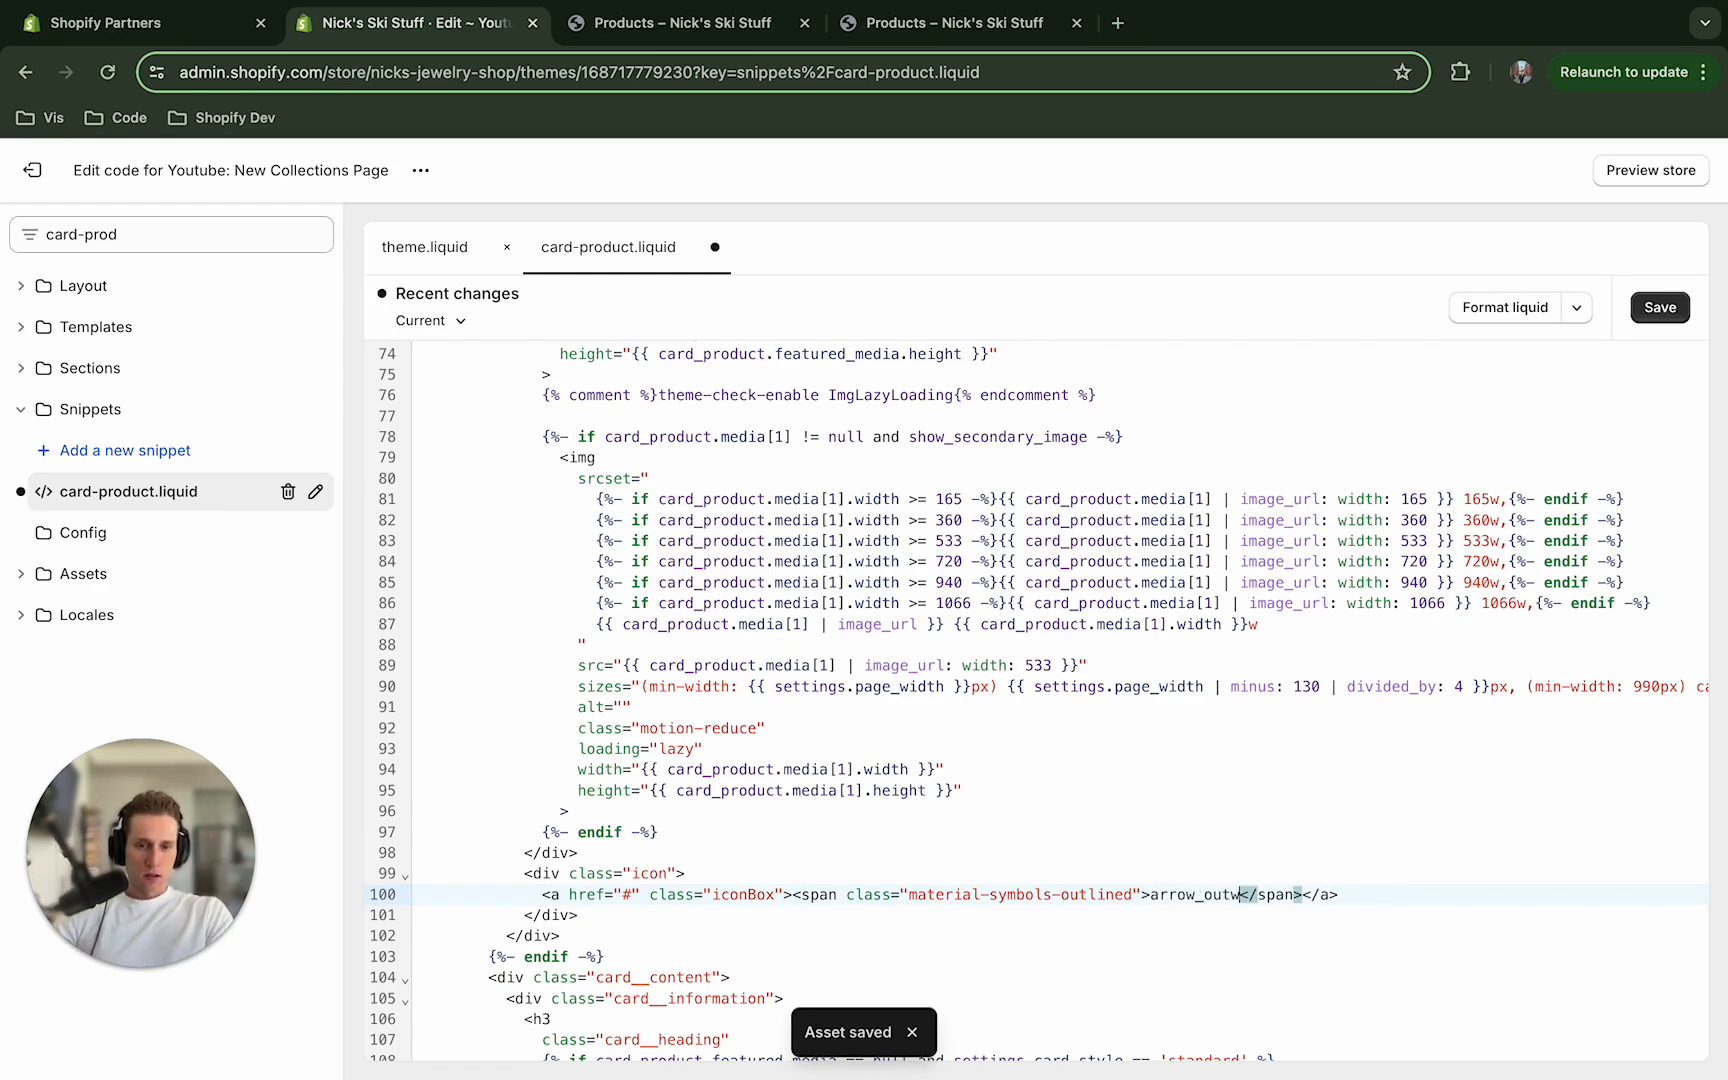
text(ard)
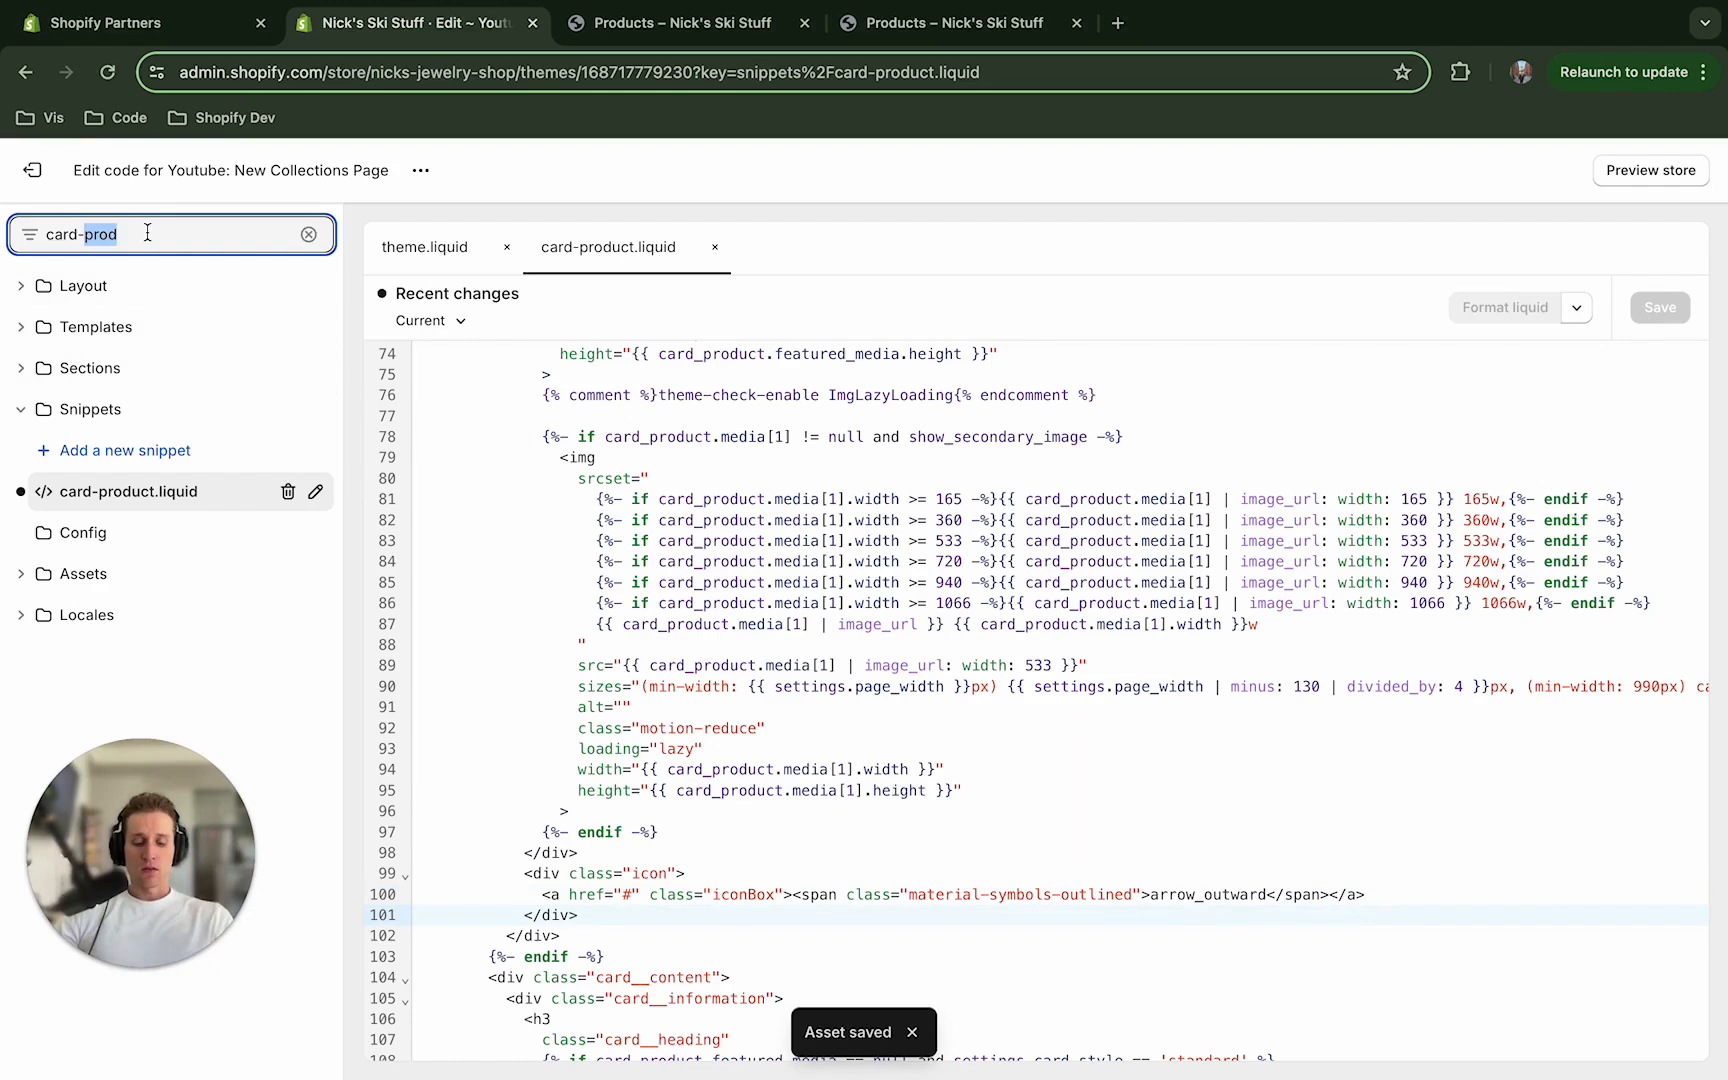
- Append the /* custom collection design */ icon and iconBox rules to the end of base.css and save
text(base)
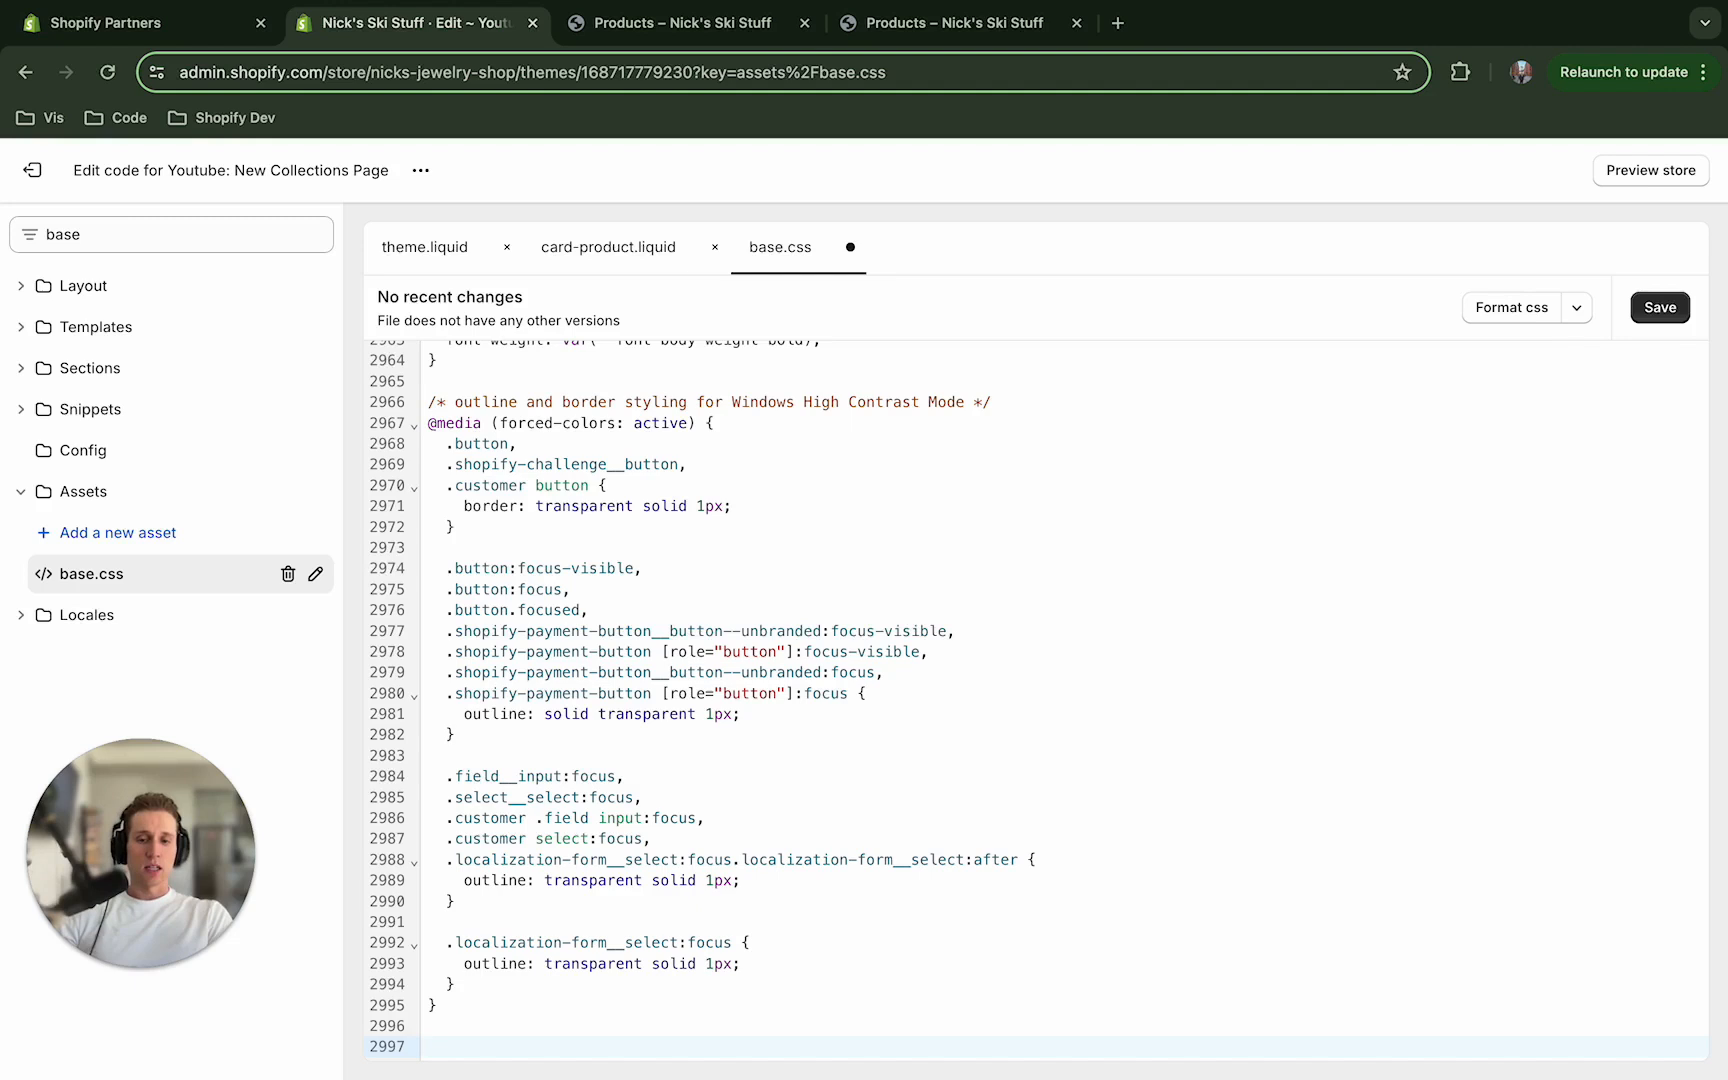
text(custom collection design */)
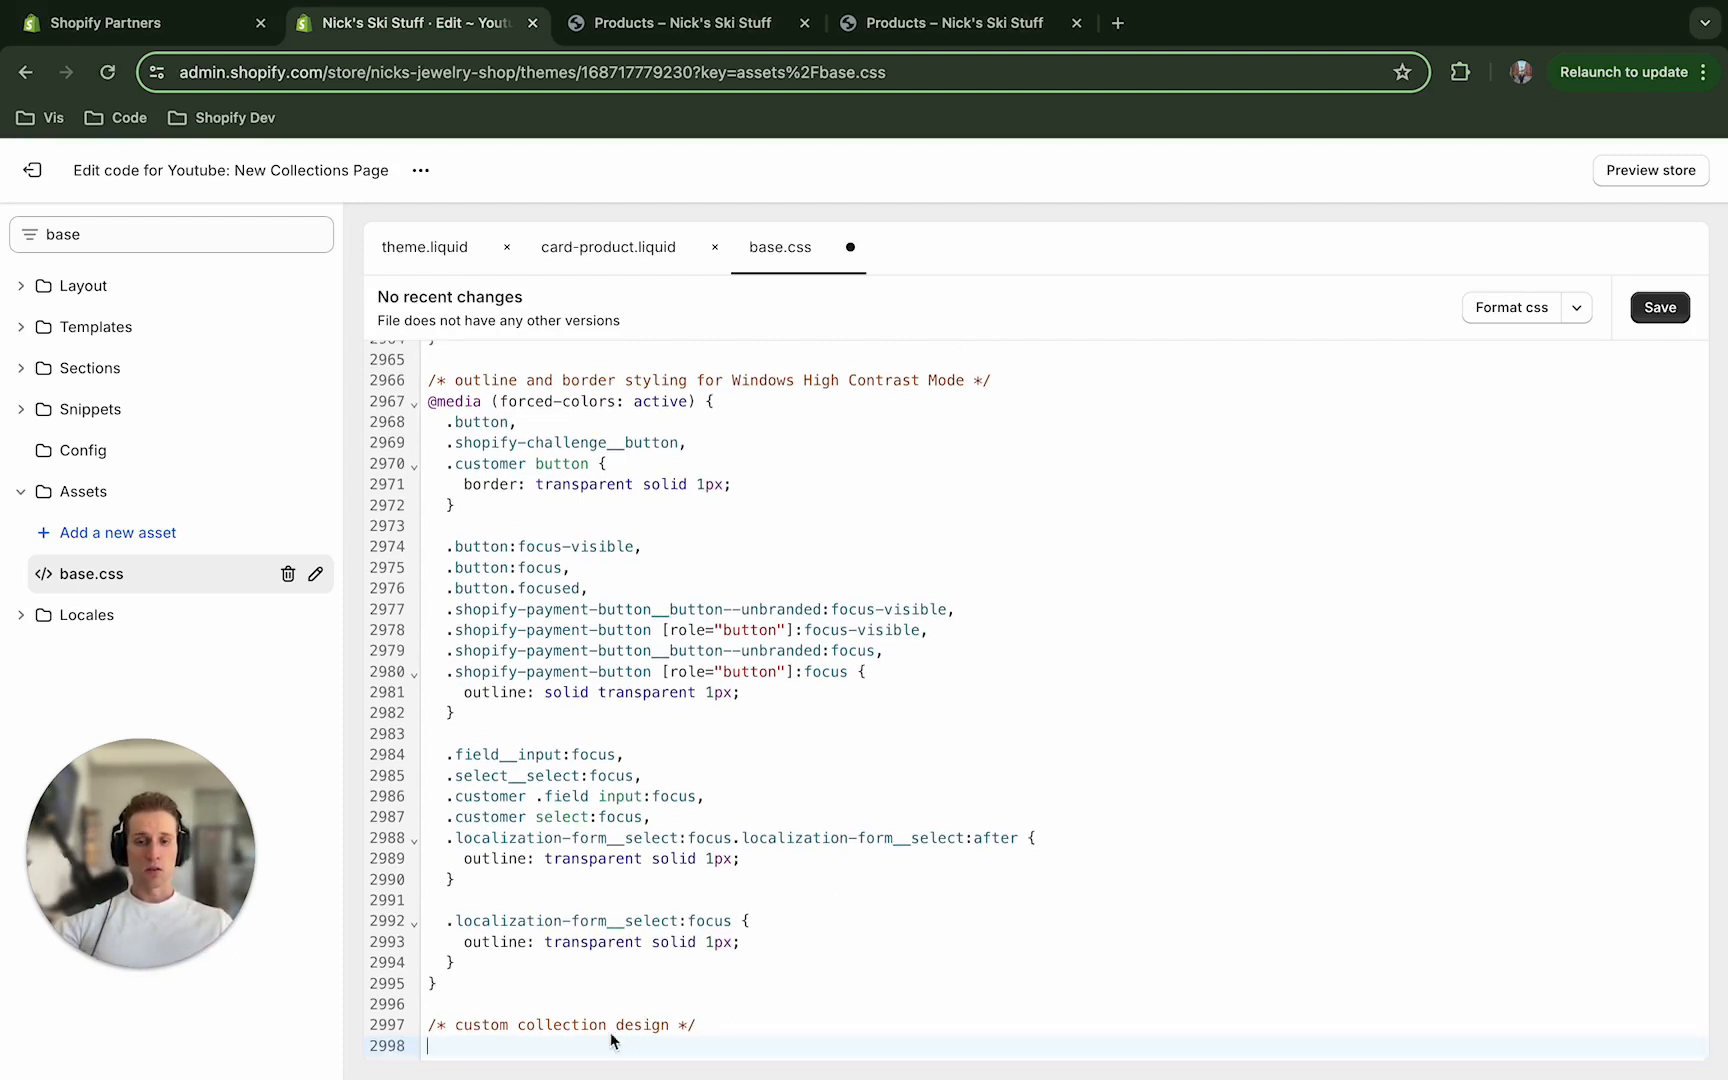
scroll(down, 3)
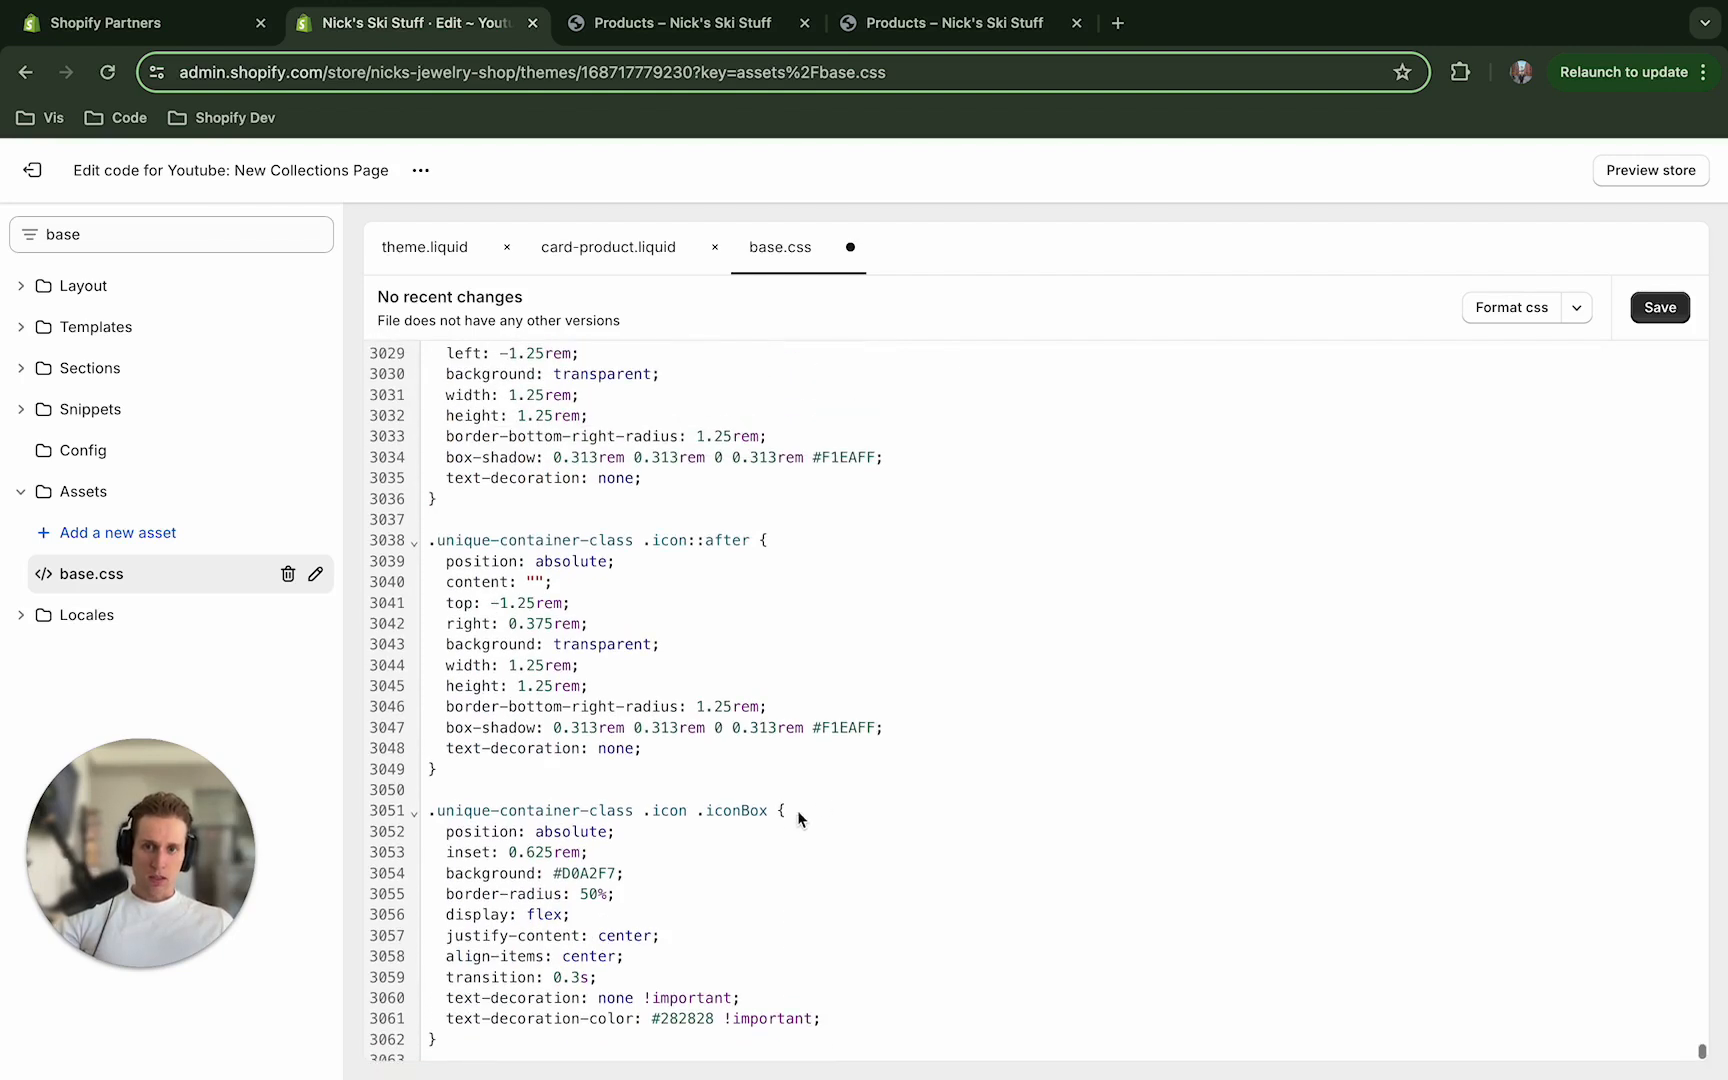
click(1660, 308)
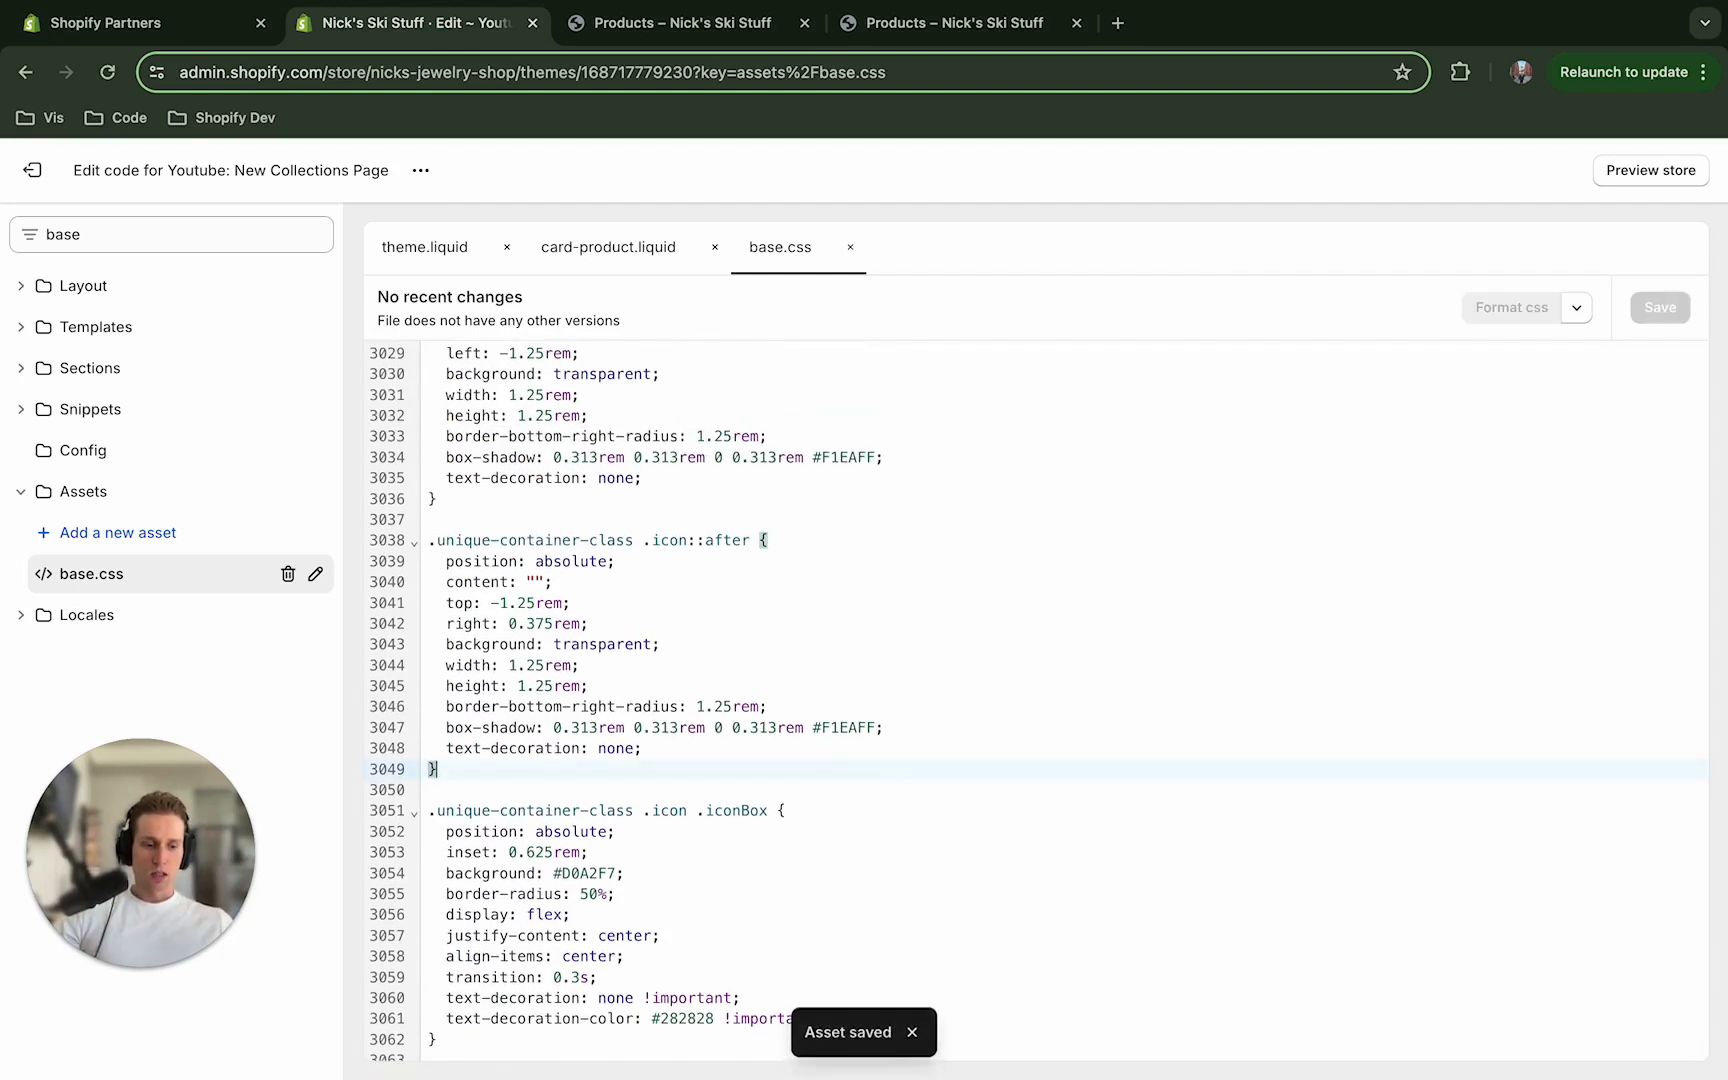
- Preview the Products collection showing the purple arrow buttons in each card's corner
click(684, 22)
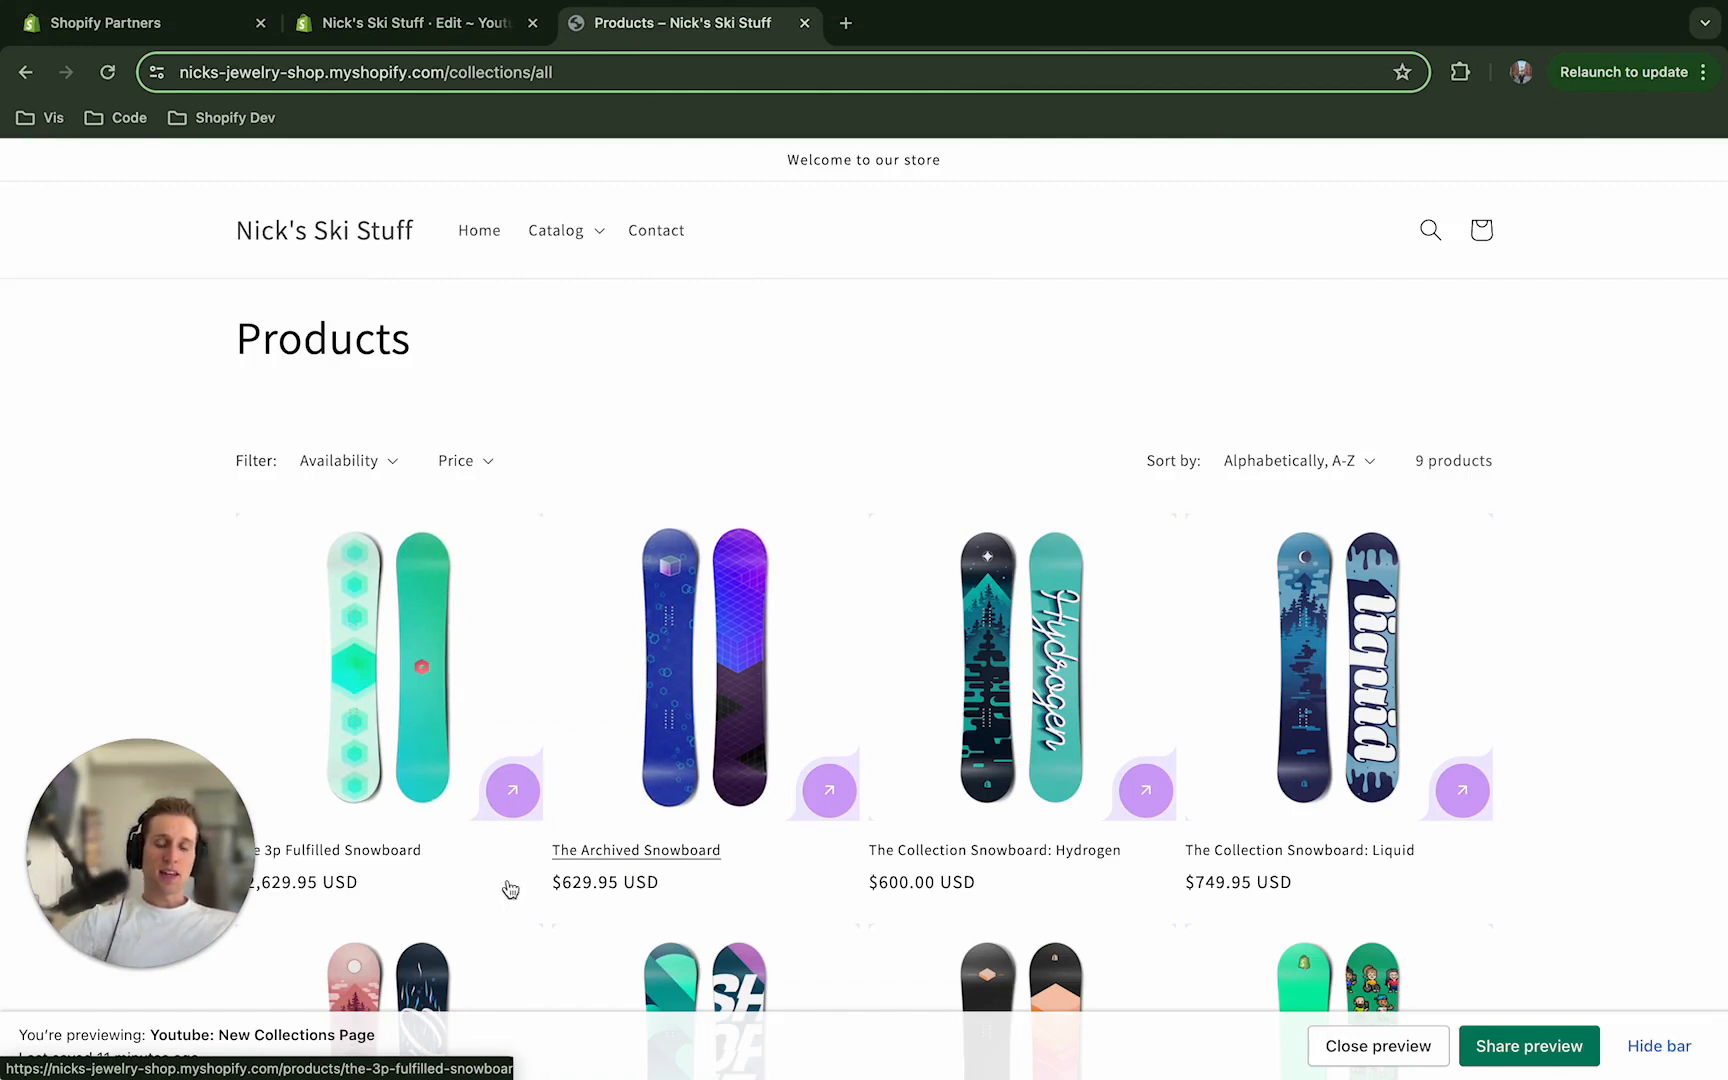
scroll(down, 3)
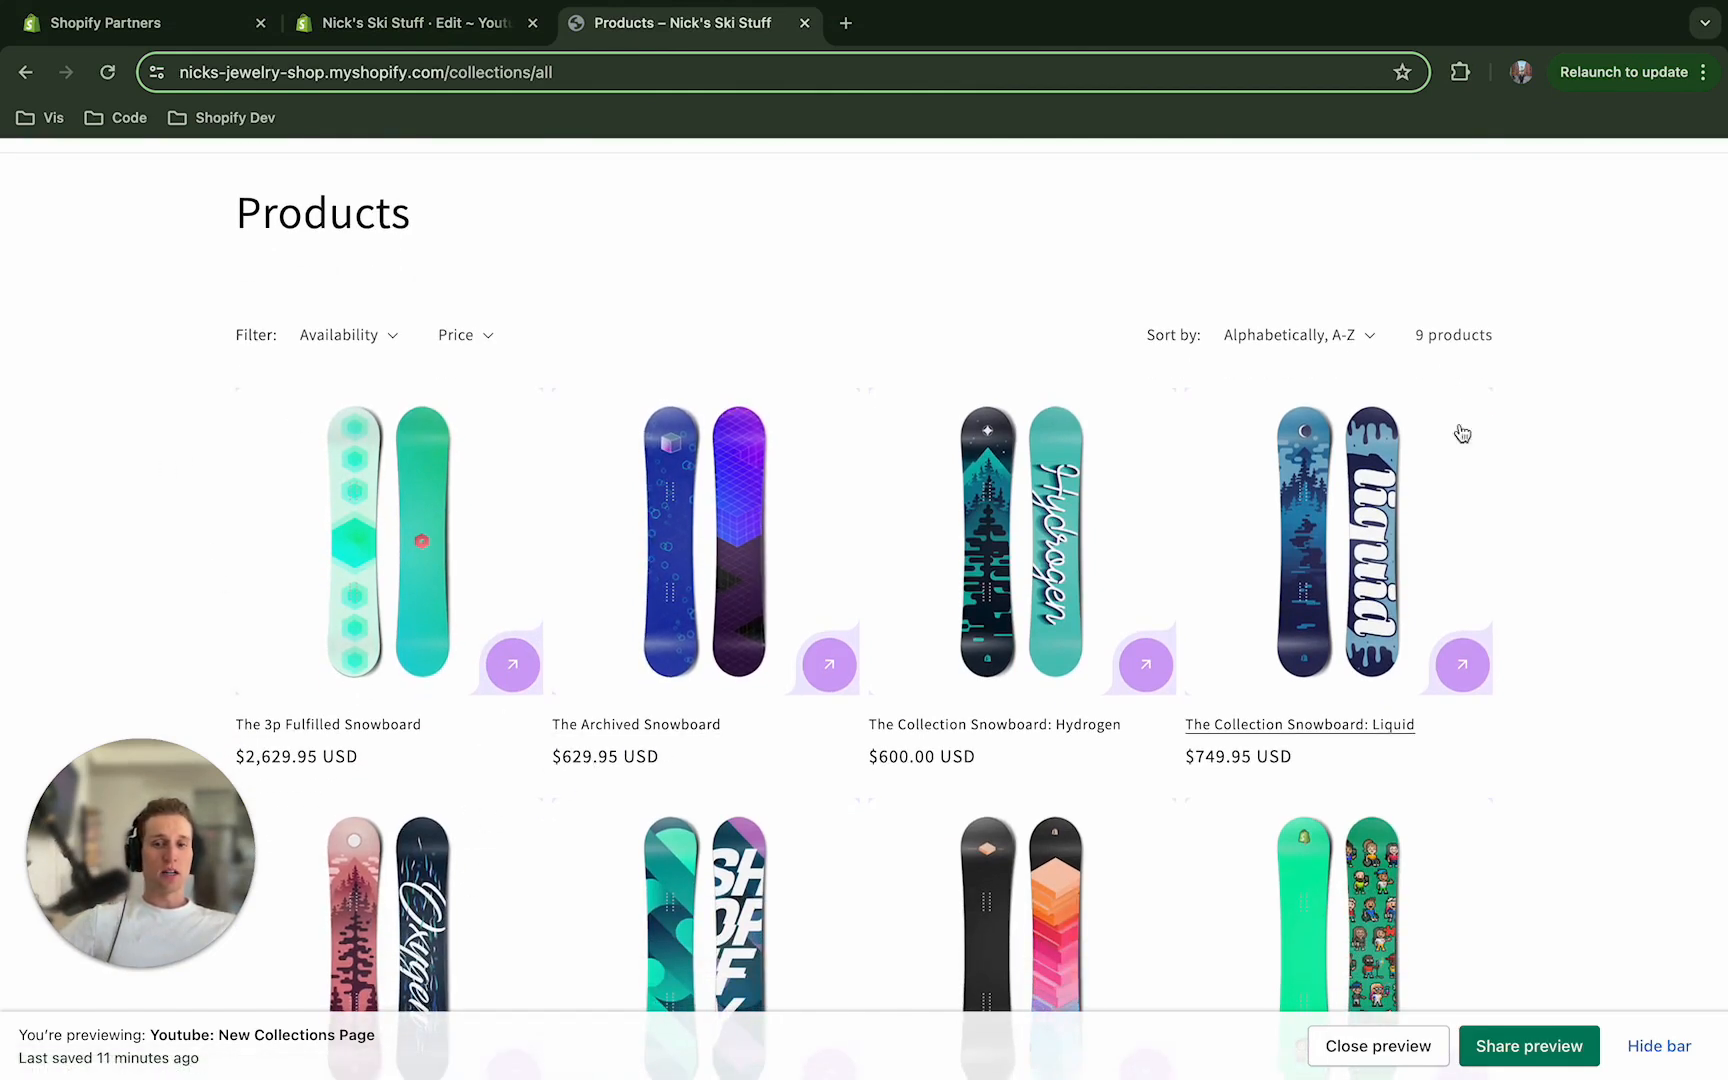
mouse_move(590, 708)
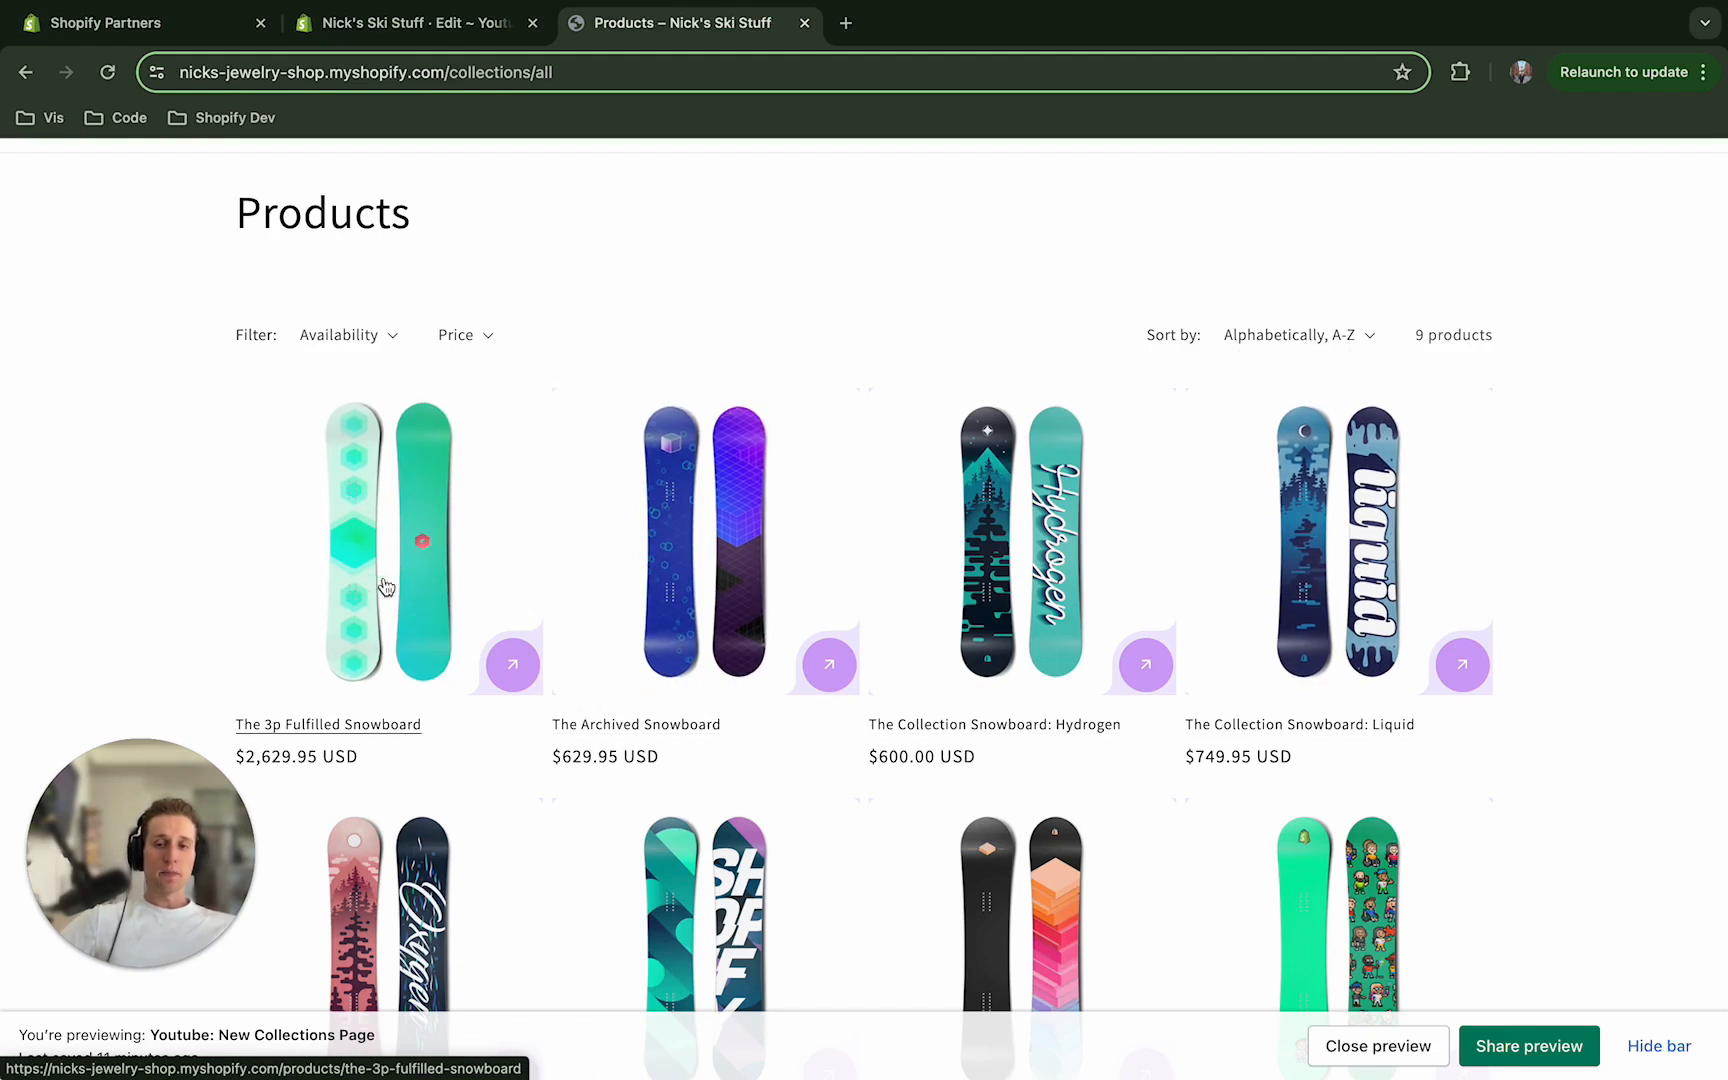
mouse_move(414, 540)
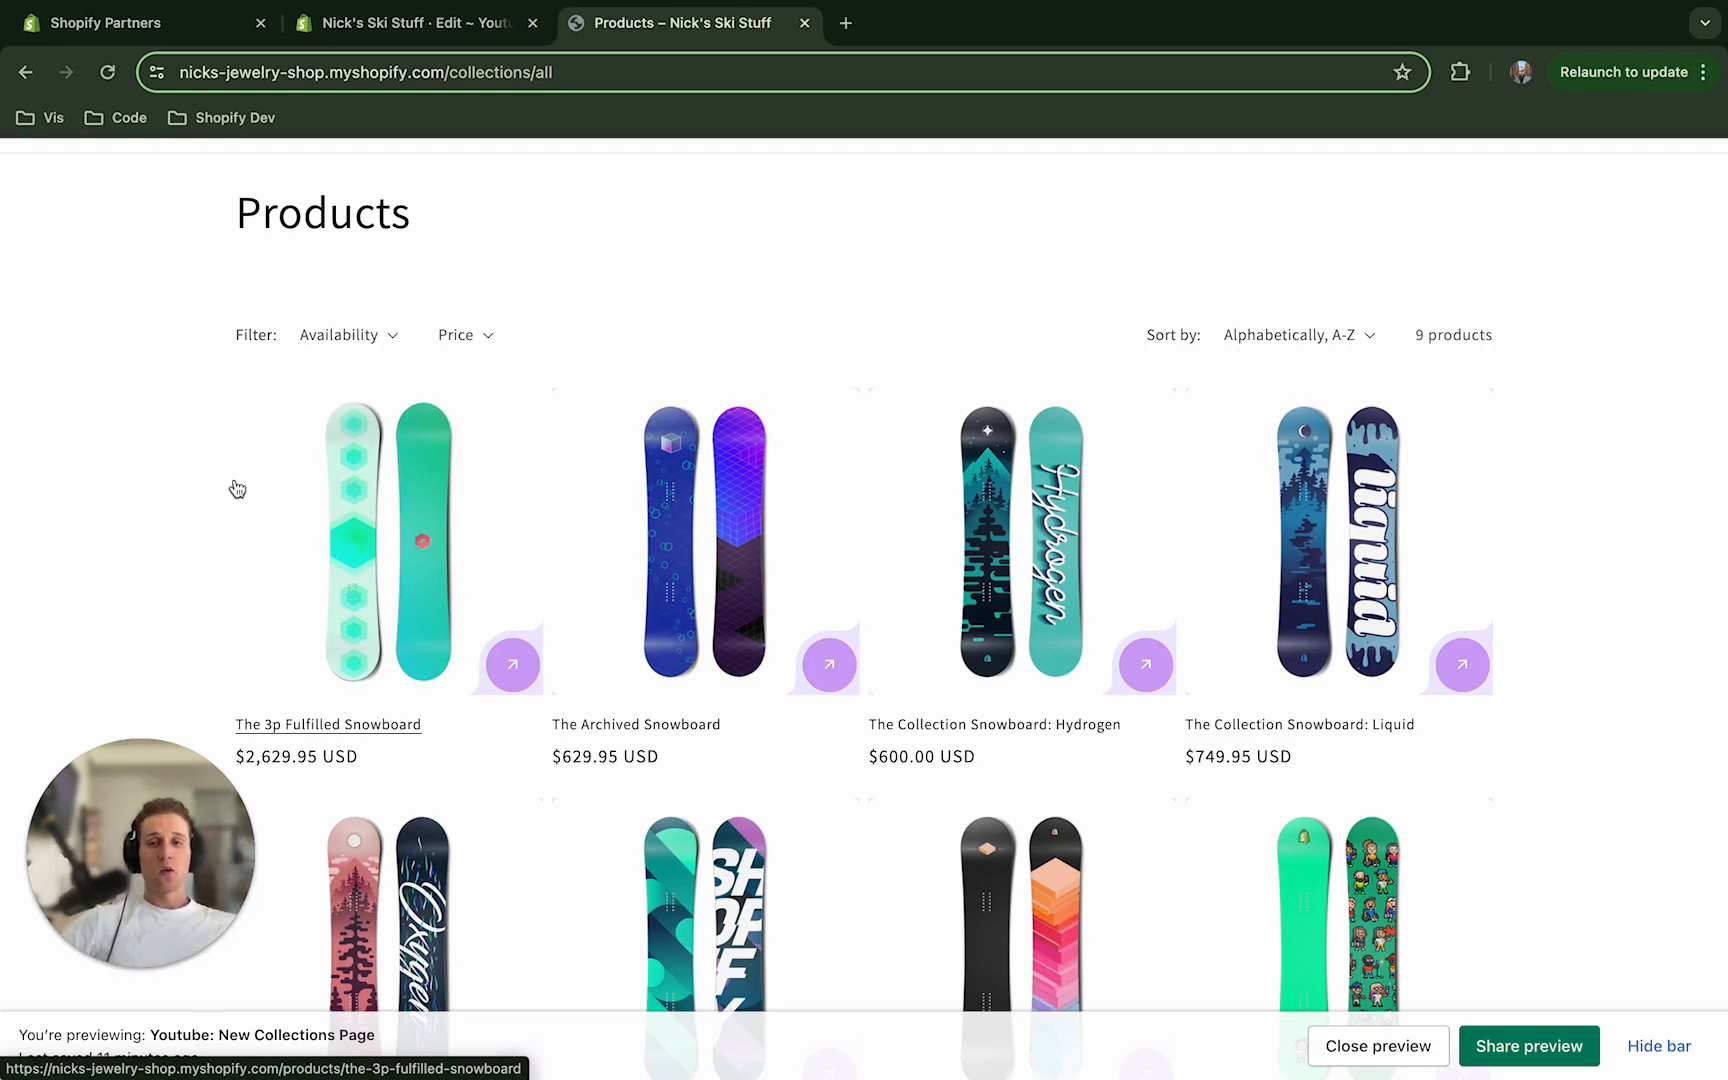
mouse_move(930, 706)
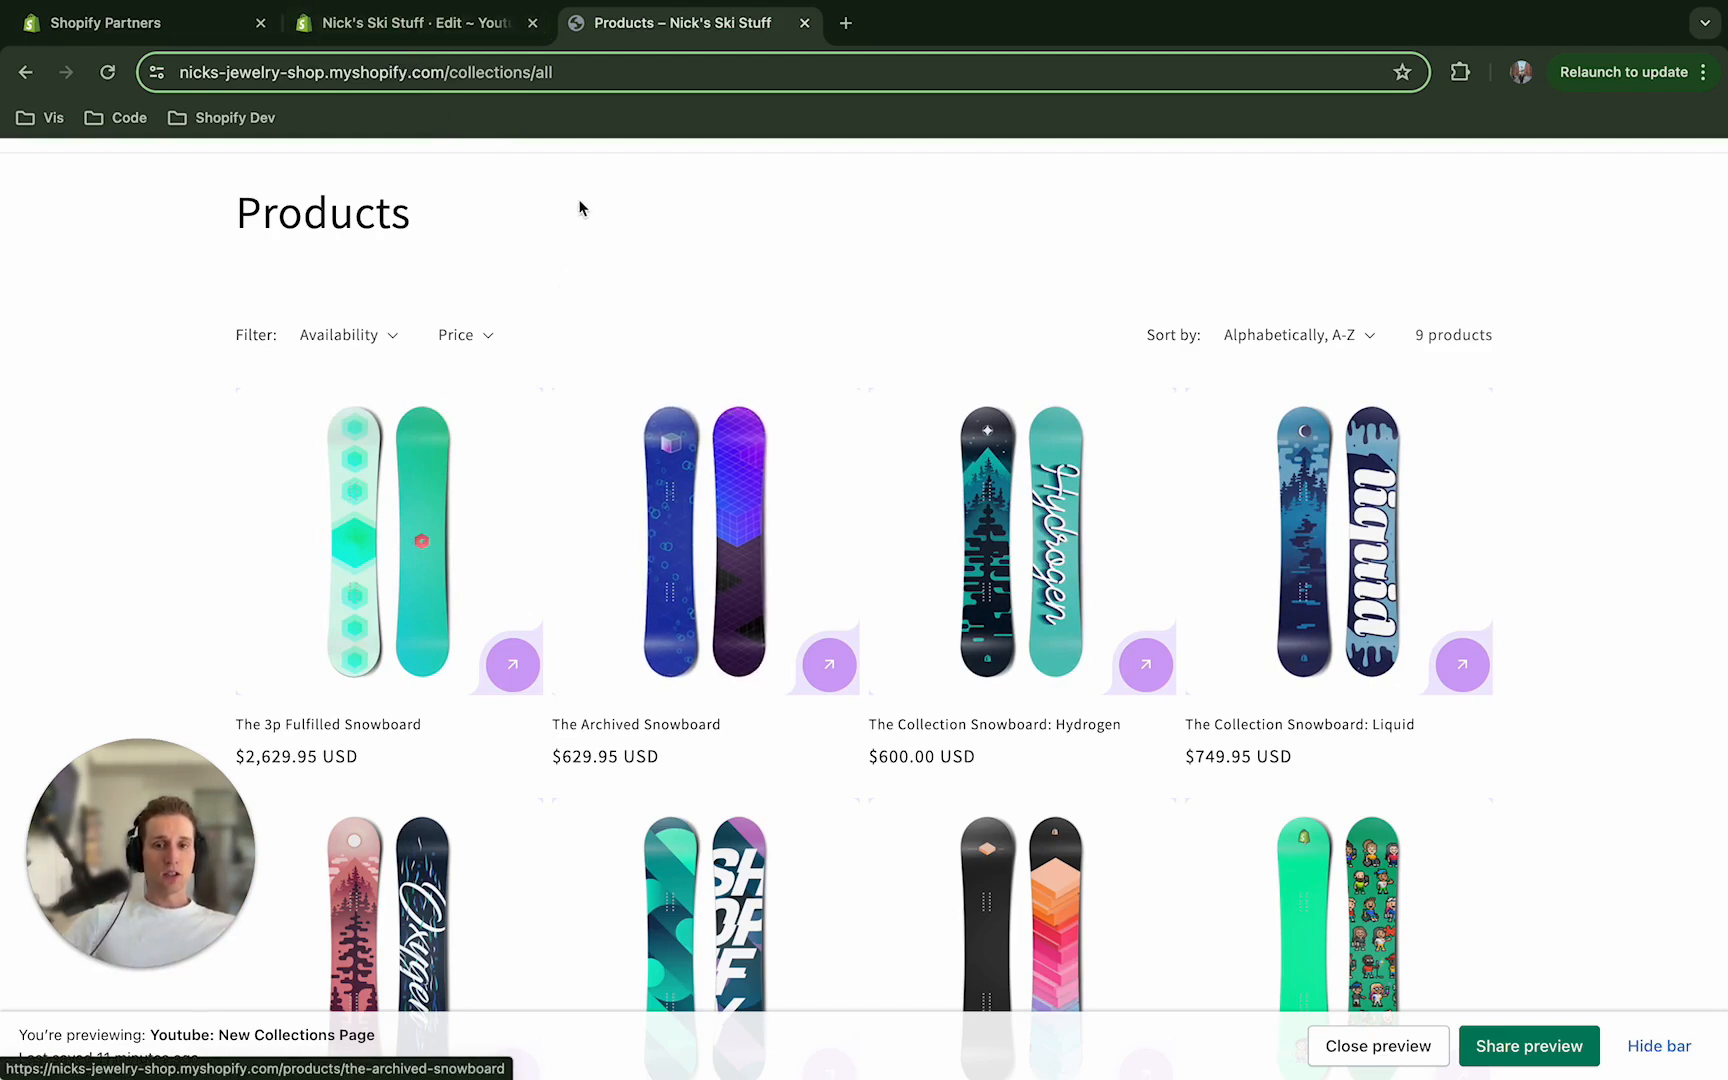
- Review the #F1EAFF lavender background rules in base.css back in the code editor
click(414, 22)
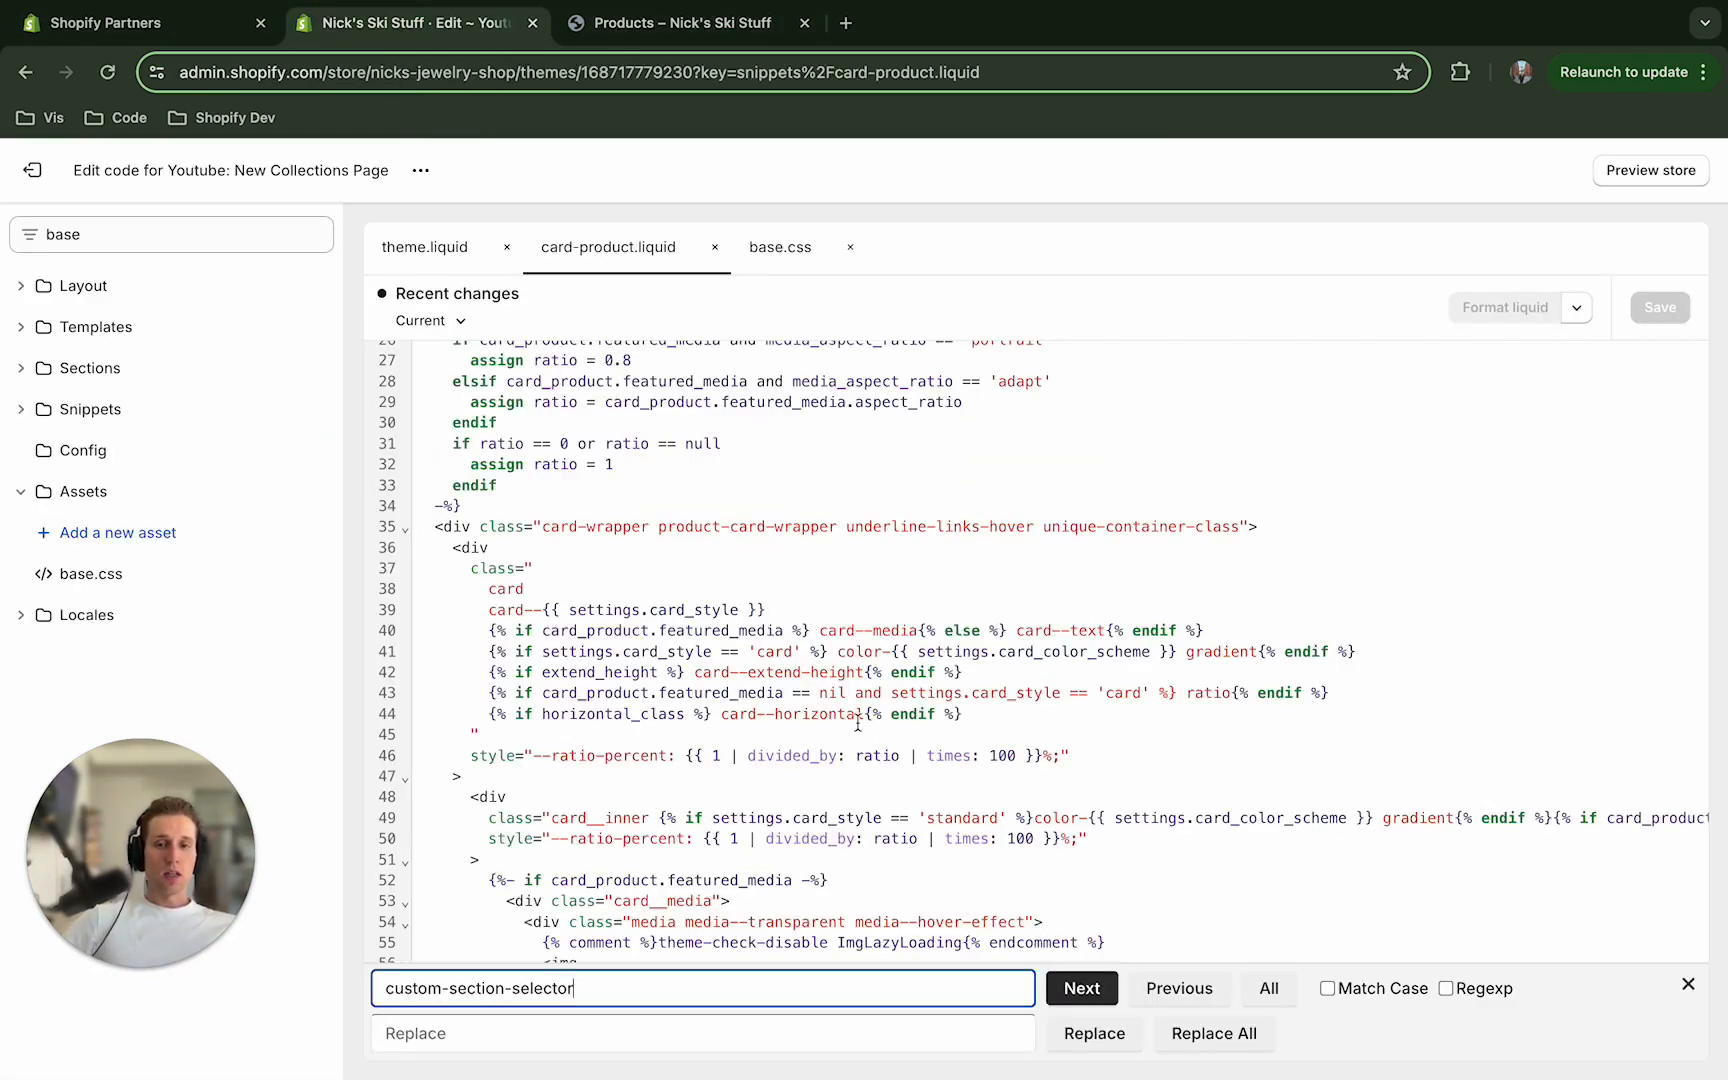
click(780, 246)
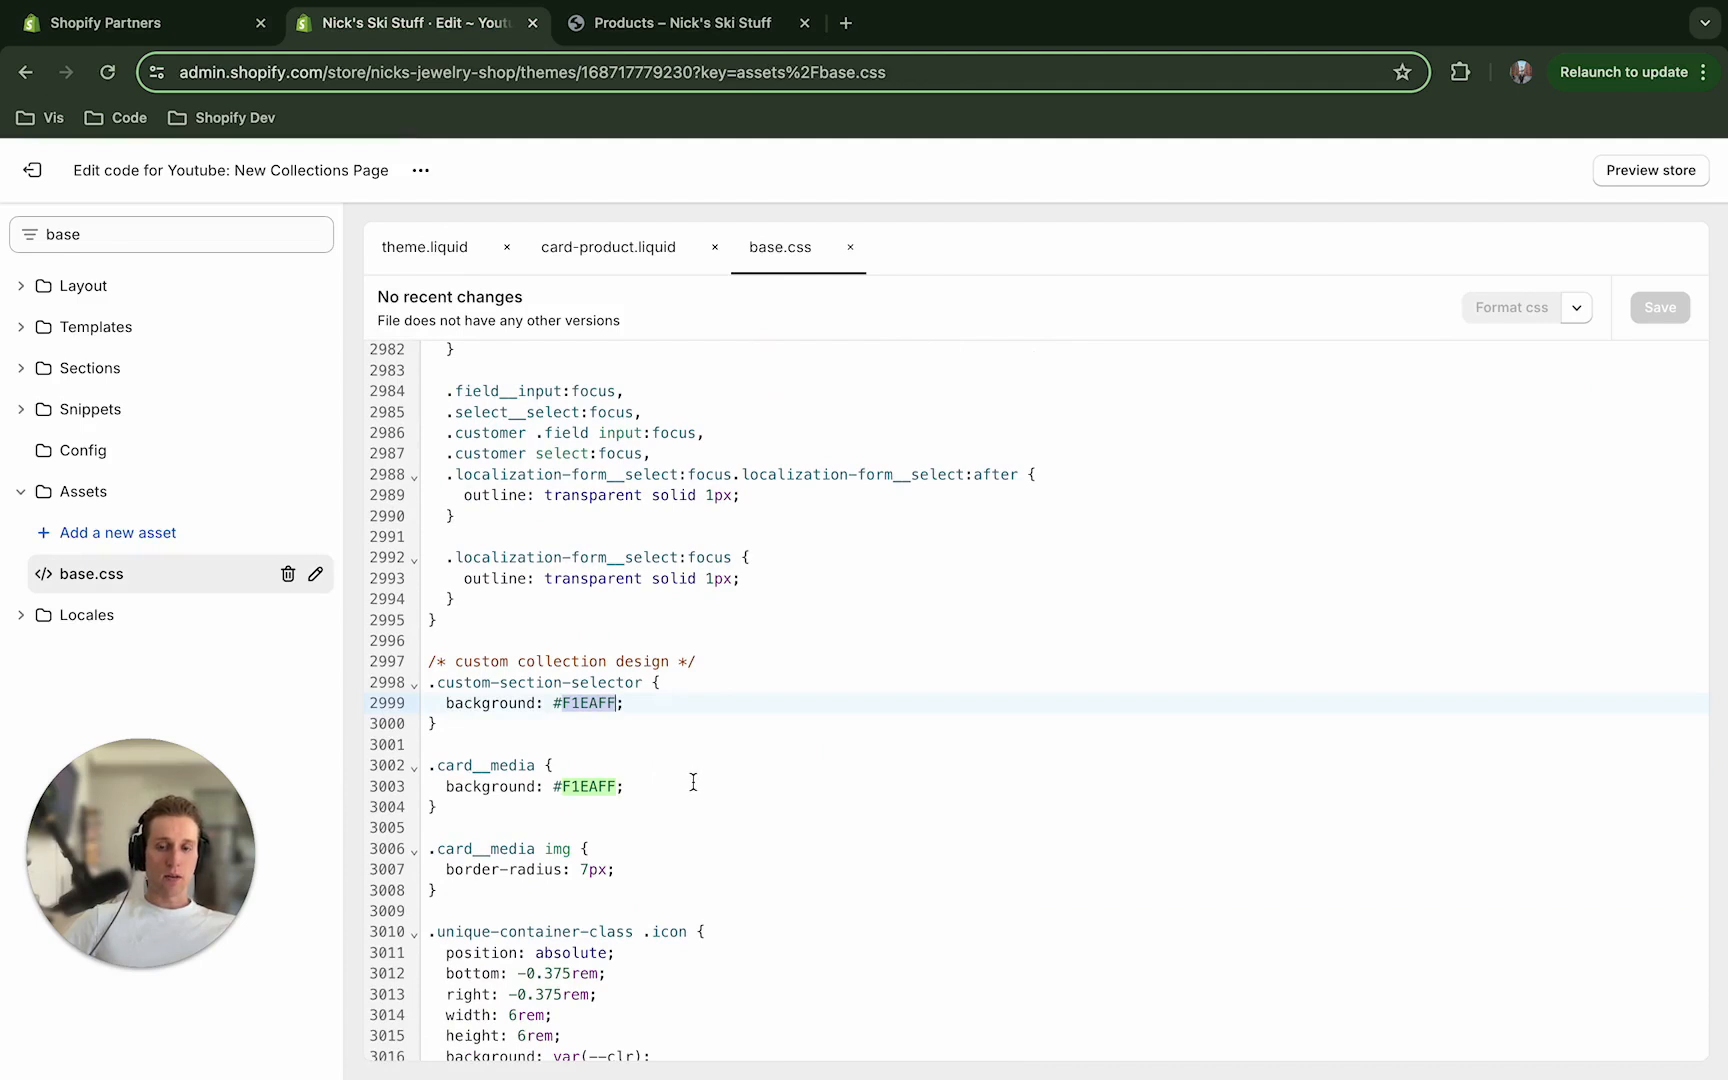
scroll(down, 3)
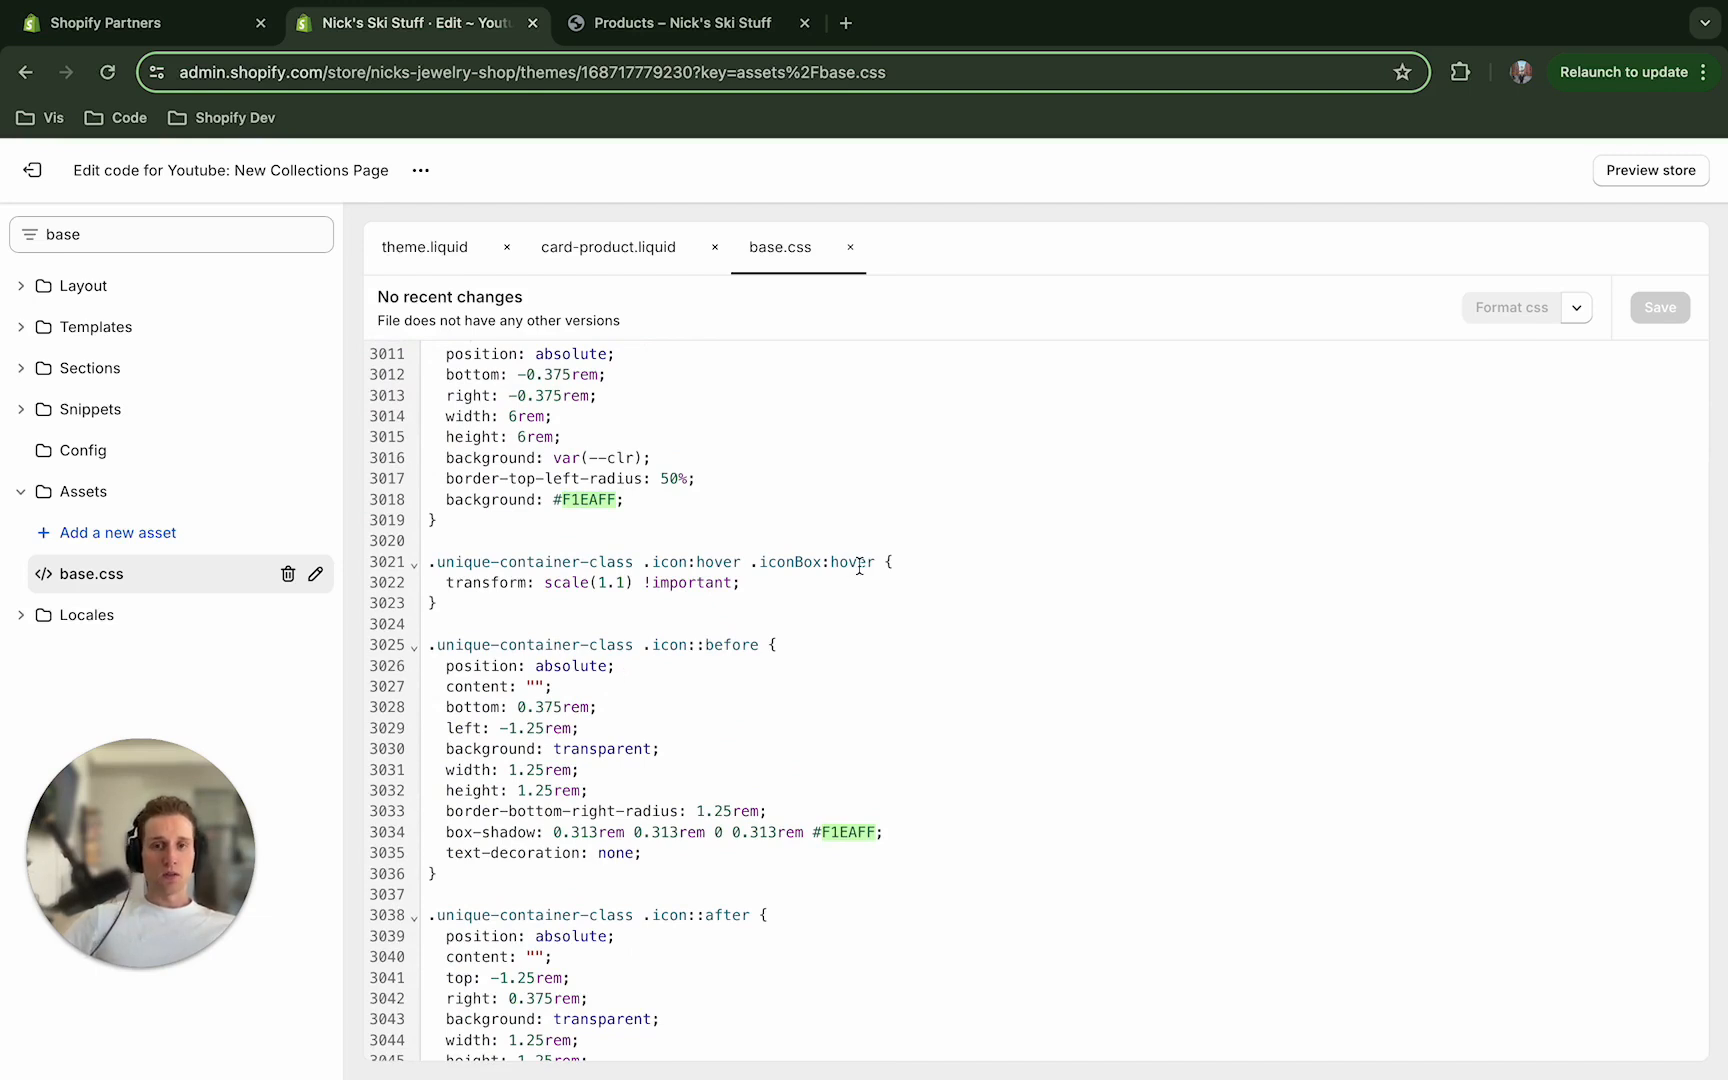
mouse_move(738, 200)
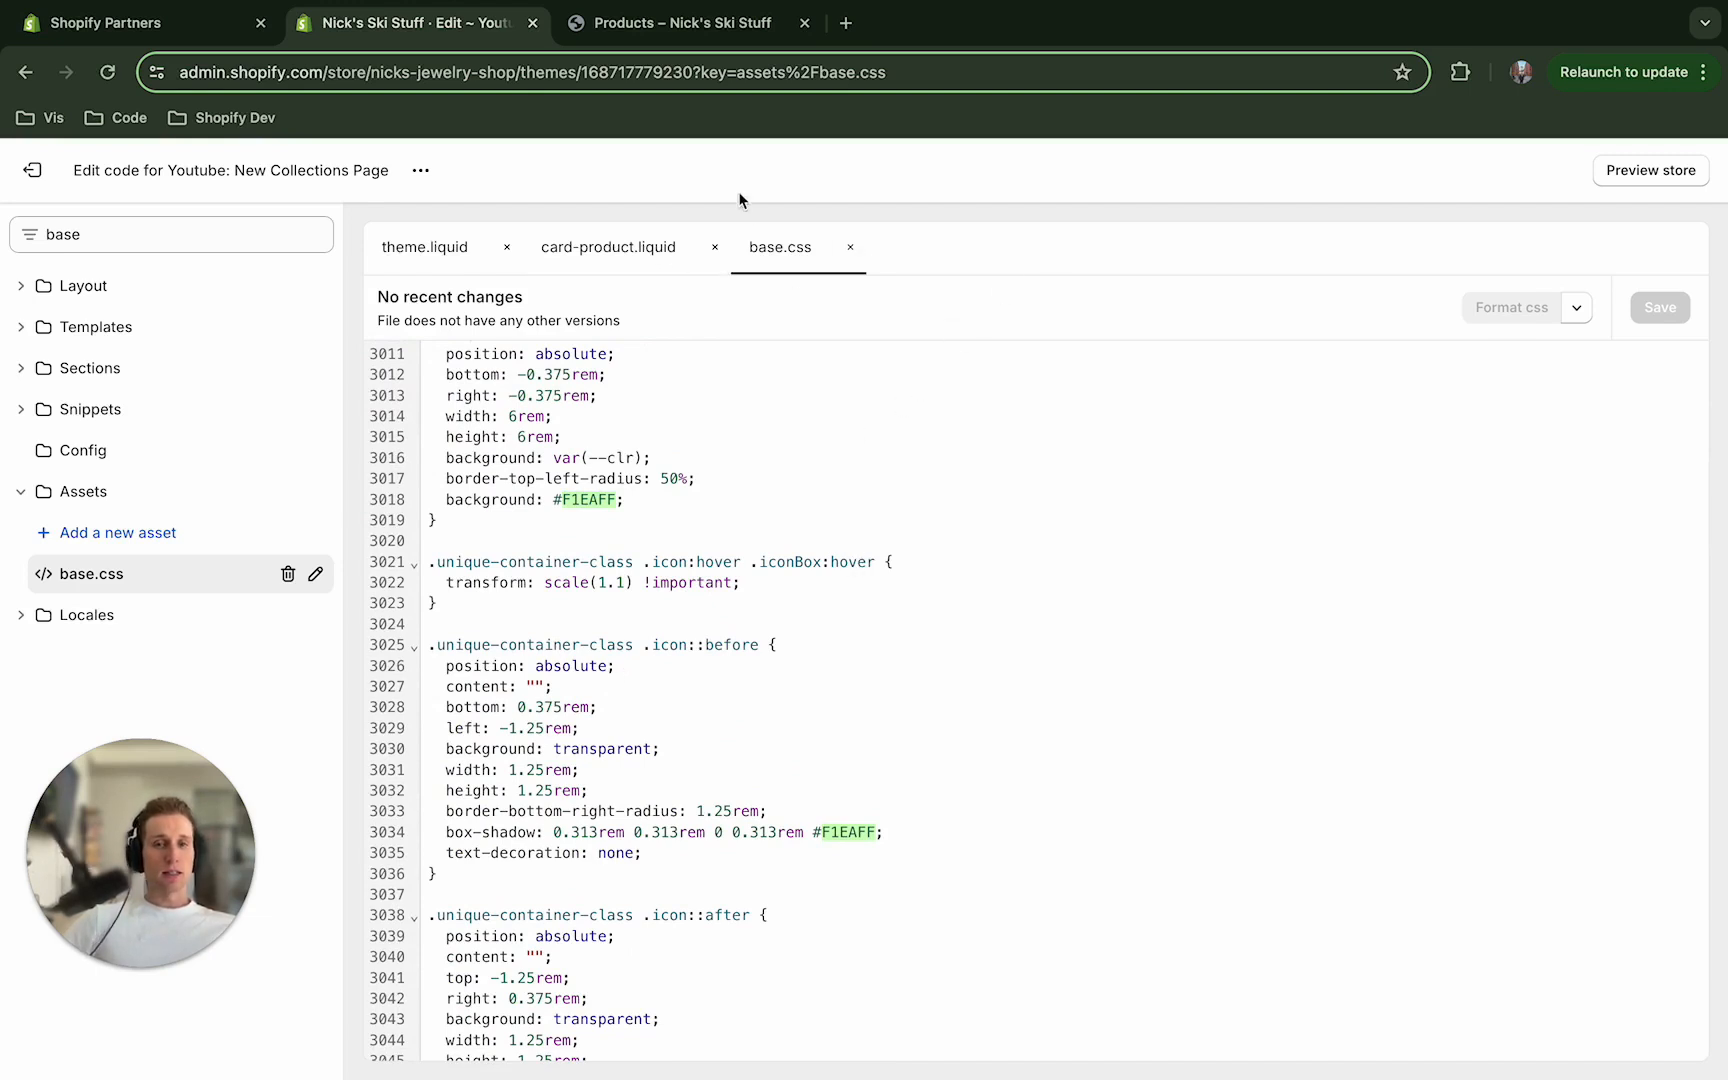
mouse_move(760, 424)
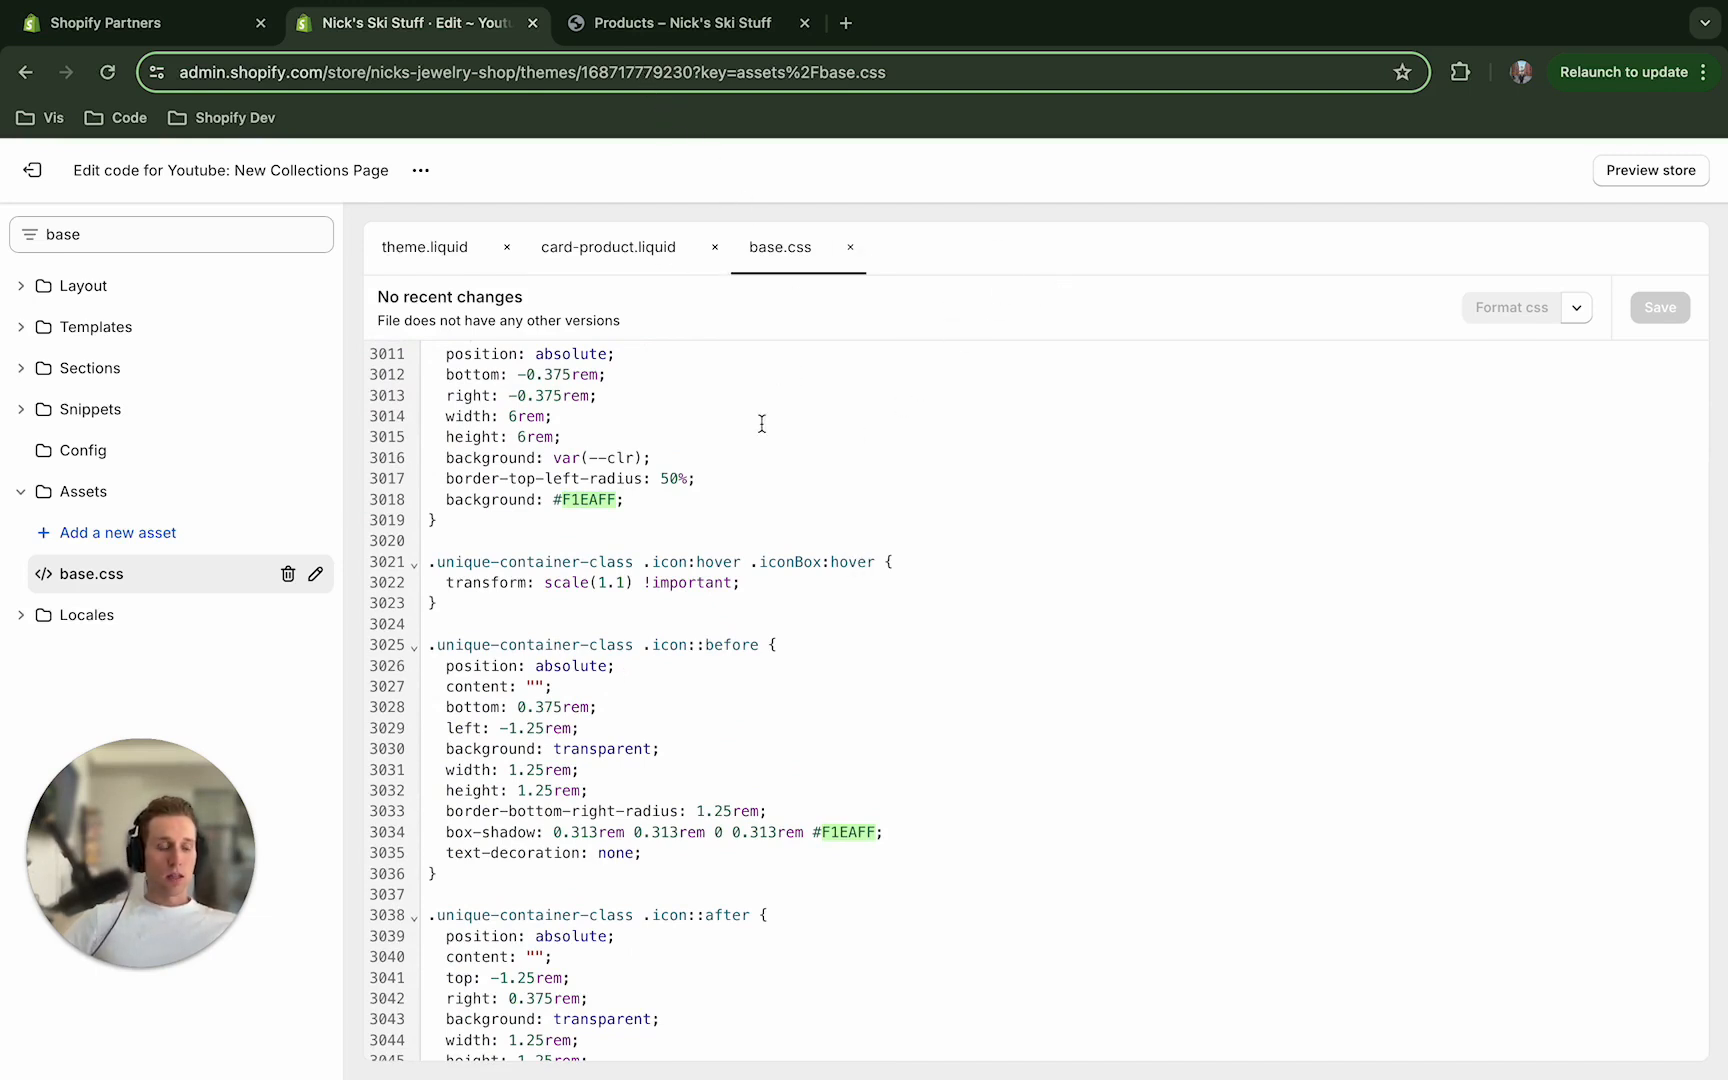
- Bring up main-collection-product-grid.liquid and scroll down to its schema
click(166, 234)
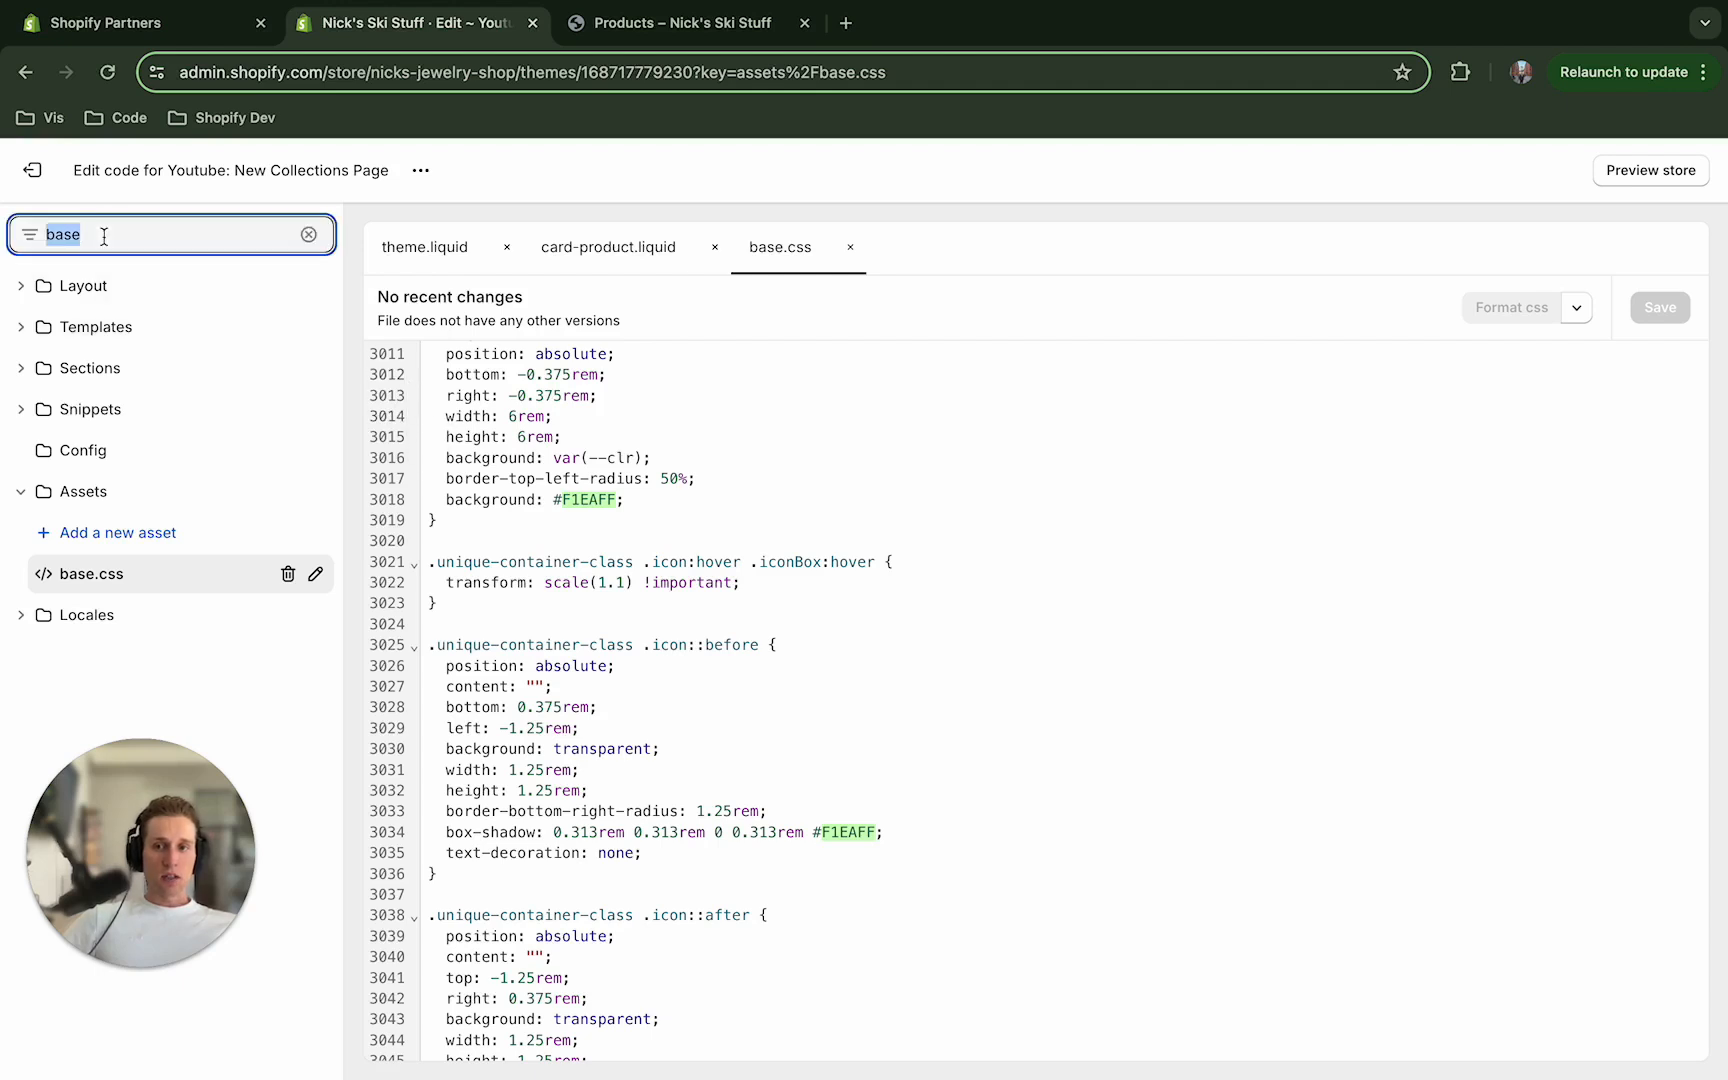
text(main-coll)
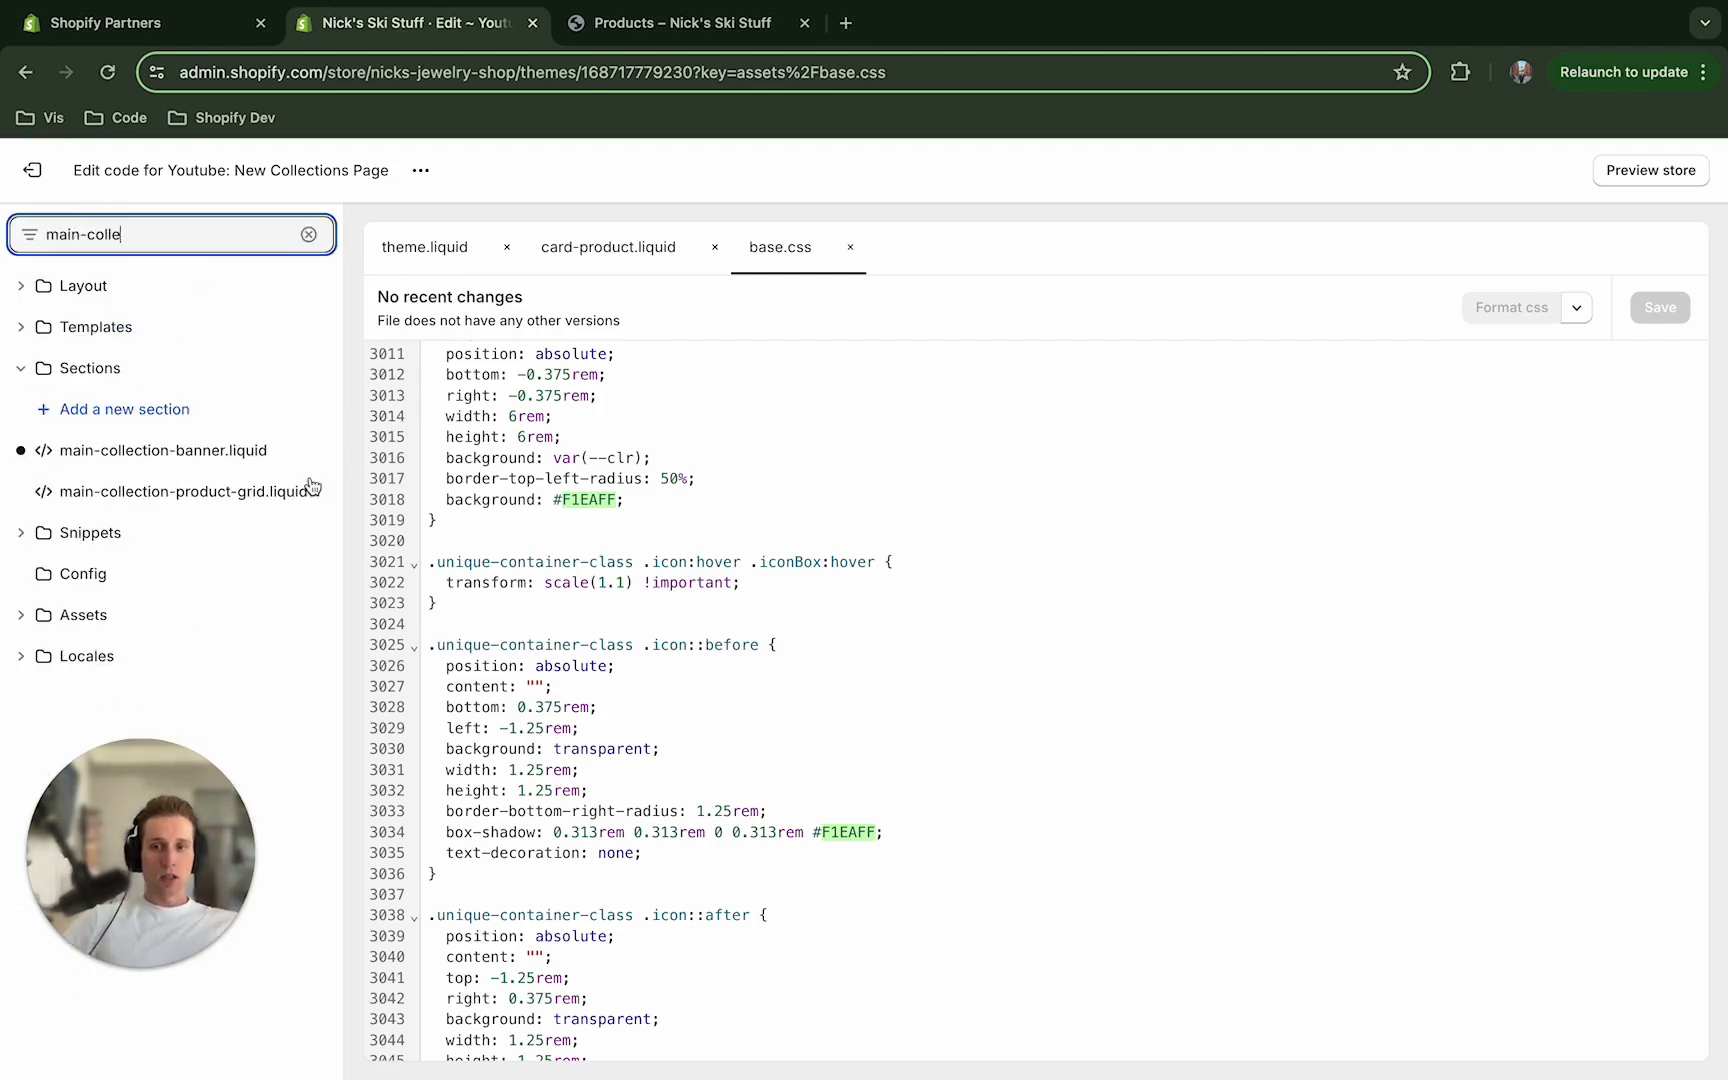
click(186, 490)
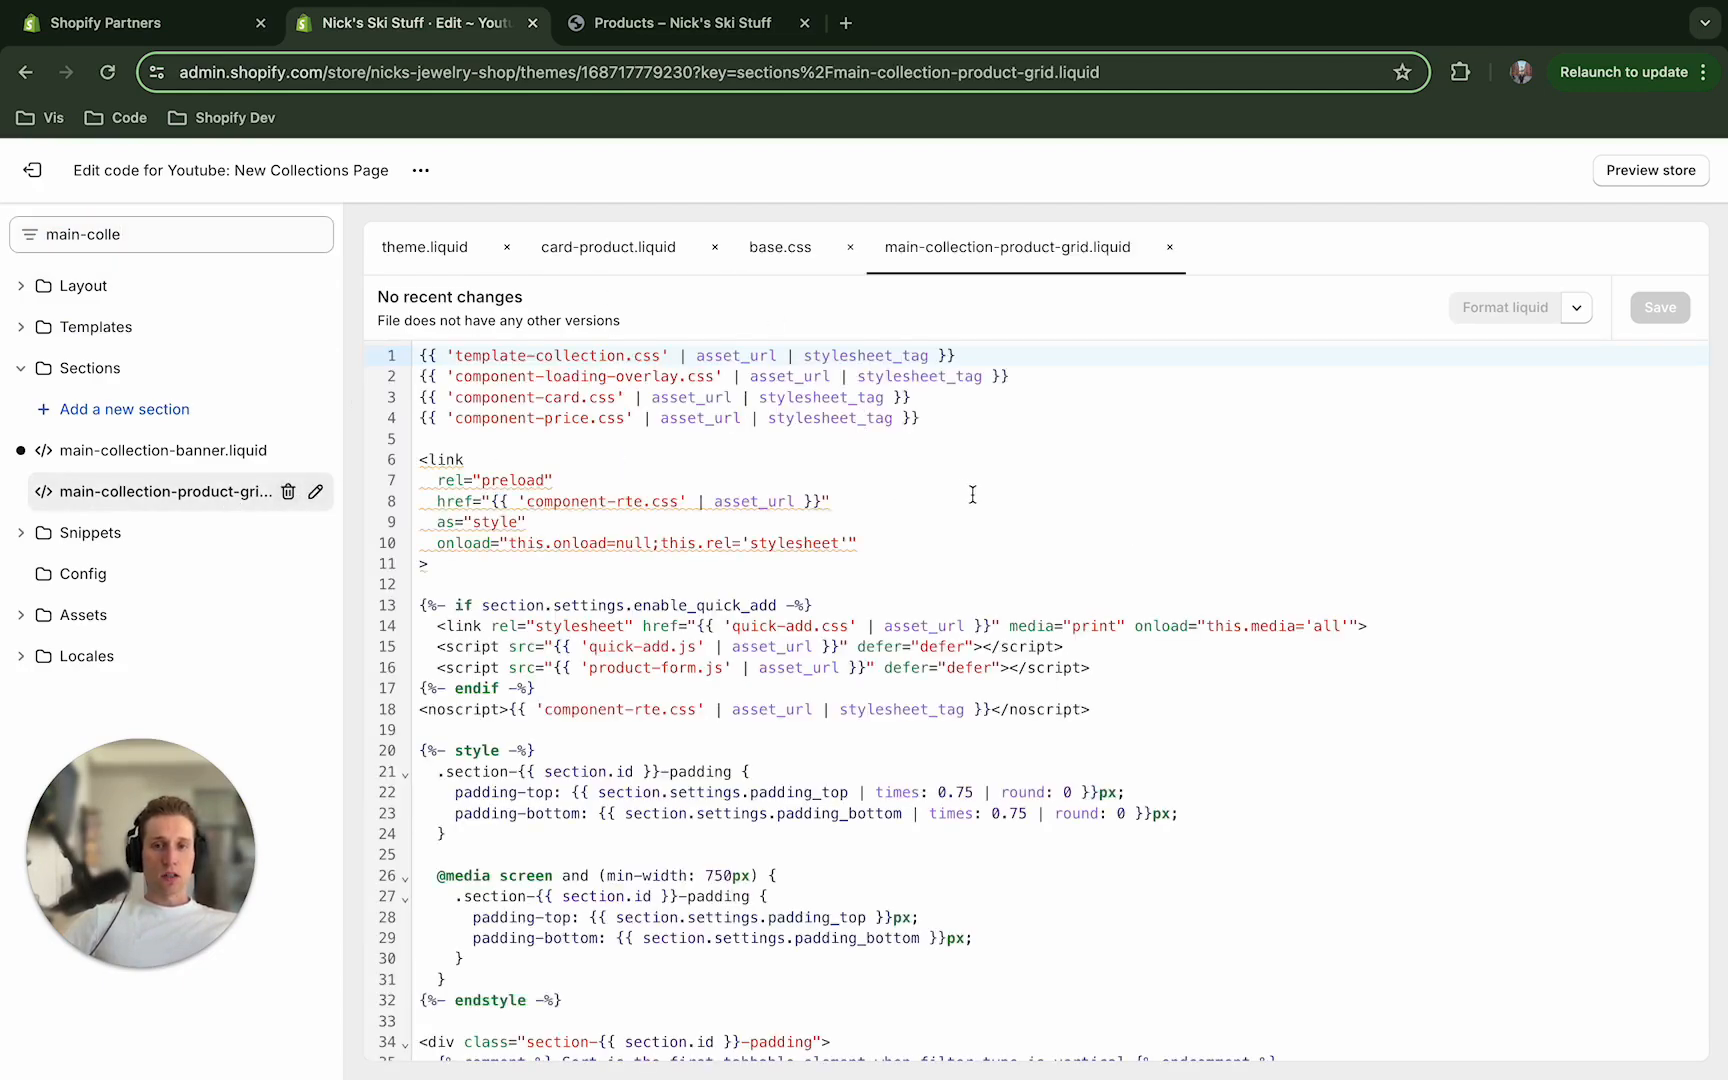
scroll(down, 3)
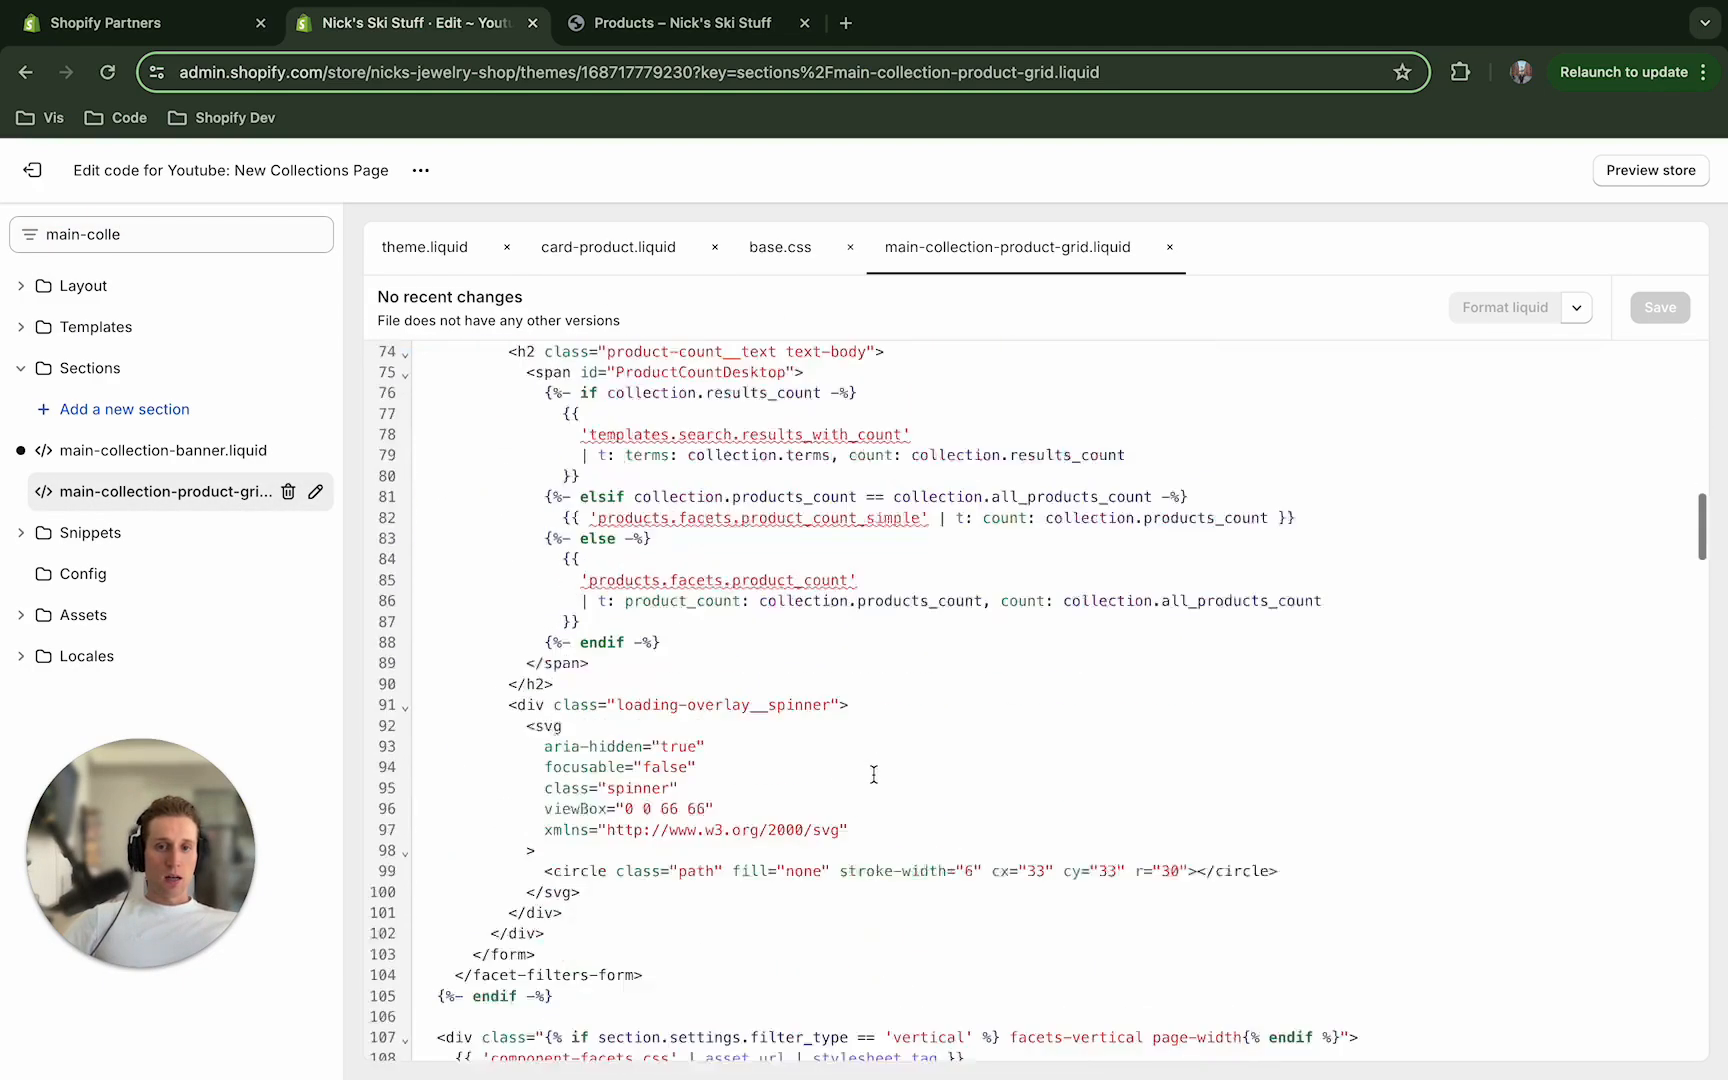
scroll(down, 3)
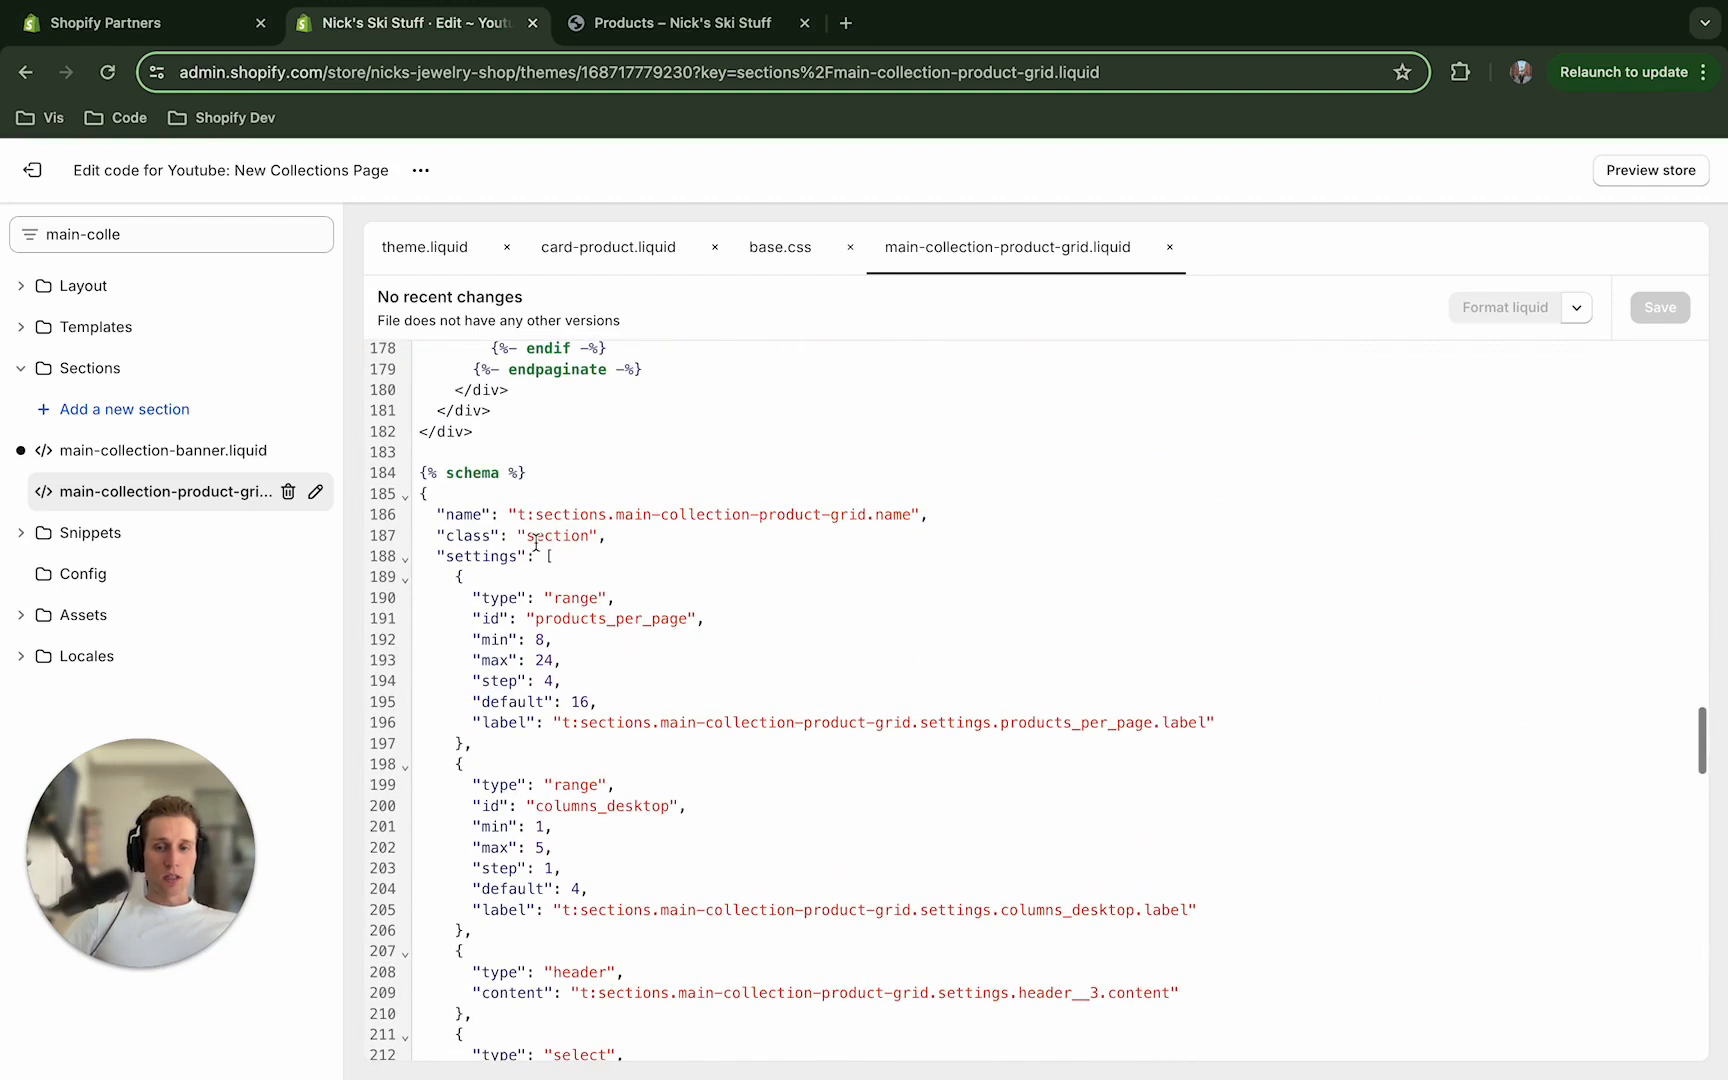
- Replace the schema class 'section' with 'custom-section-selector' and save the file
double_click(558, 536)
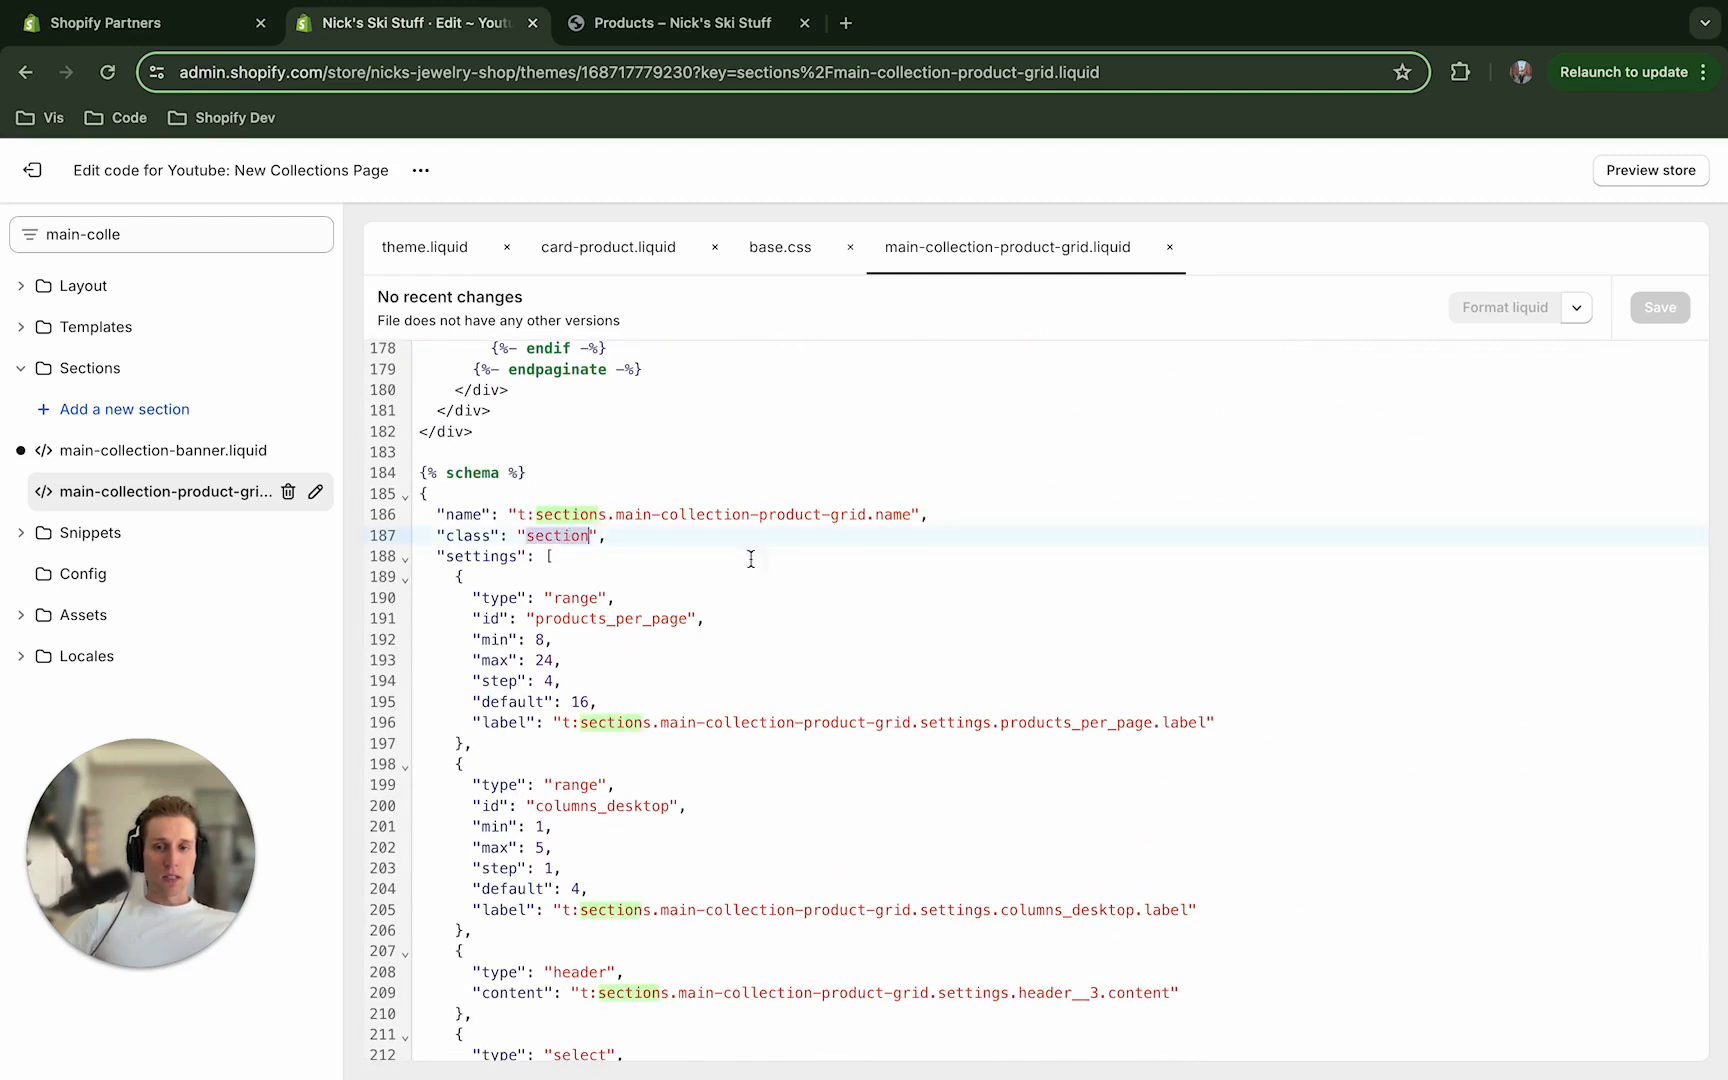
text(custom-section-selector)
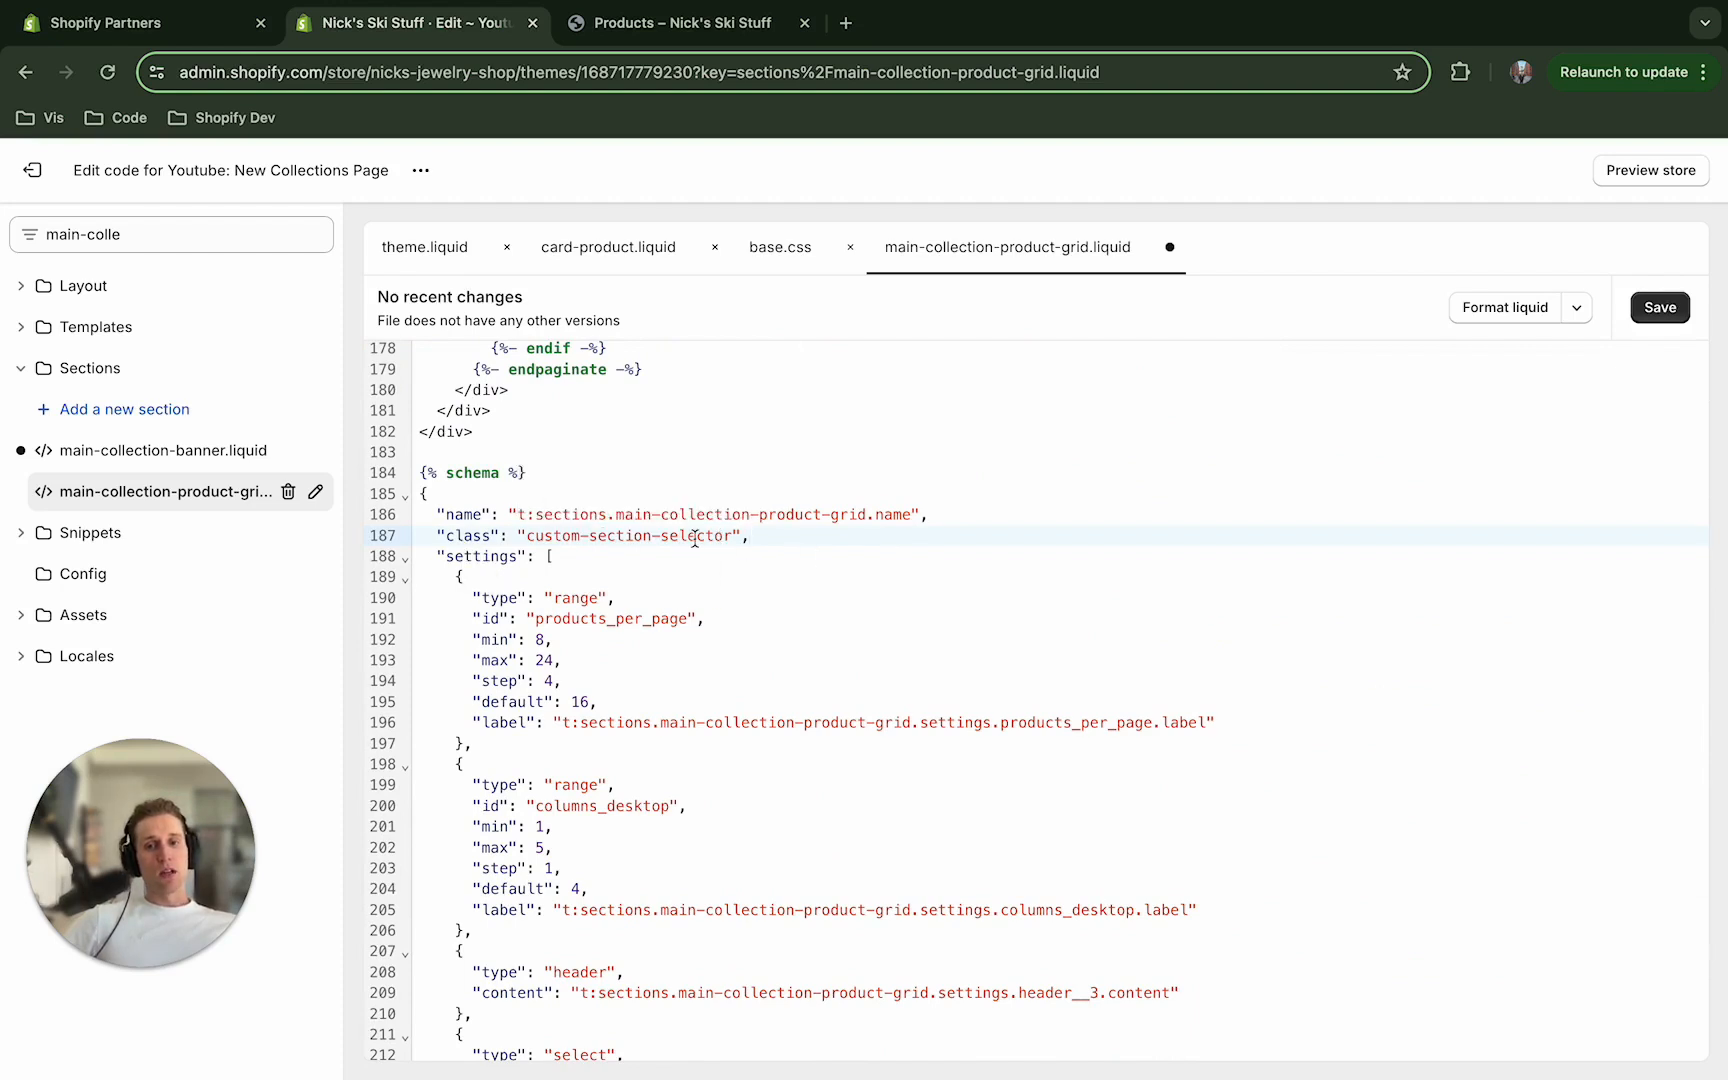
triple_click(584, 536)
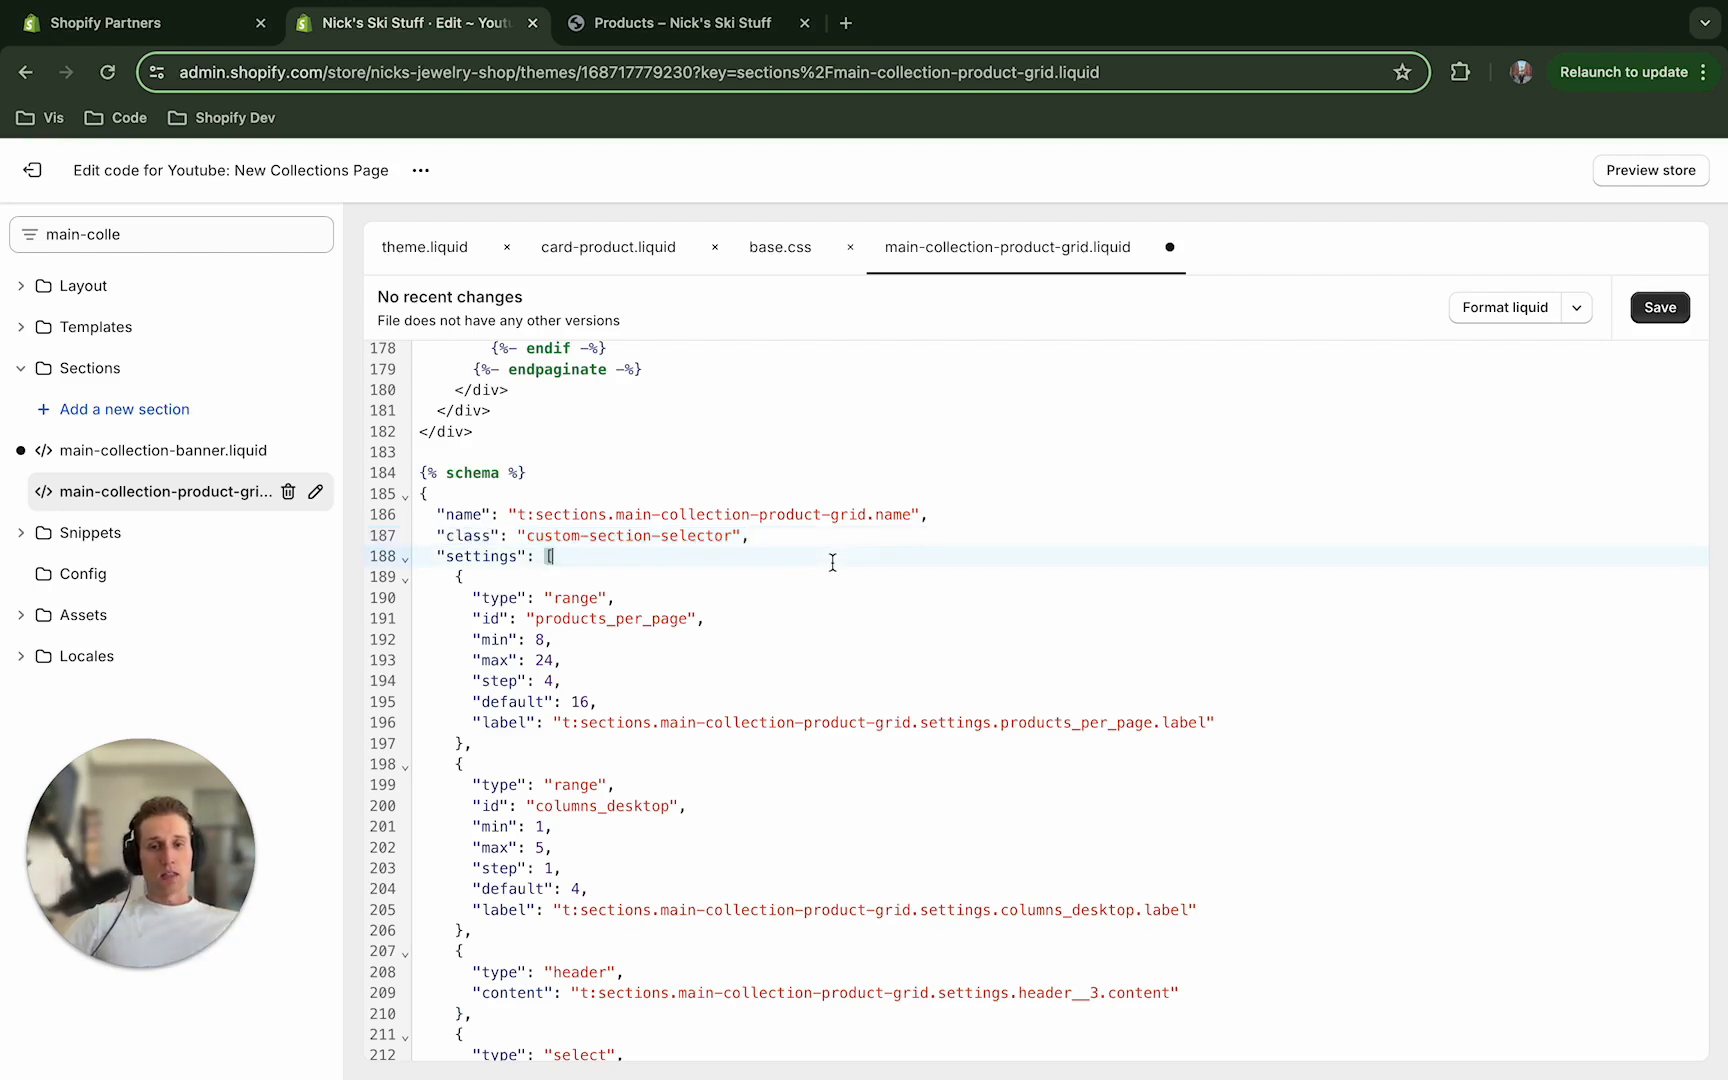
click(1658, 306)
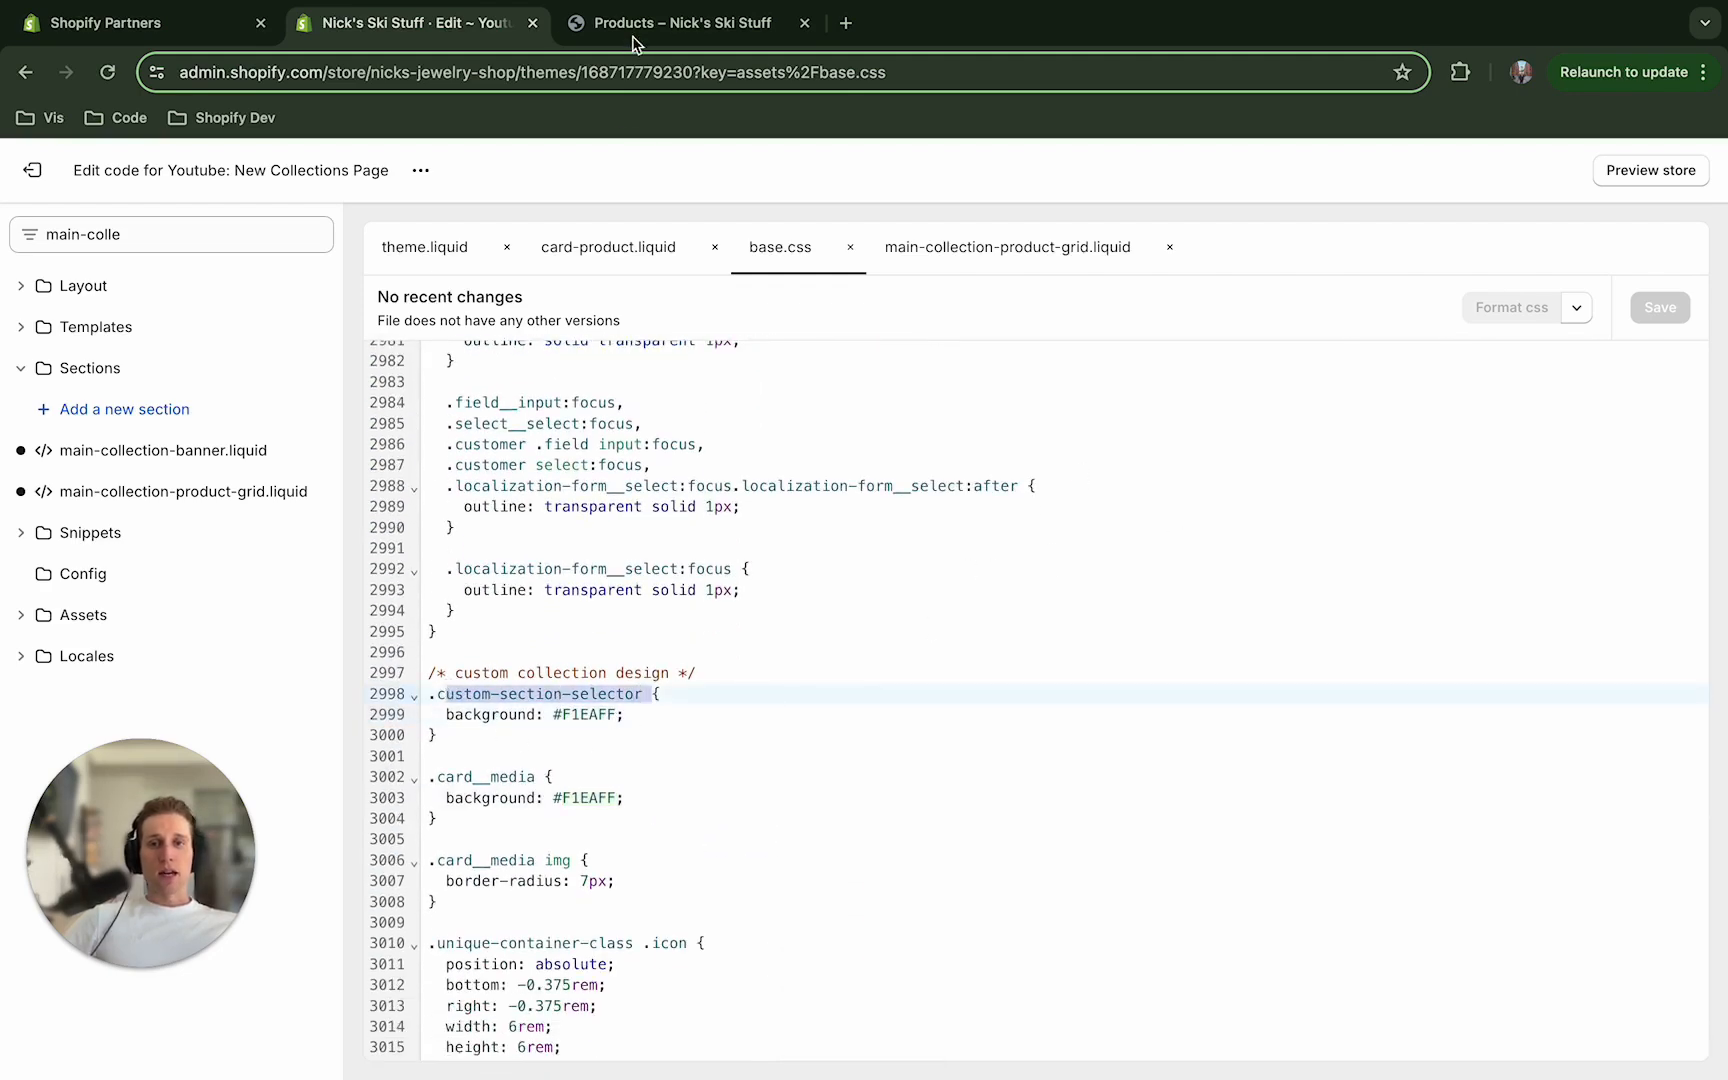
click(684, 22)
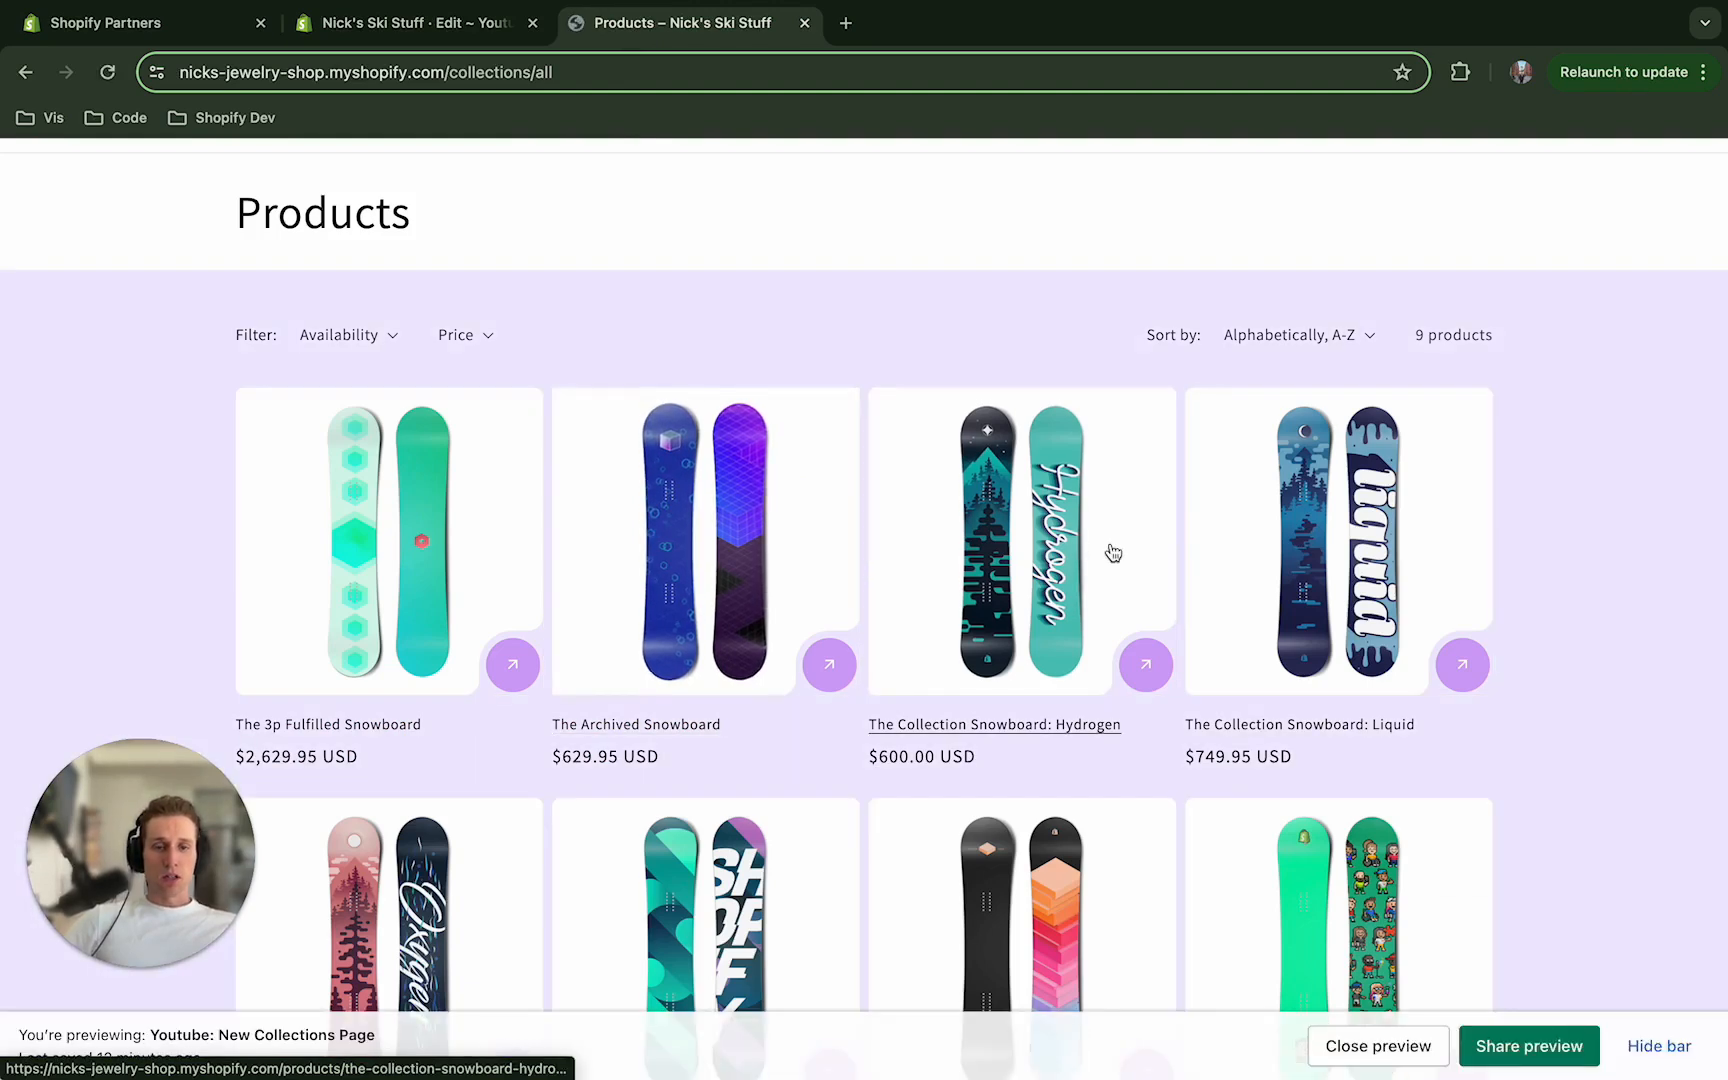
mouse_move(458, 640)
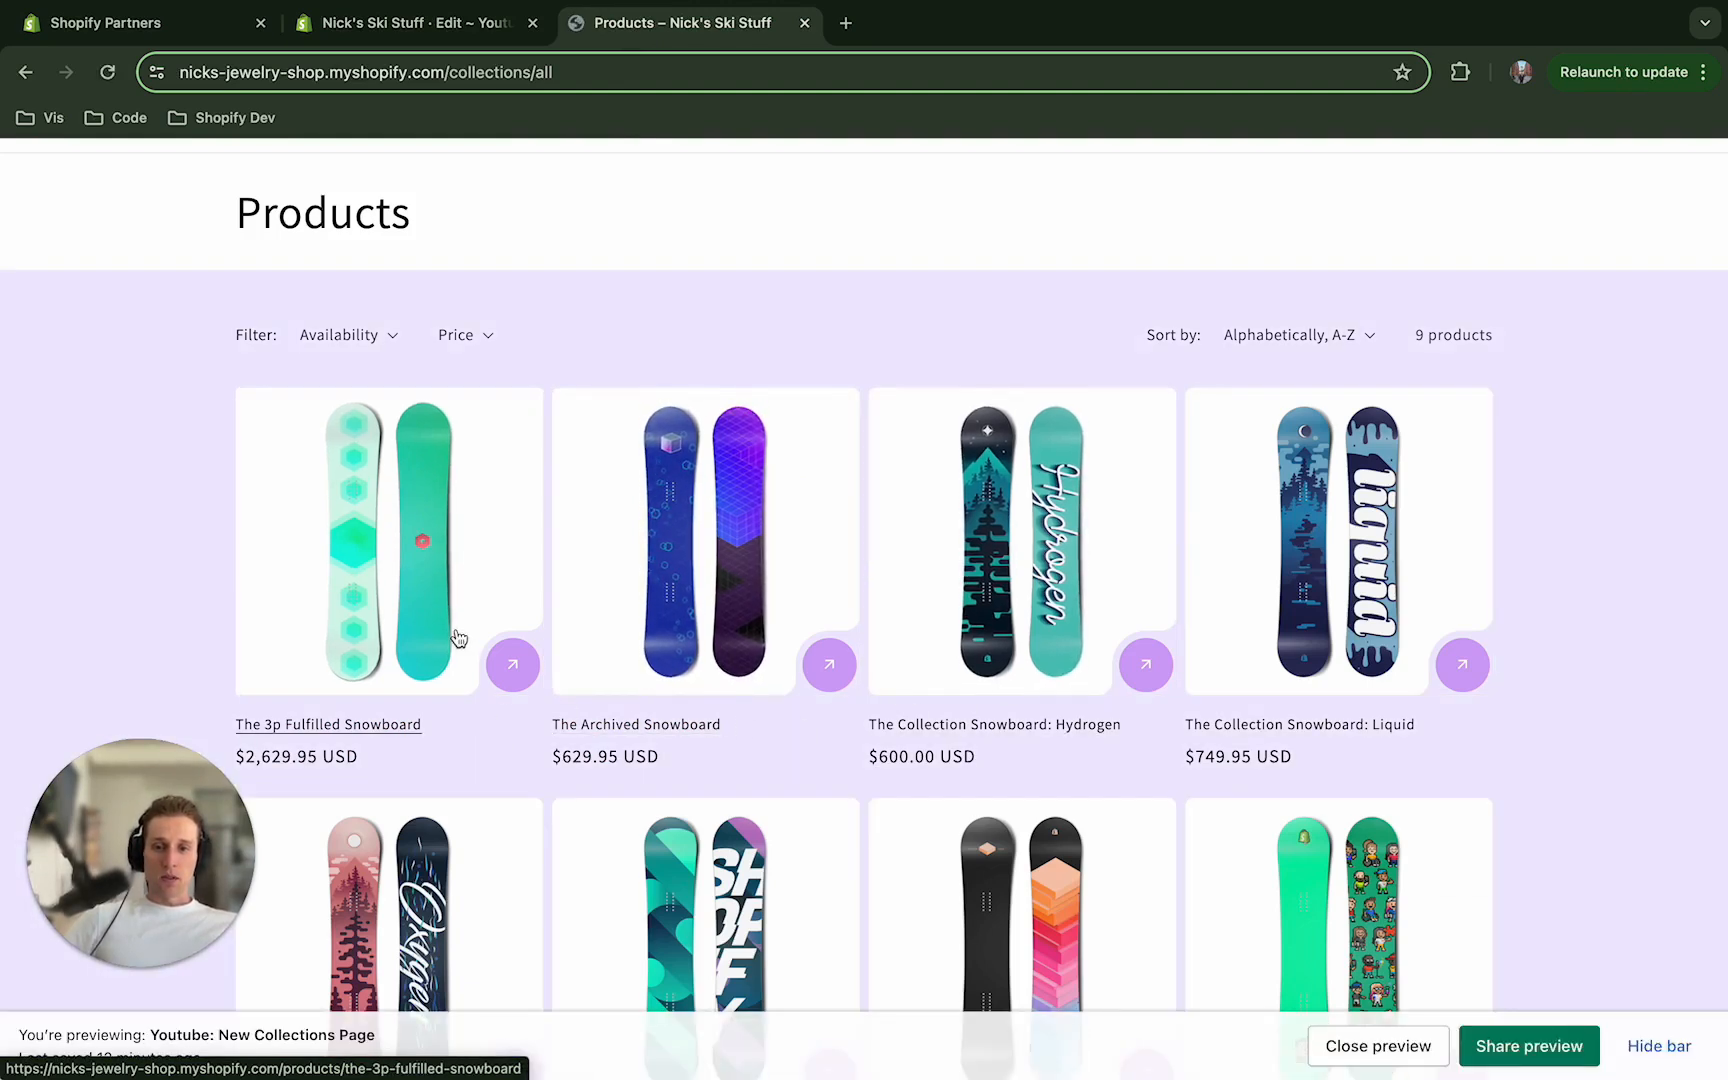
mouse_move(510, 688)
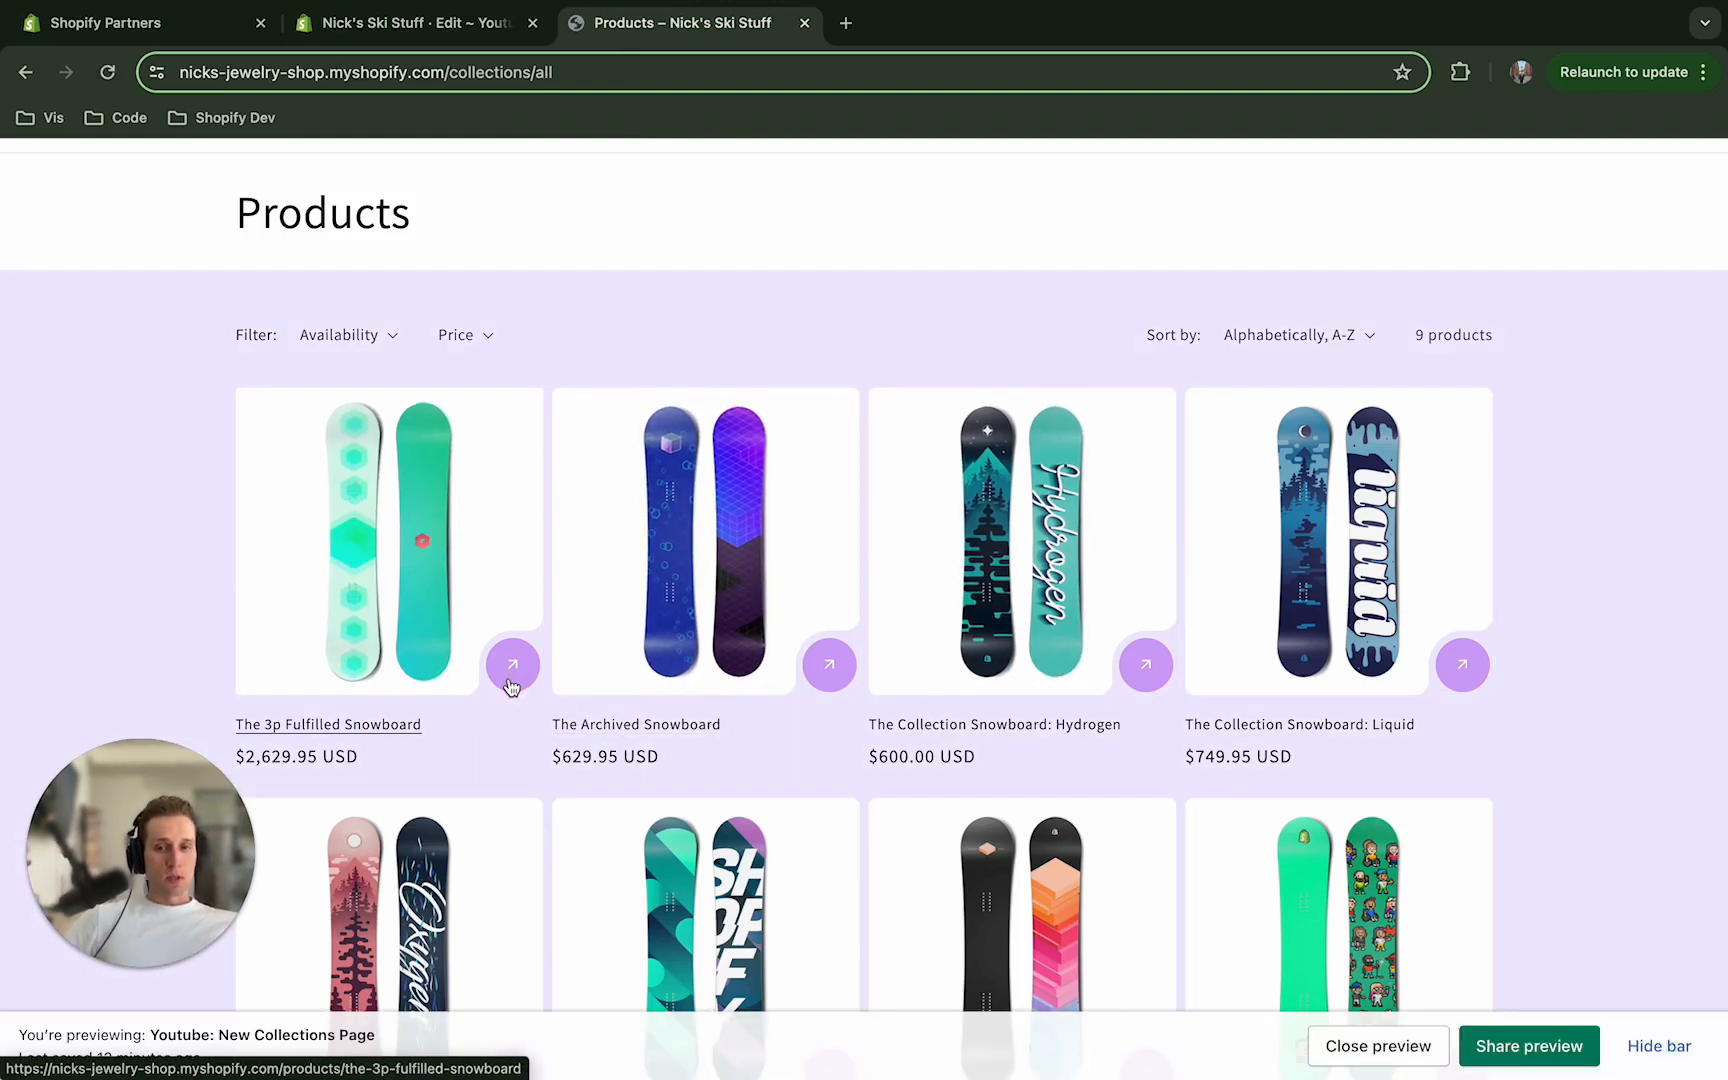
mouse_move(694, 710)
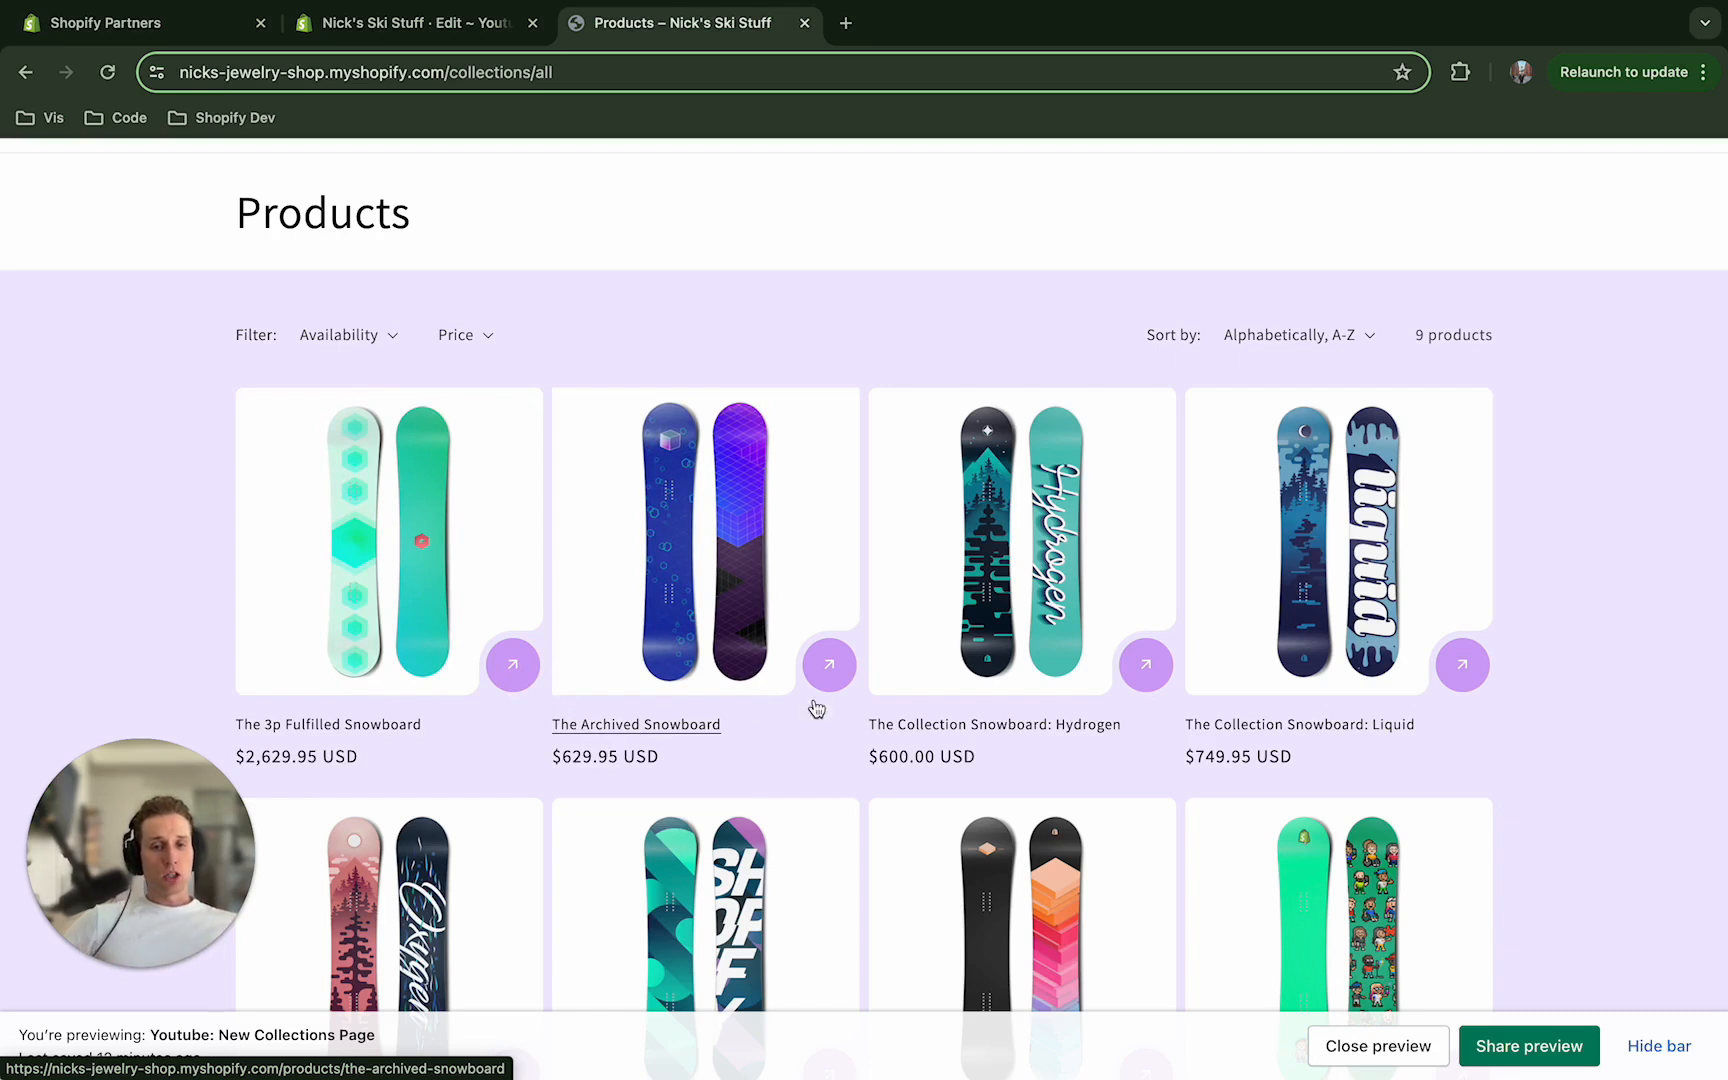
mouse_move(520, 692)
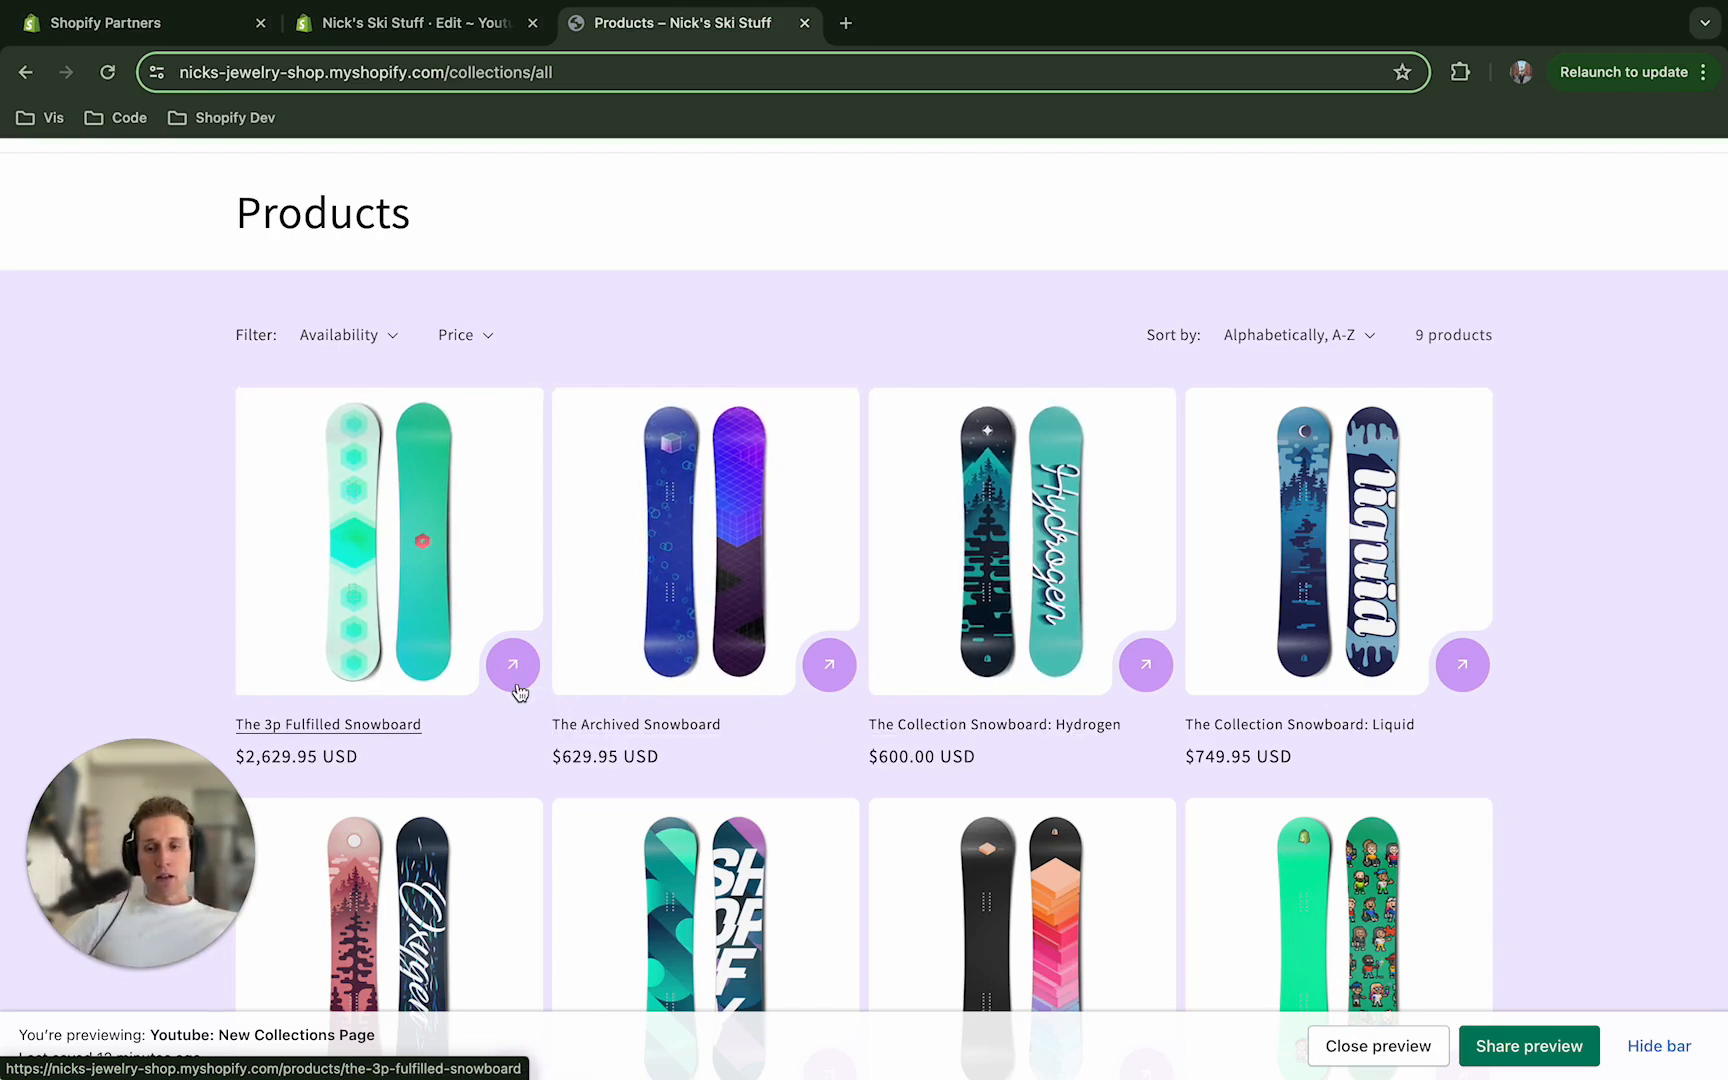
click(510, 664)
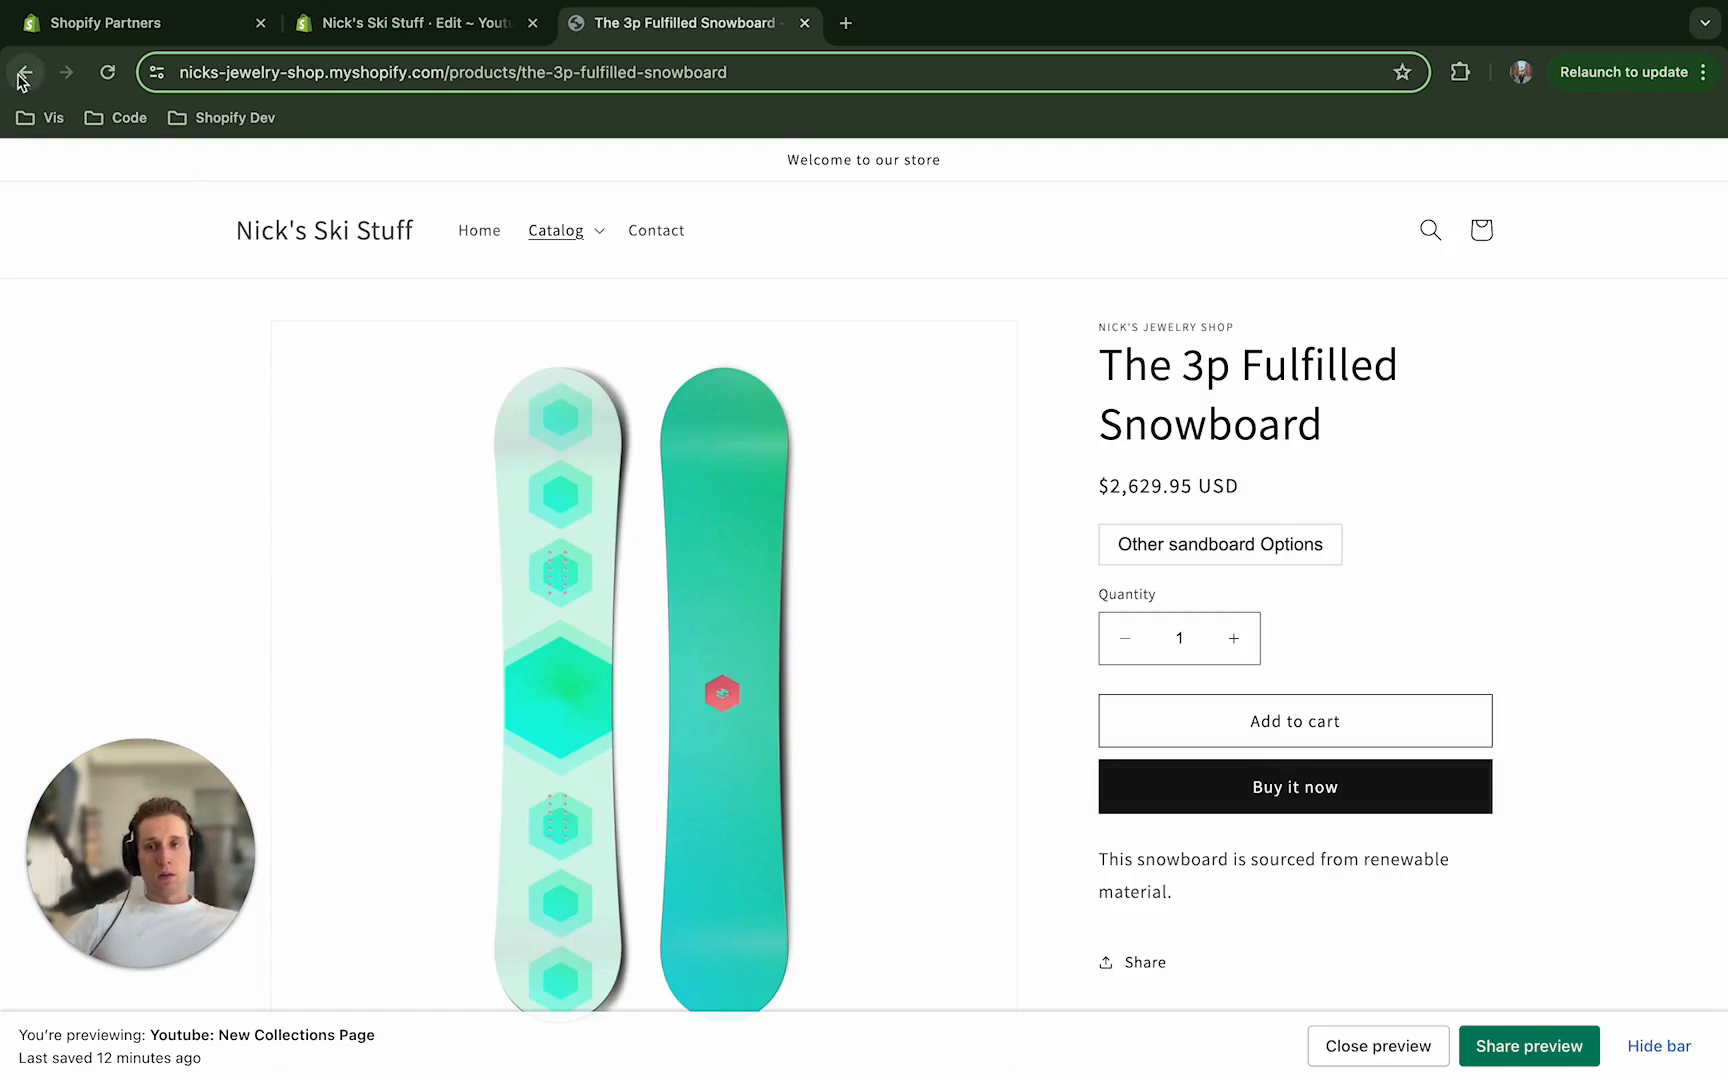
click(24, 72)
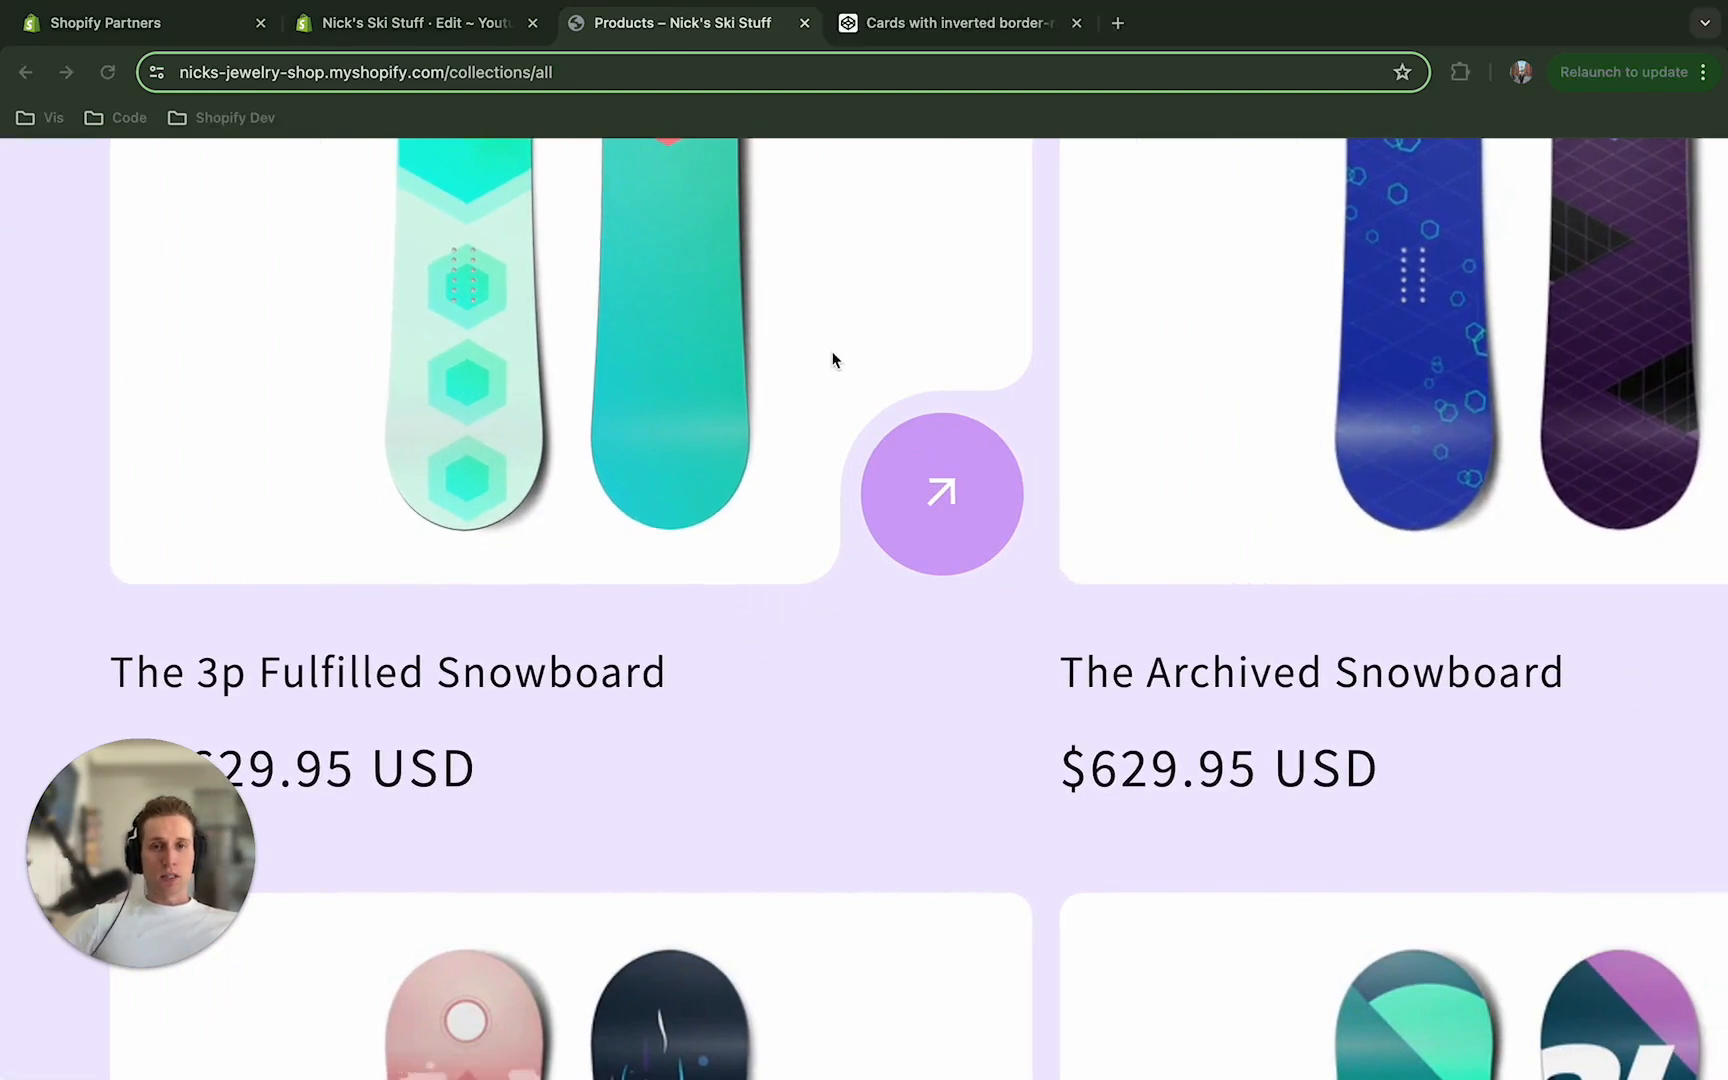
- Look over the CodePen 'Cards with inverted border-radius' HTML and CSS, then return to the storefront
click(958, 22)
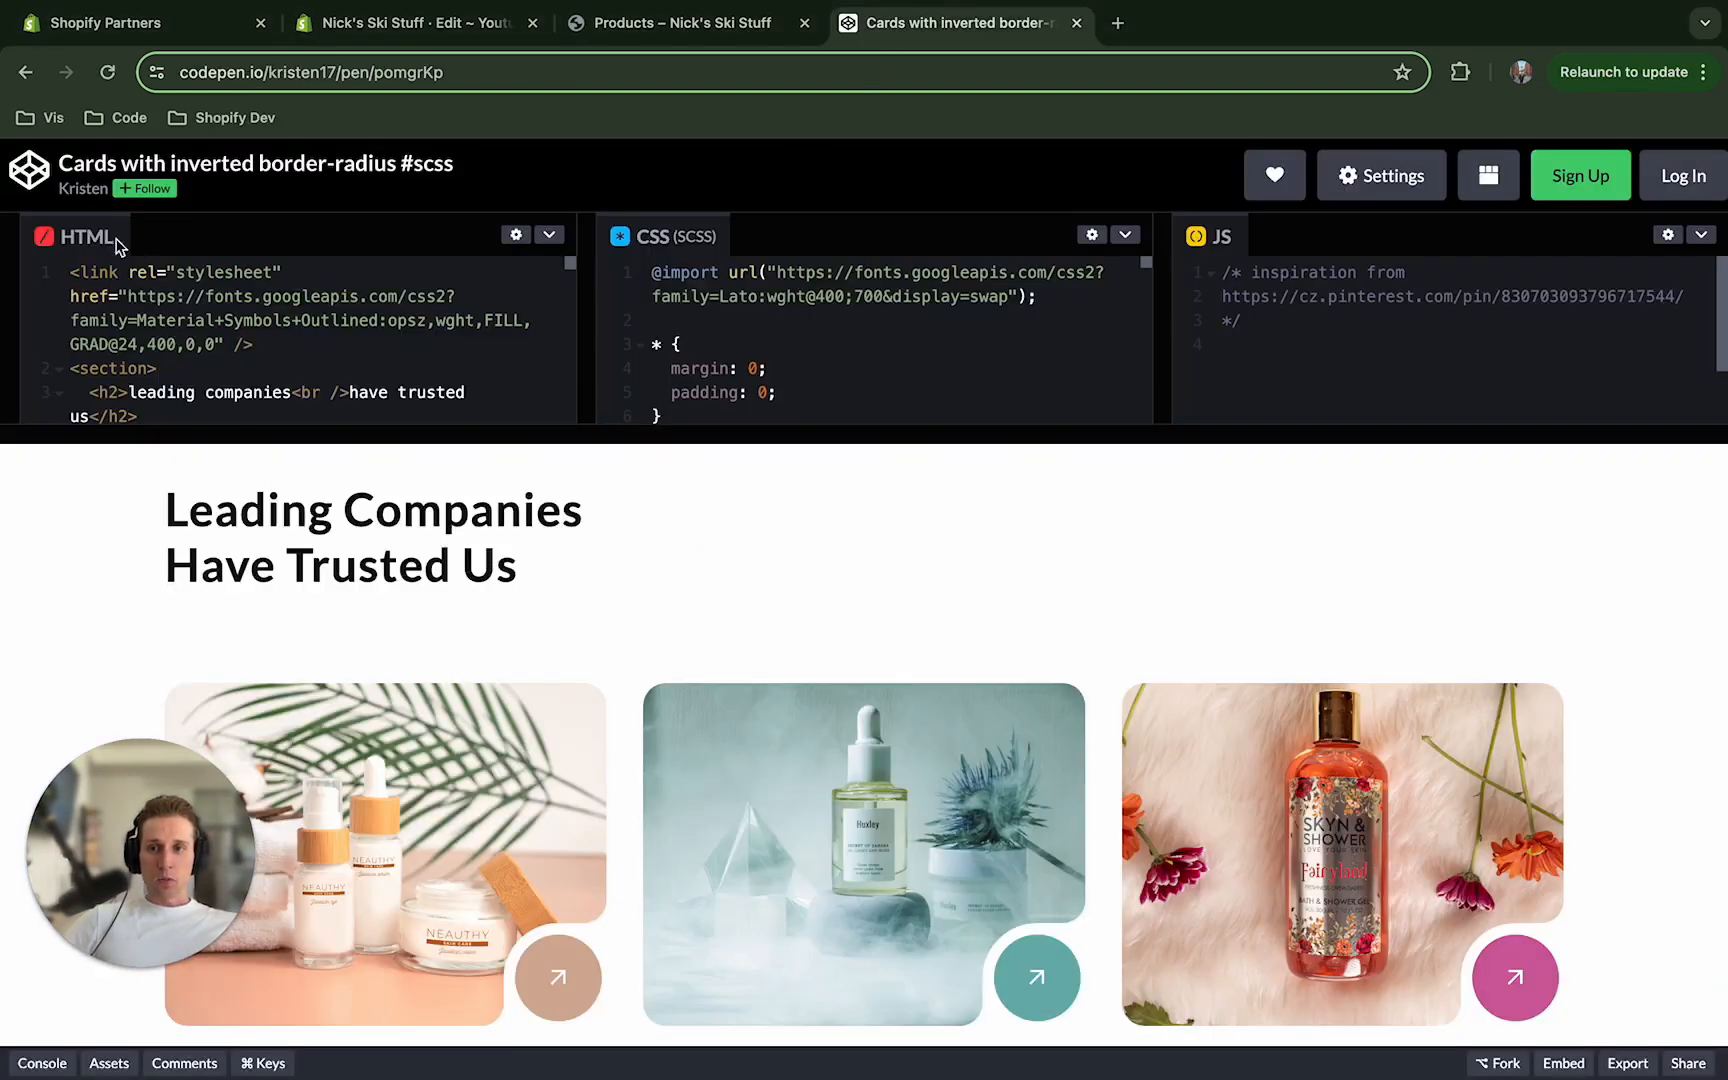
scroll(down, 3)
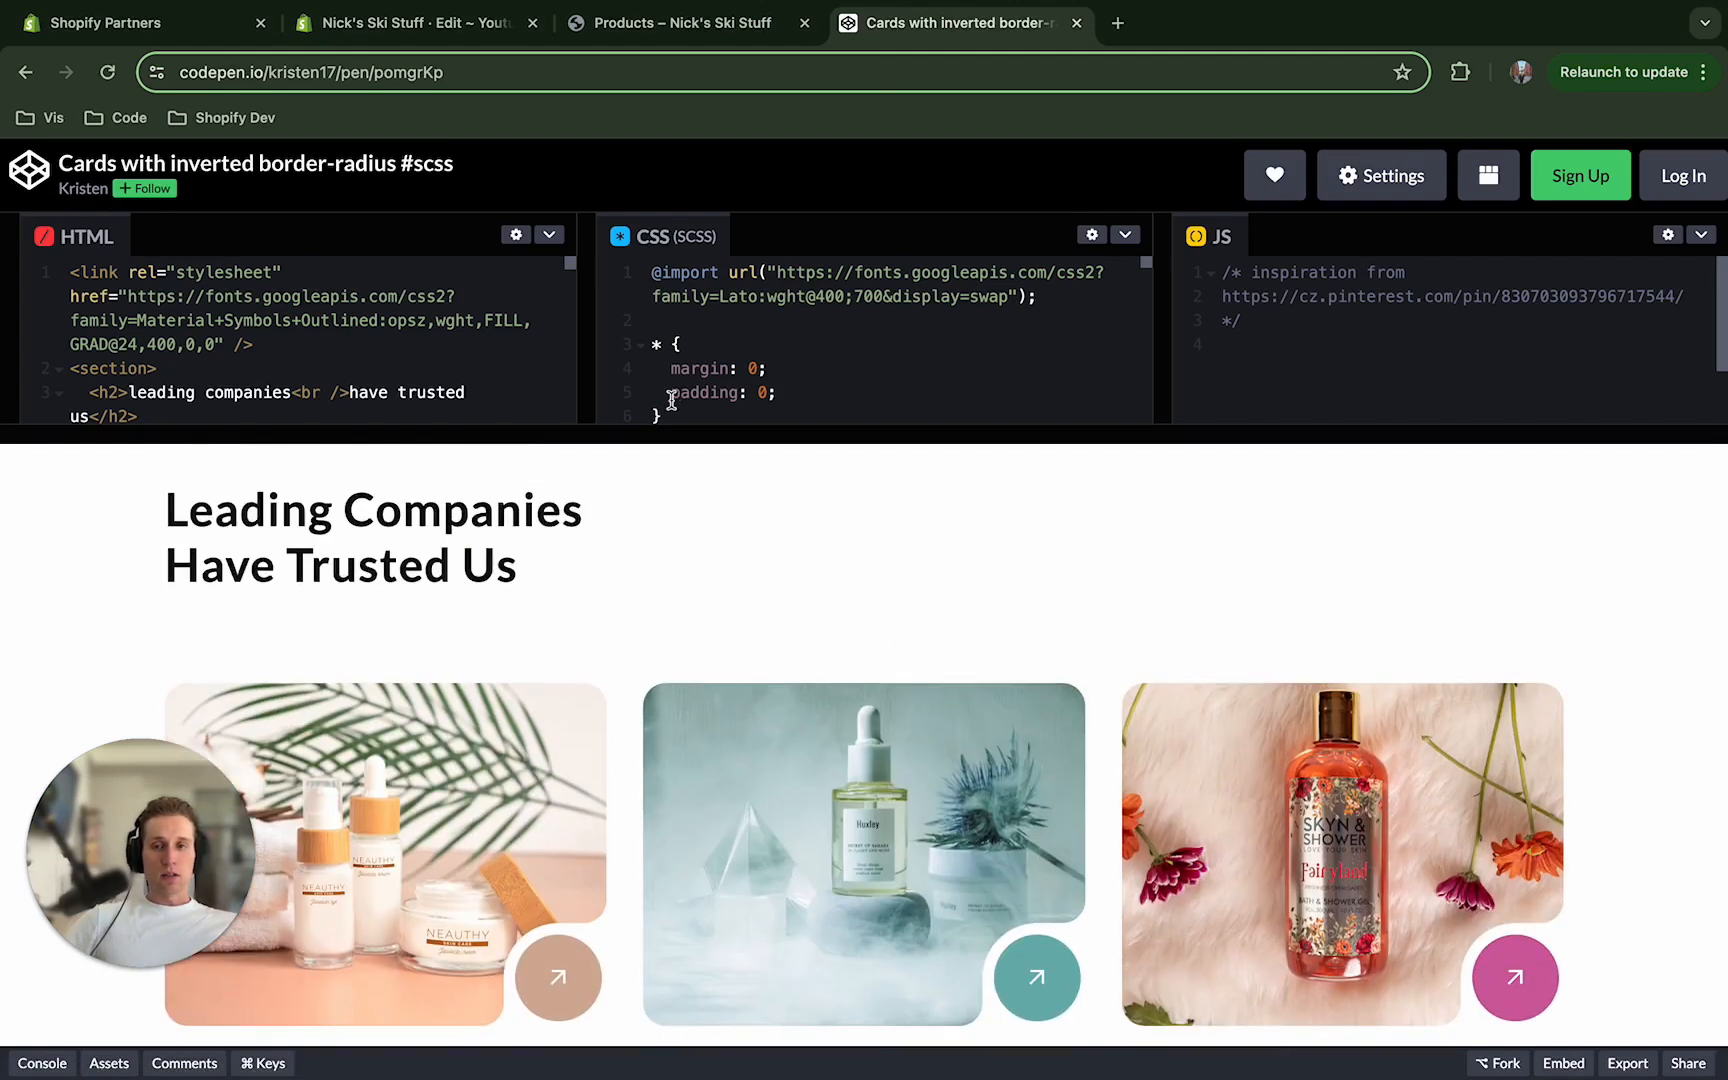
click(684, 22)
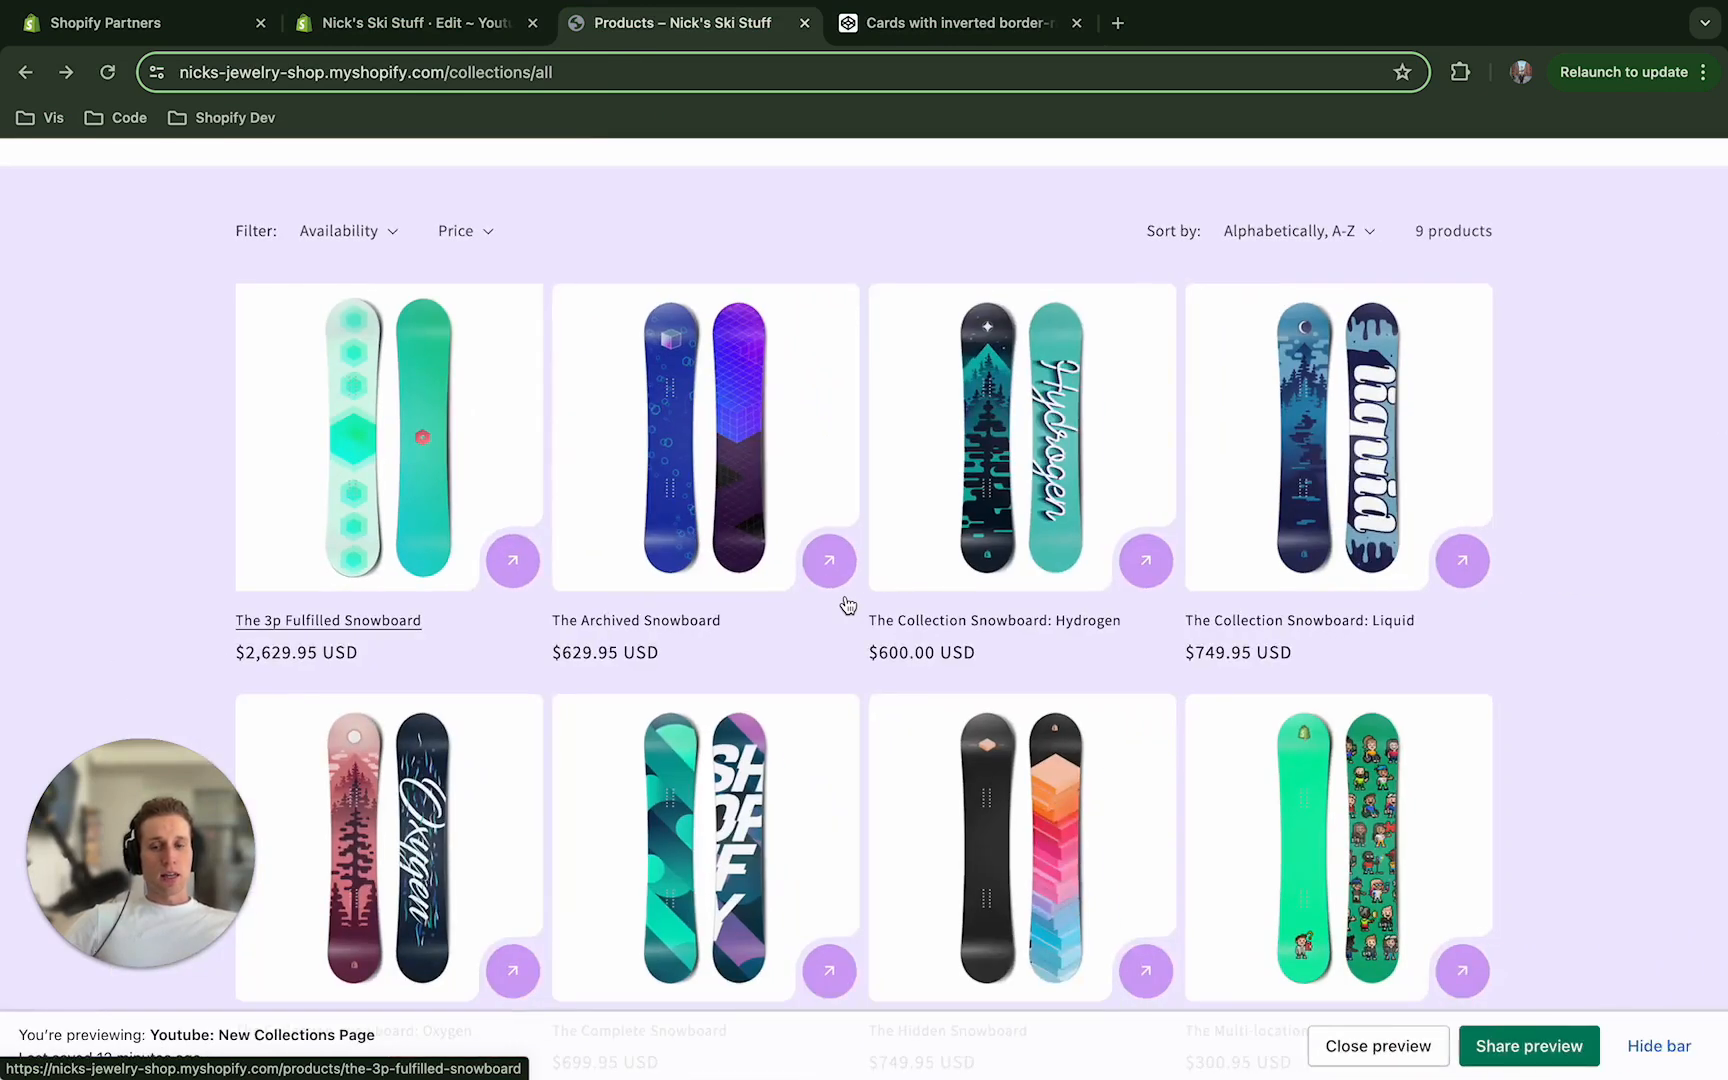
mouse_move(1020, 604)
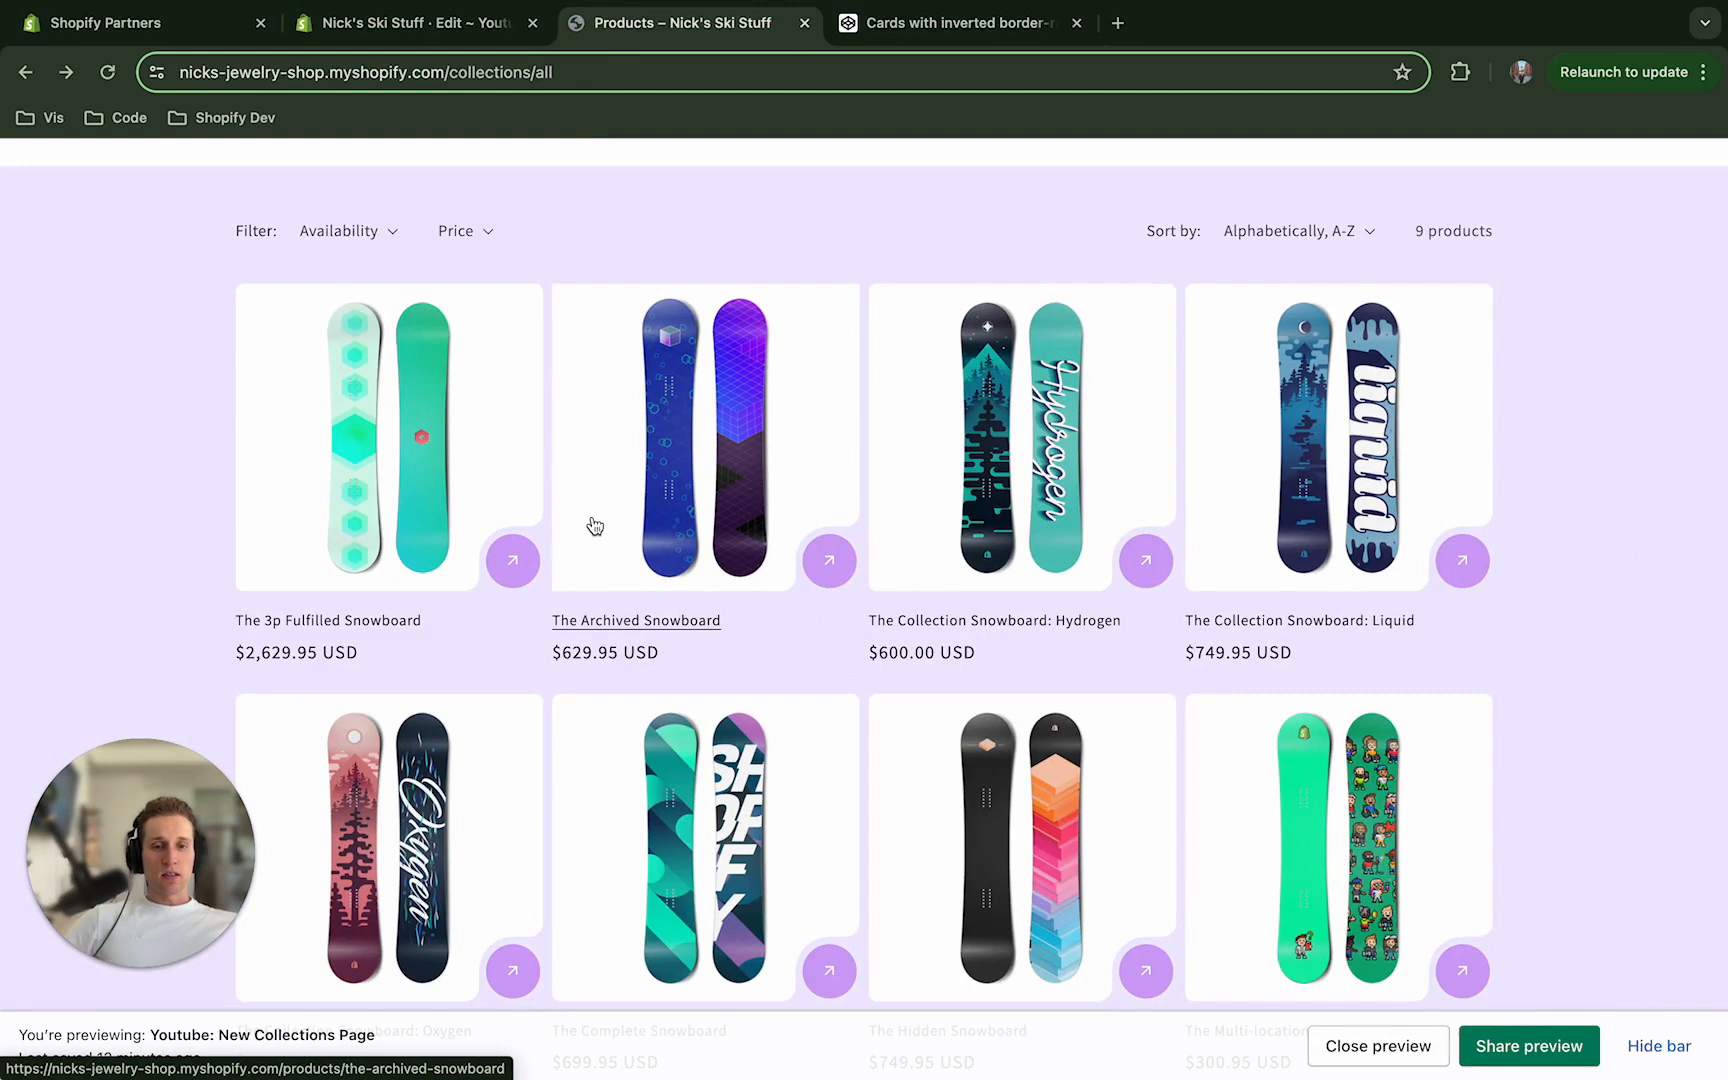
mouse_move(992, 620)
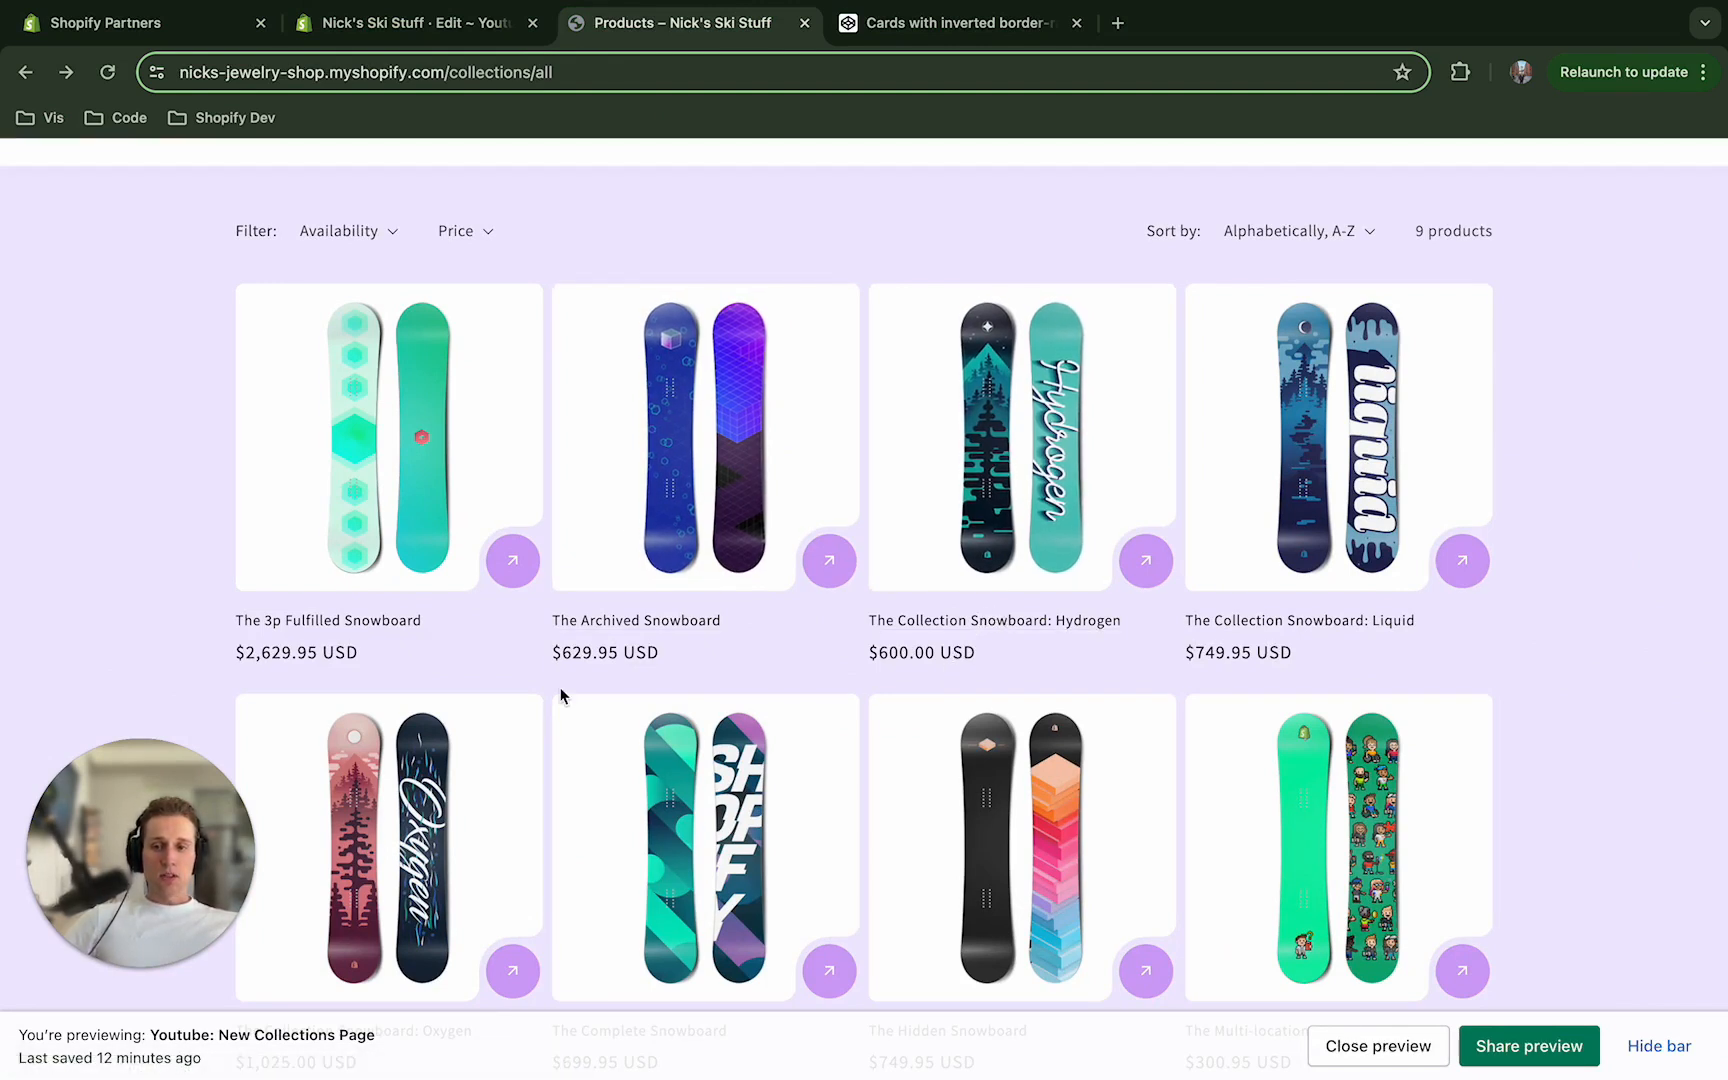
mouse_move(1270, 766)
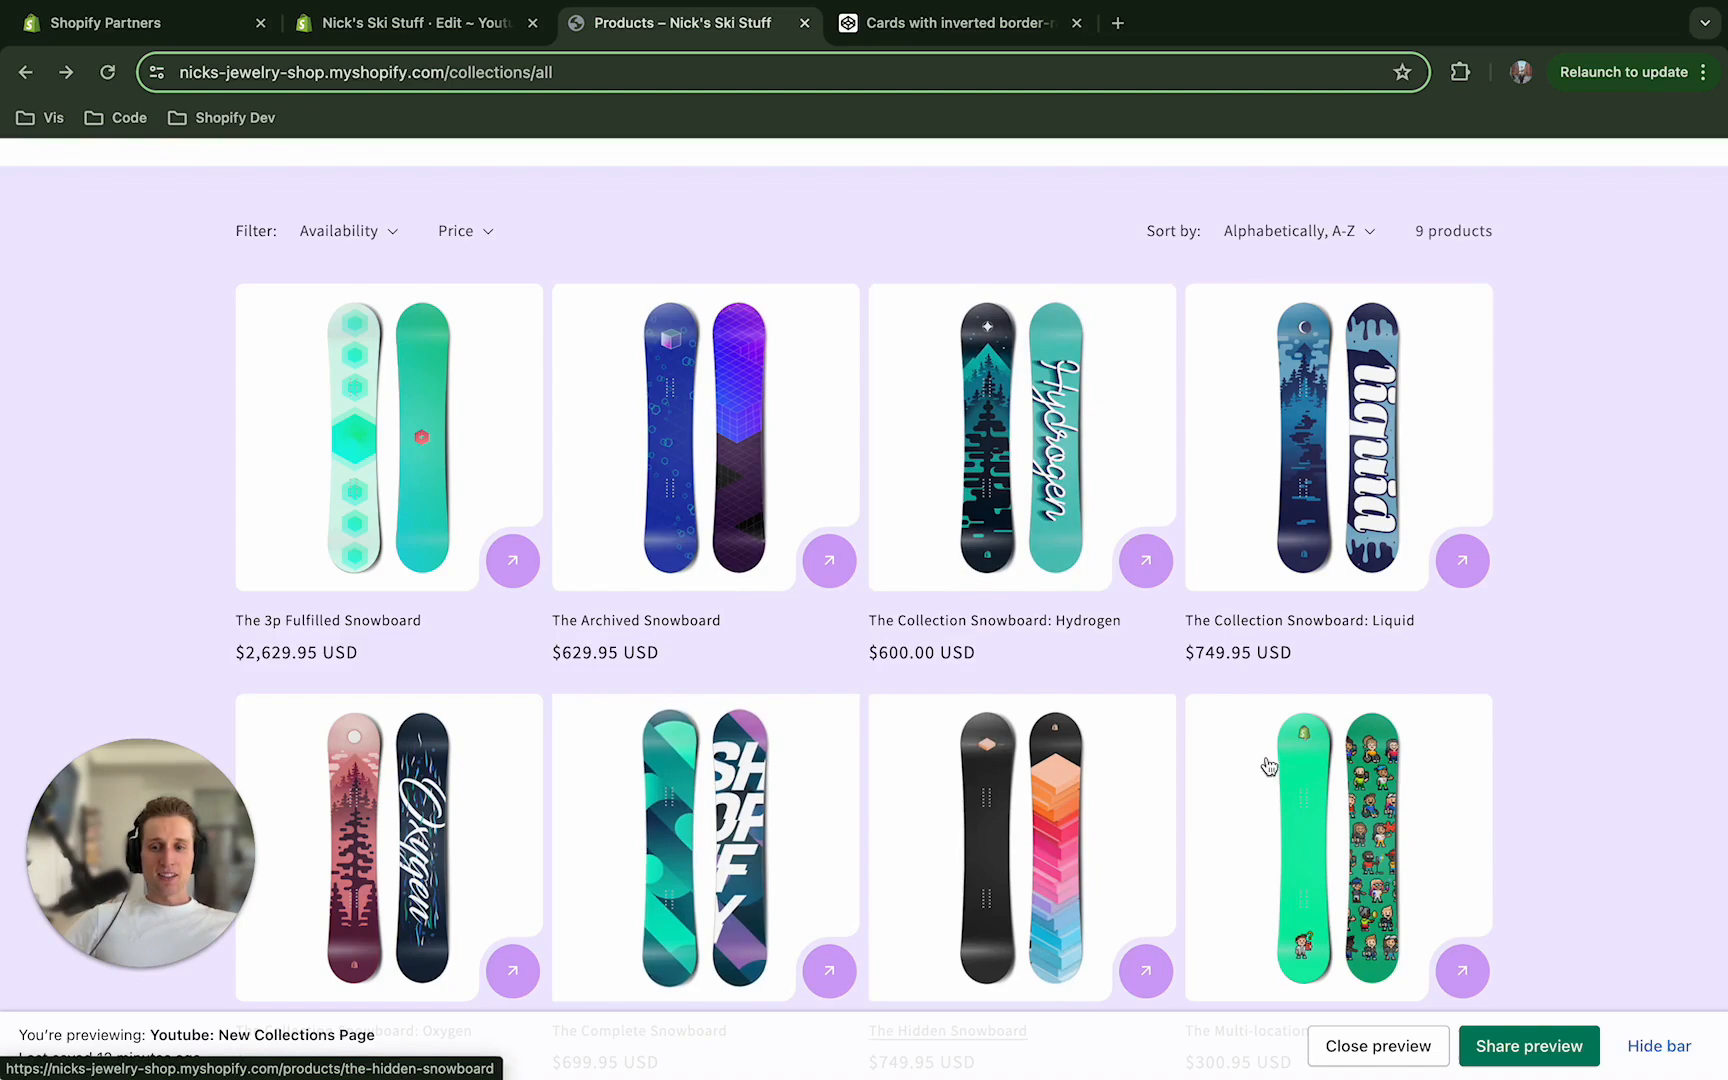